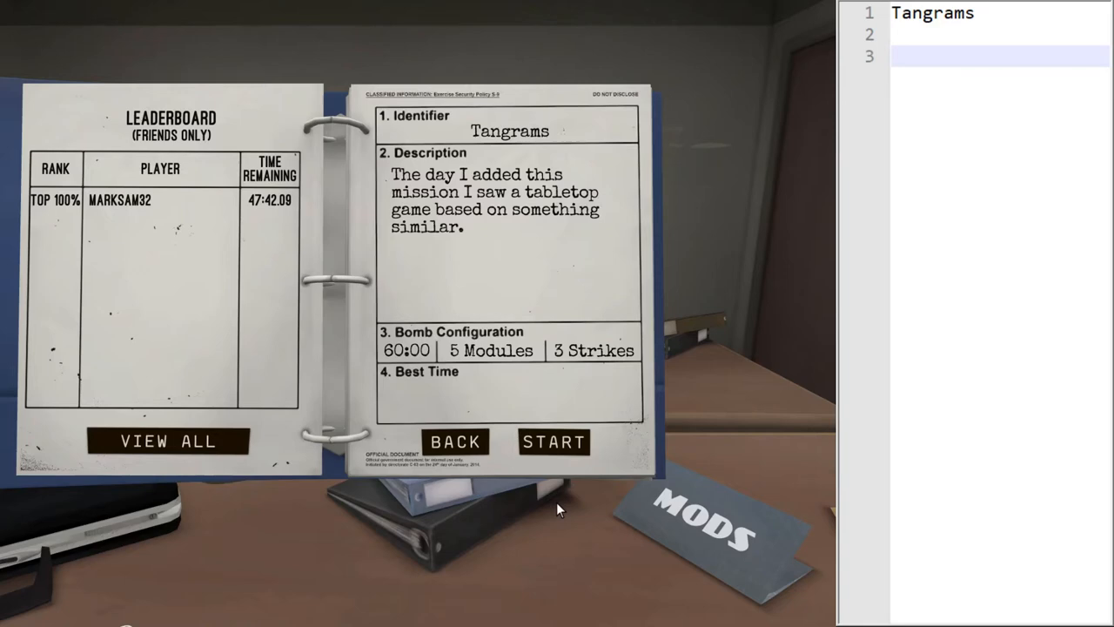
Start the Tangrams mission from the binder so its 60:00 bomb loads
{"action": "left_click", "coordinate": [549, 442]}
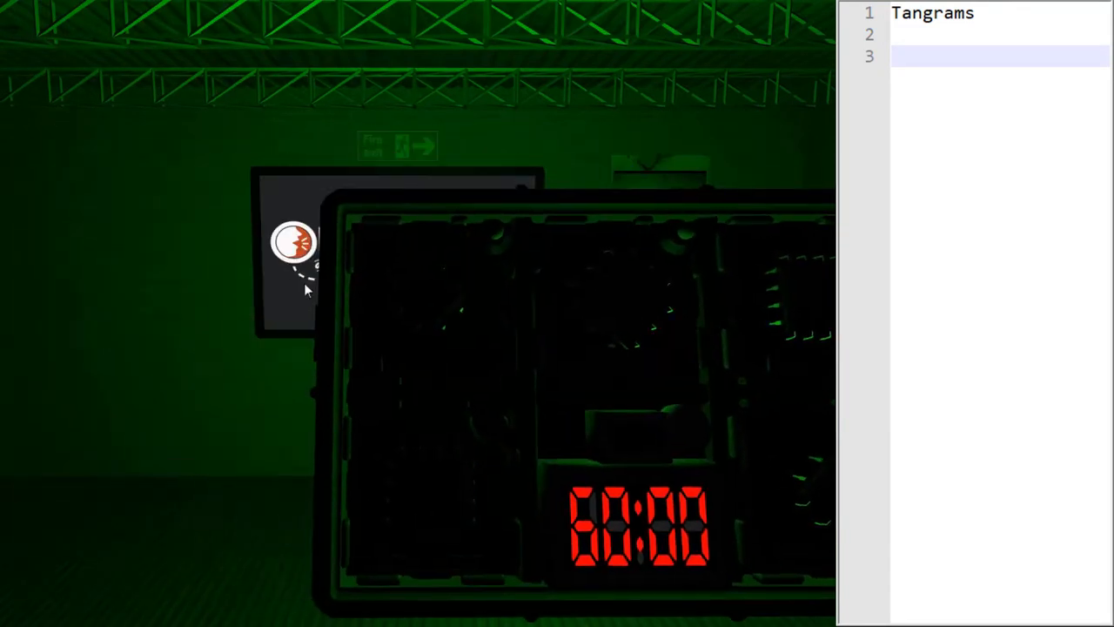
{"action": "mouse_move", "coordinate": [367, 340]}
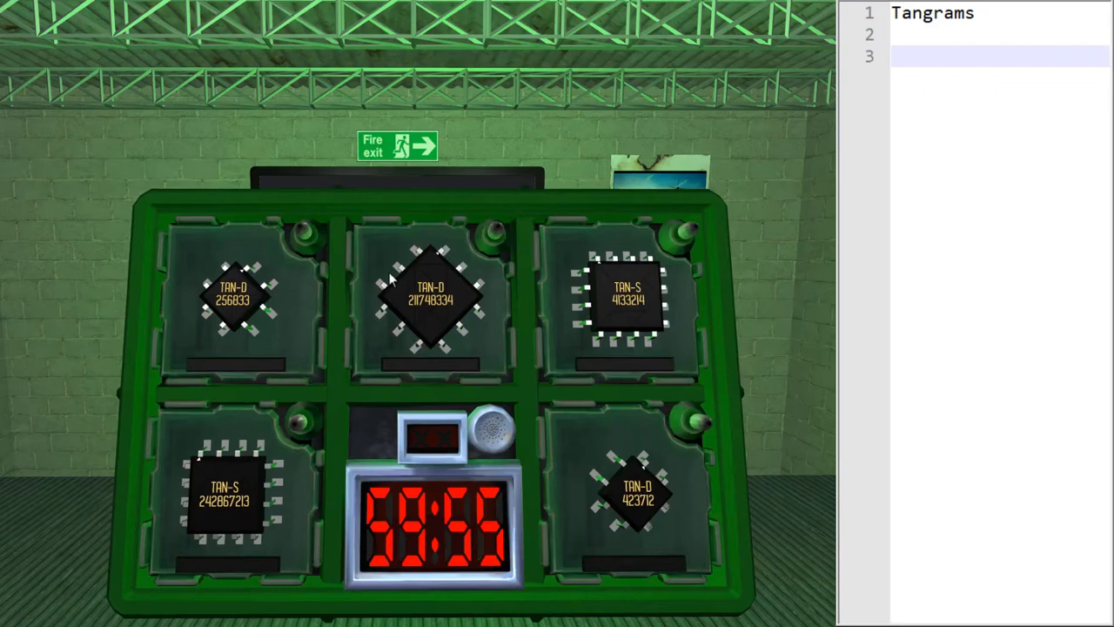
Pick up the bomb, zoom to the chips, and note TAN-S with code 242867213
{"action": "left_click", "coordinate": [627, 301]}
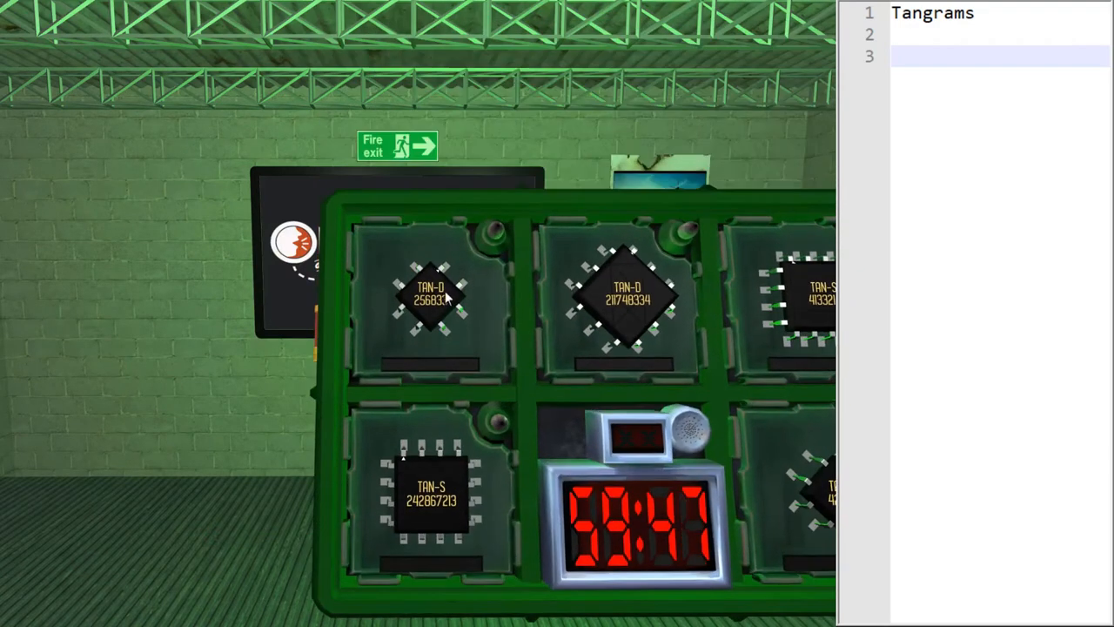
{"action": "left_click", "coordinate": [440, 513]}
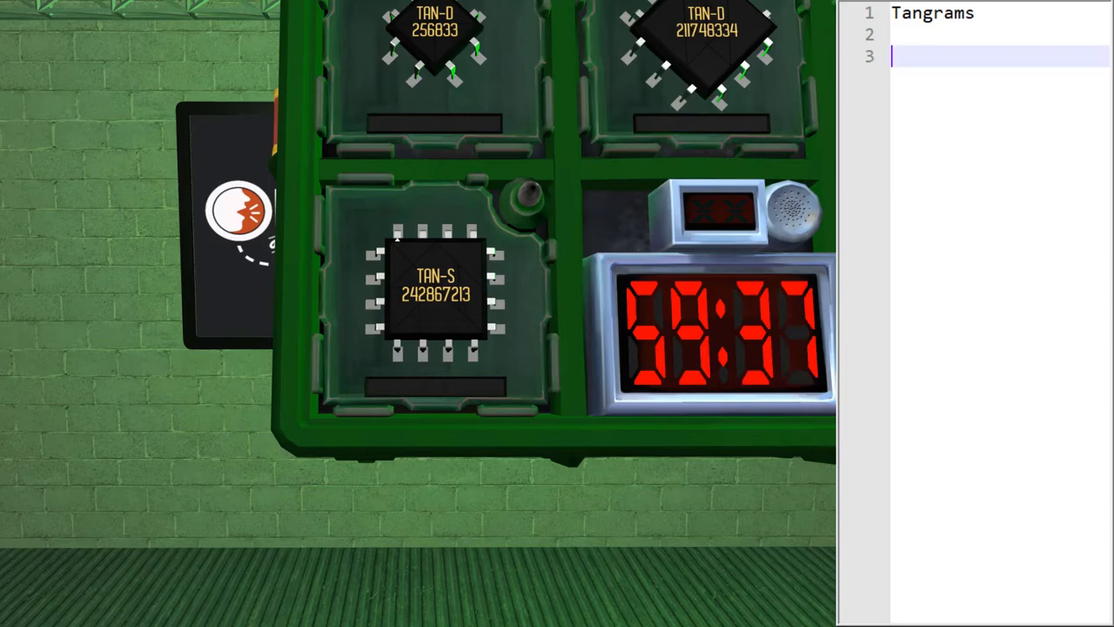
{"action": "type", "text": "TAN-S"}
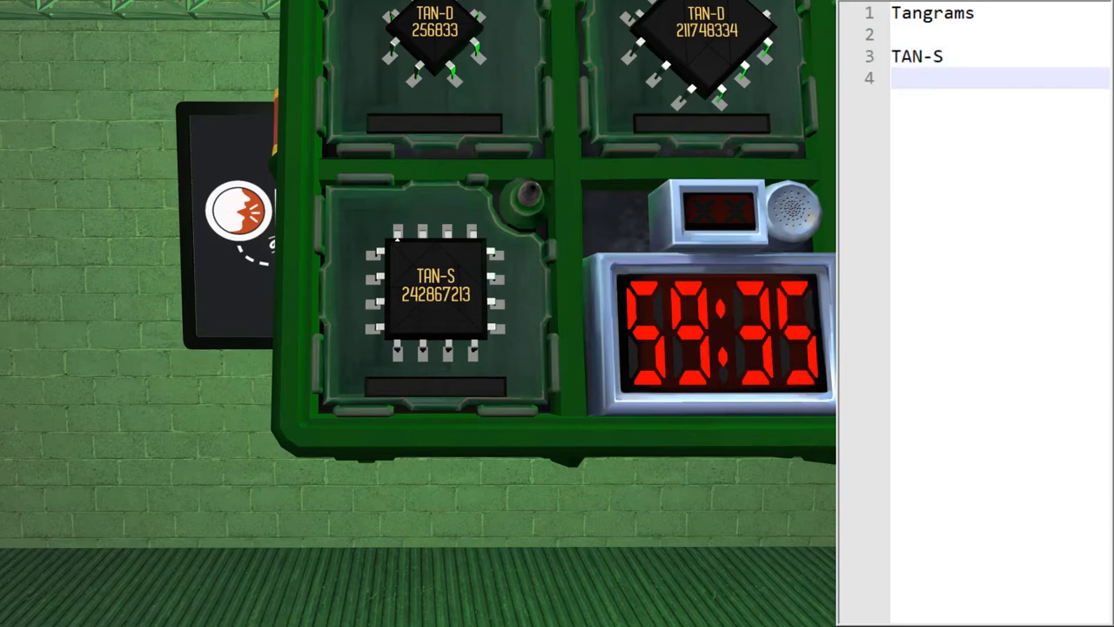
{"action": "type", "text": "242867"}
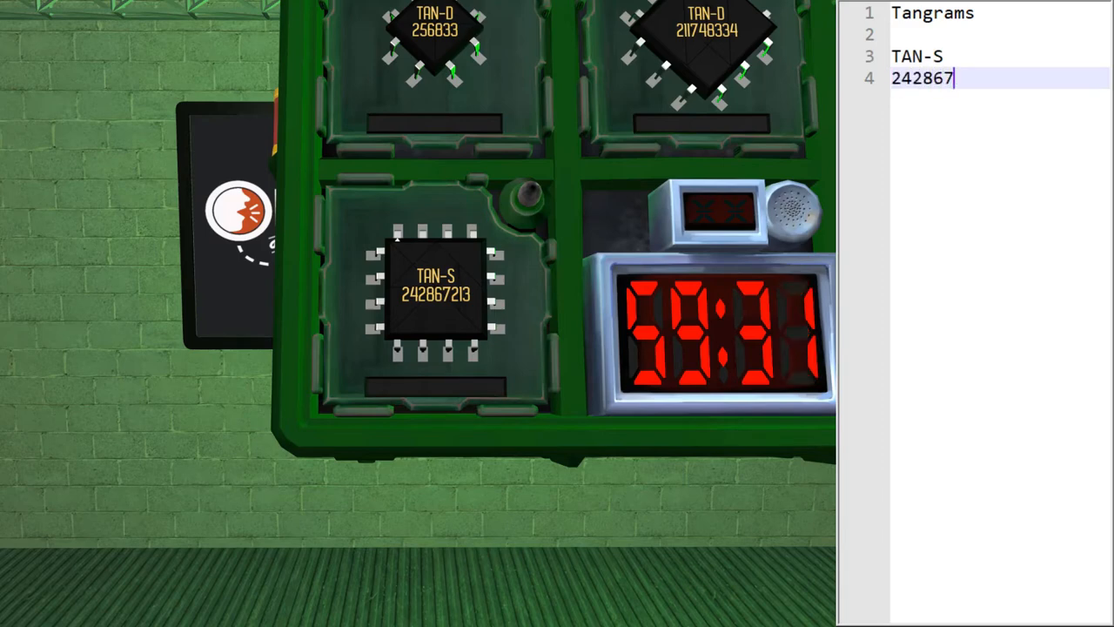
{"action": "type", "text": "213"}
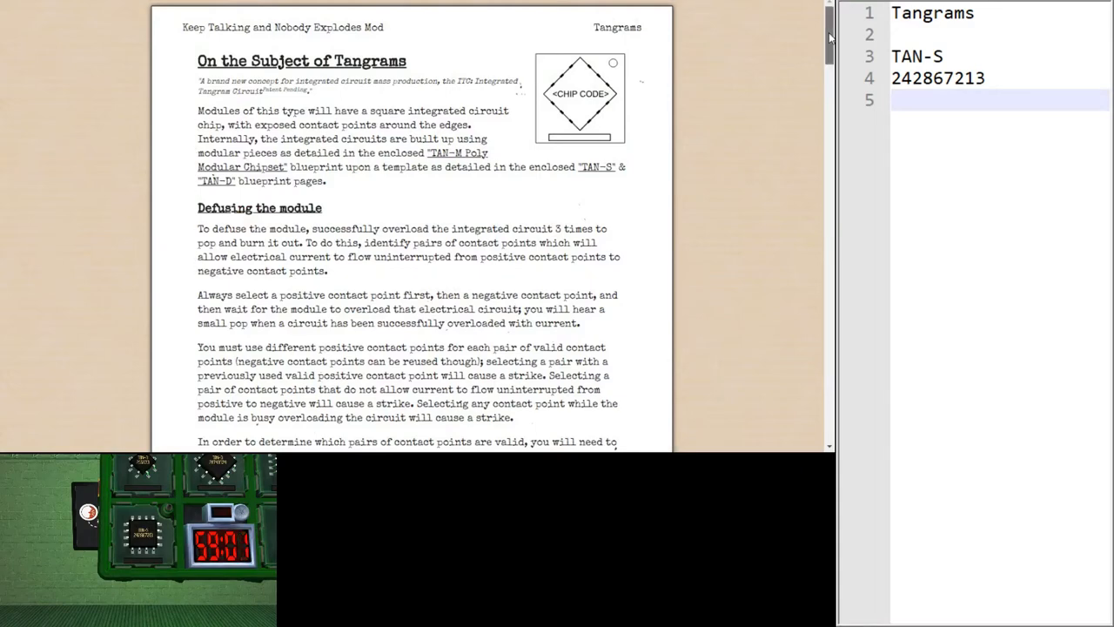
Scroll through the Tangrams rules, TAN-S and TAN-D templates, and TAN-M chipset pages
{"action": "scroll", "scroll_direction": "down", "scroll_amount": 3}
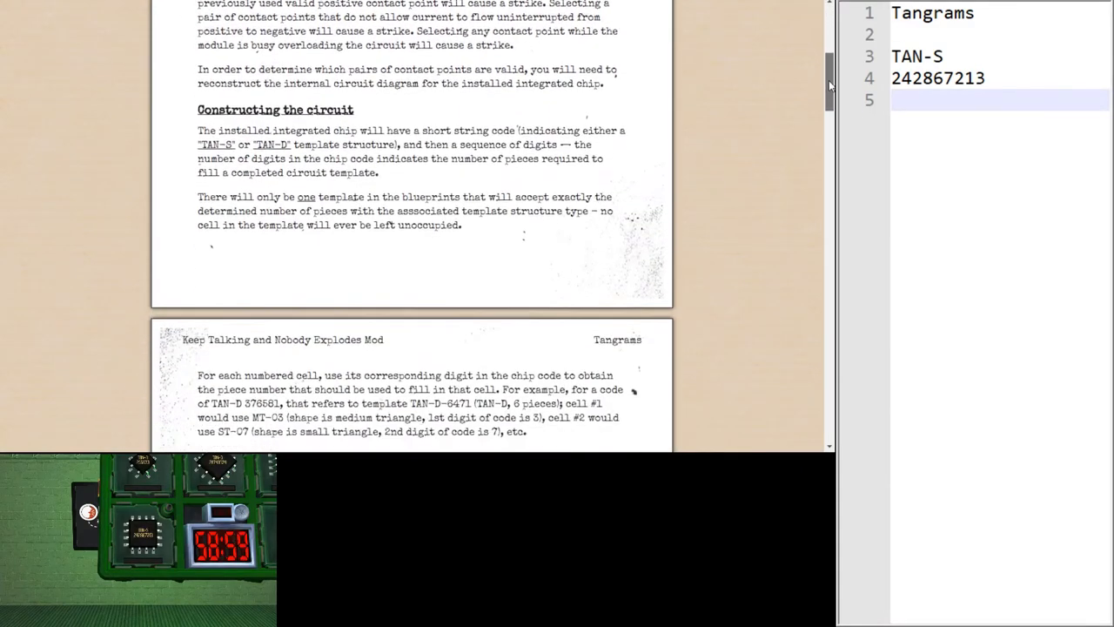
{"action": "scroll", "scroll_direction": "down", "scroll_amount": 3}
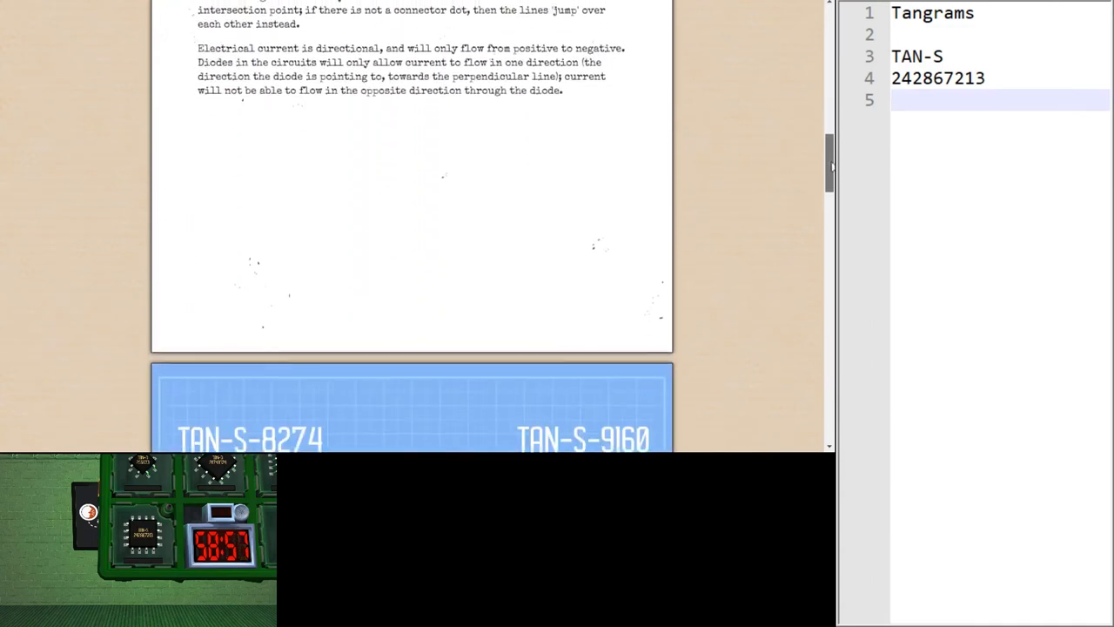
{"action": "scroll", "scroll_direction": "down", "scroll_amount": 3}
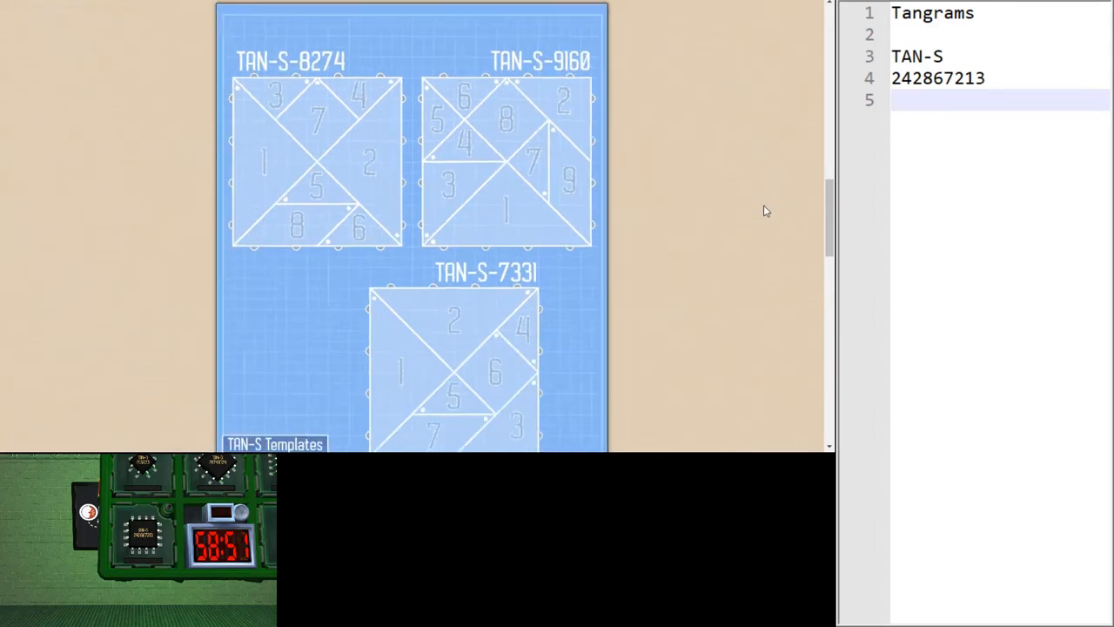
{"action": "scroll", "scroll_direction": "down", "scroll_amount": 3}
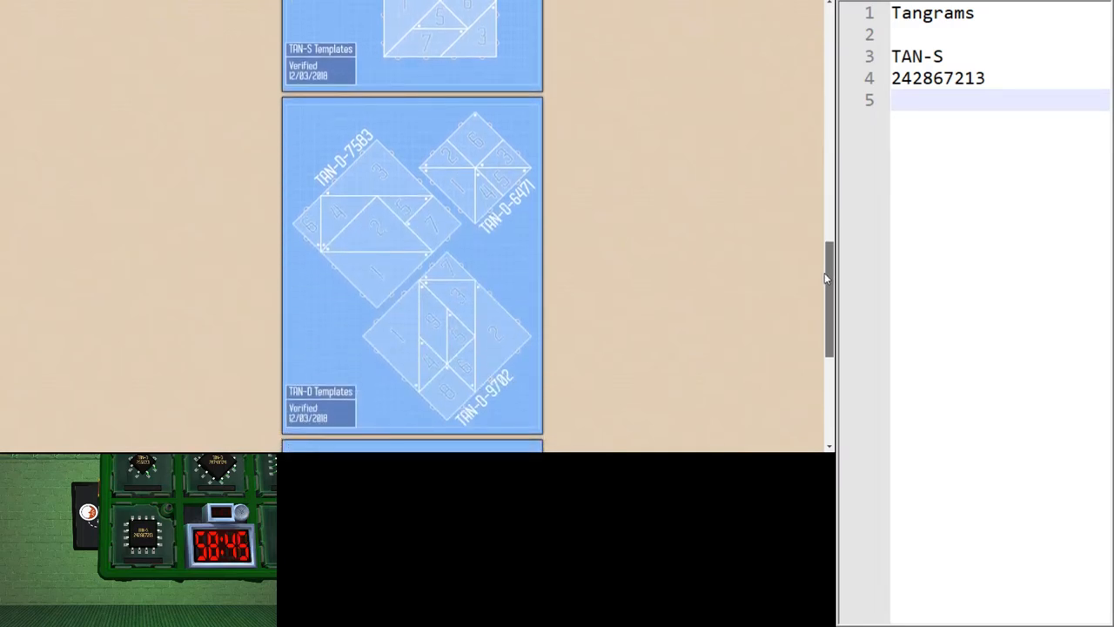
{"action": "scroll", "scroll_direction": "down", "scroll_amount": 3}
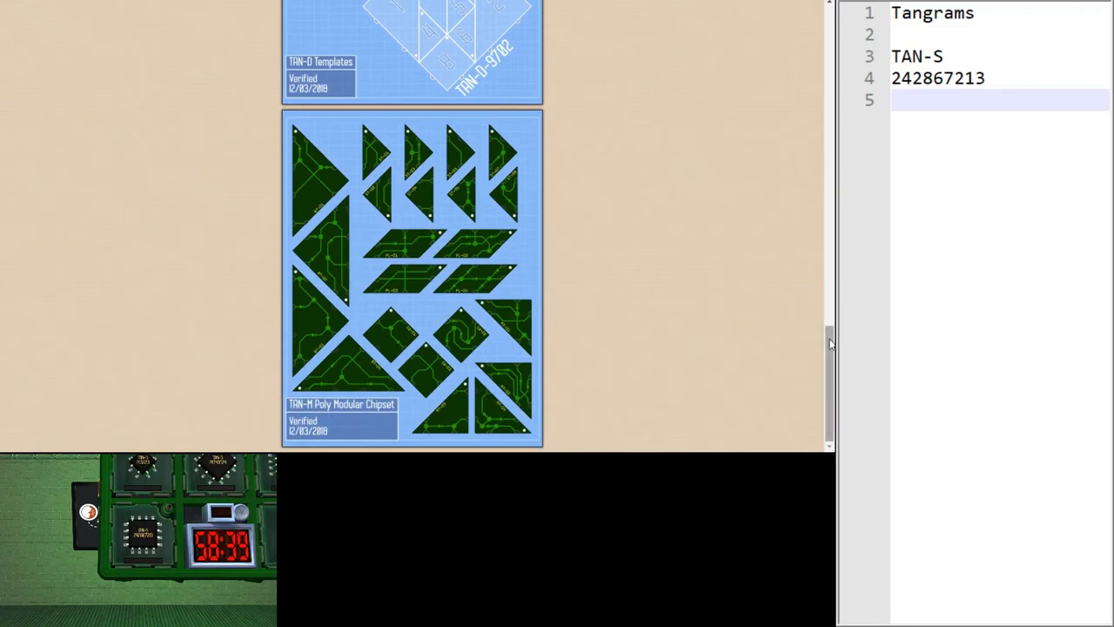
{"action": "mouse_move", "coordinate": [599, 237]}
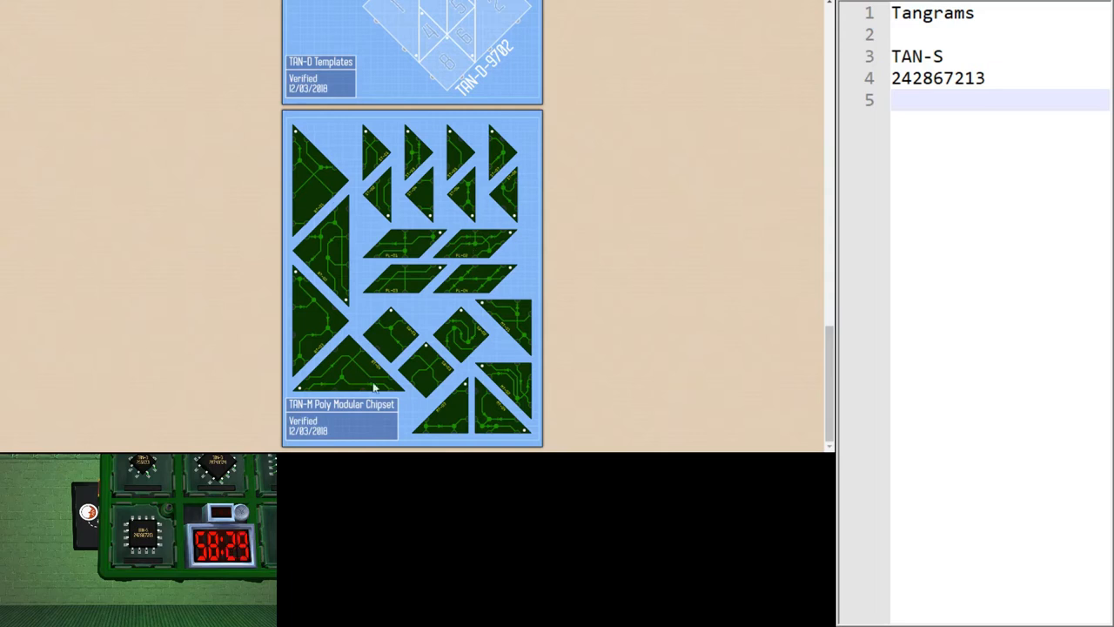
{"action": "mouse_move", "coordinate": [478, 344]}
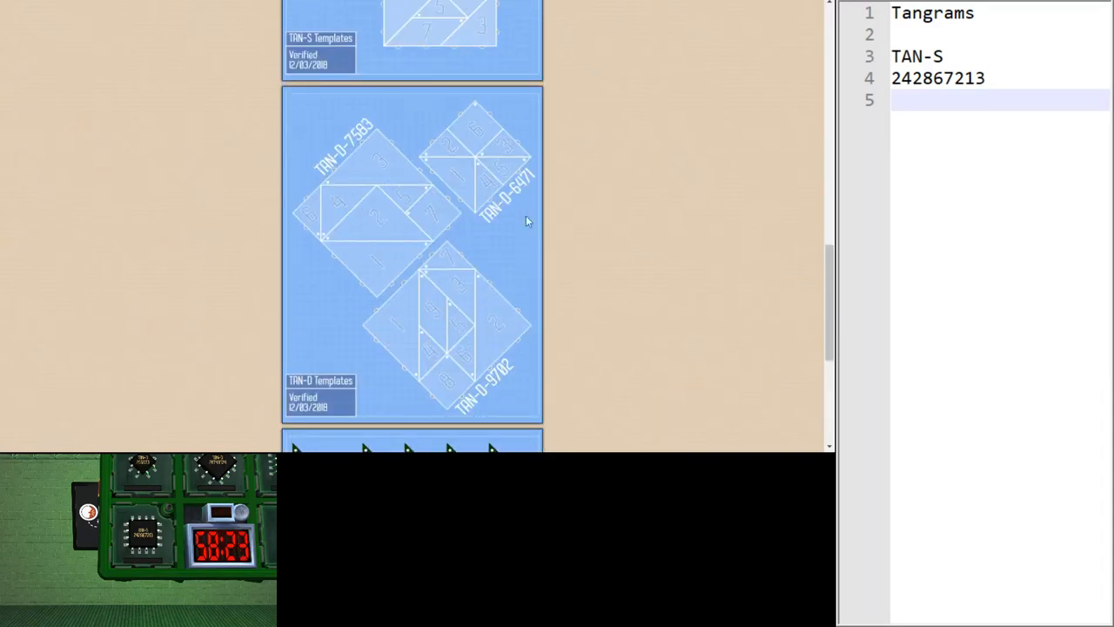
{"action": "scroll", "scroll_direction": "down", "scroll_amount": 3}
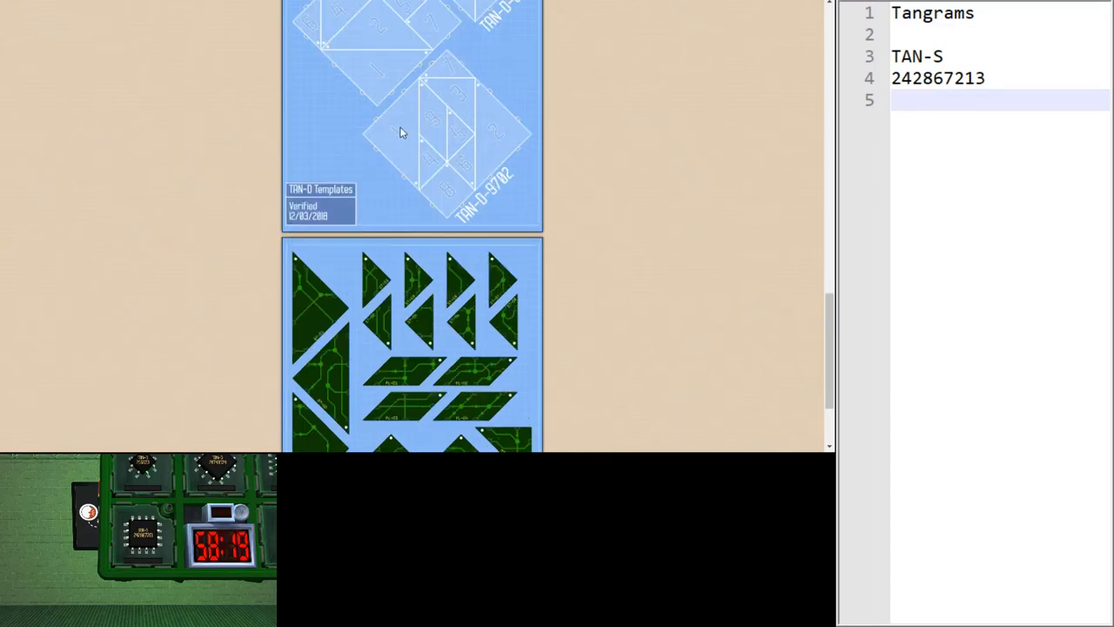
{"action": "mouse_move", "coordinate": [410, 145]}
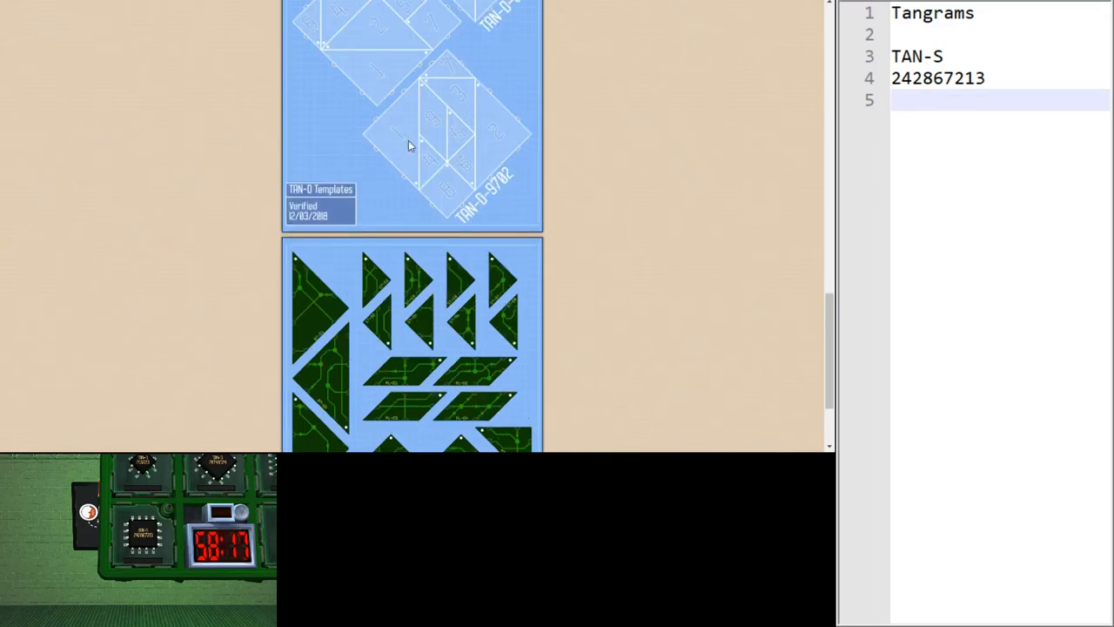
{"action": "scroll", "scroll_direction": "down", "scroll_amount": 3}
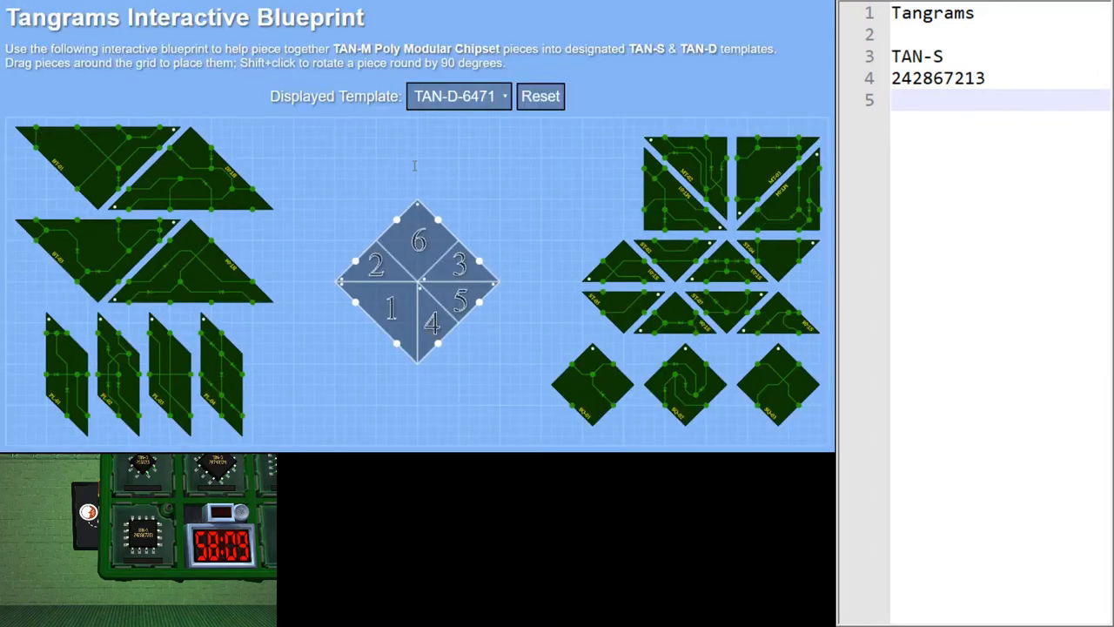
{"action": "mouse_move", "coordinate": [360, 191]}
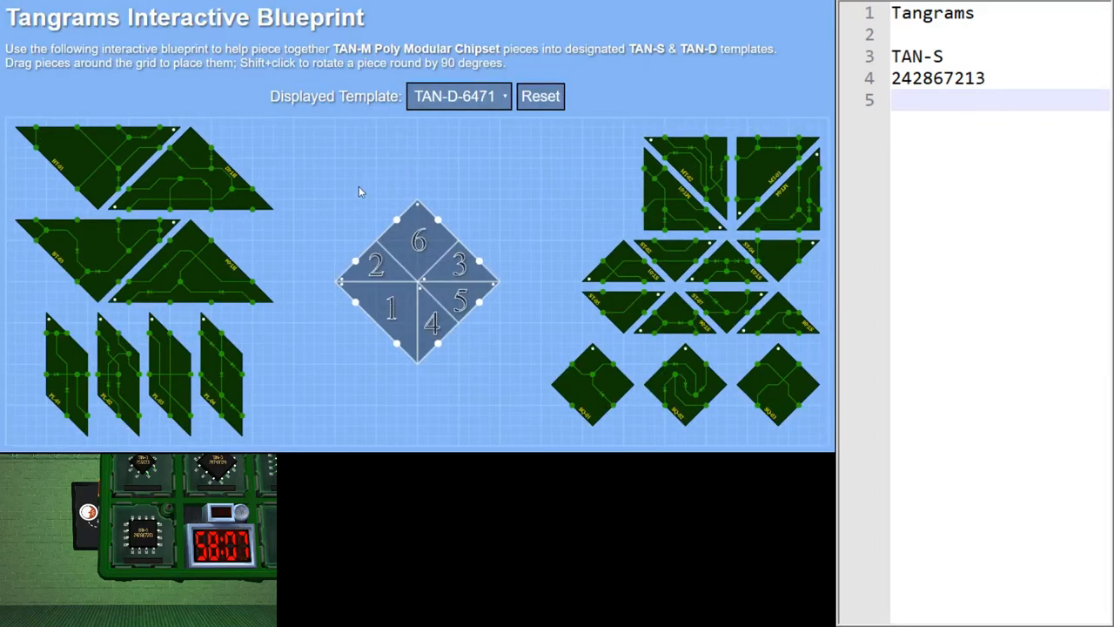
{"action": "mouse_move", "coordinate": [574, 391]}
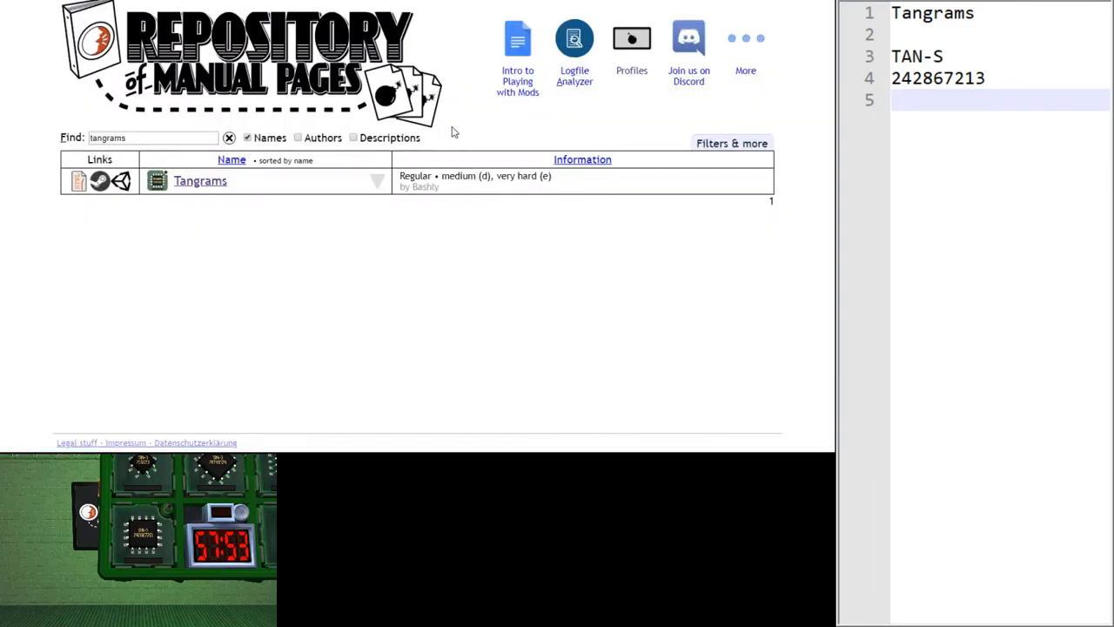
Choose Tangrams (interactive) (HTML) from the Tangrams version dropdown
{"action": "left_click", "coordinate": [377, 181]}
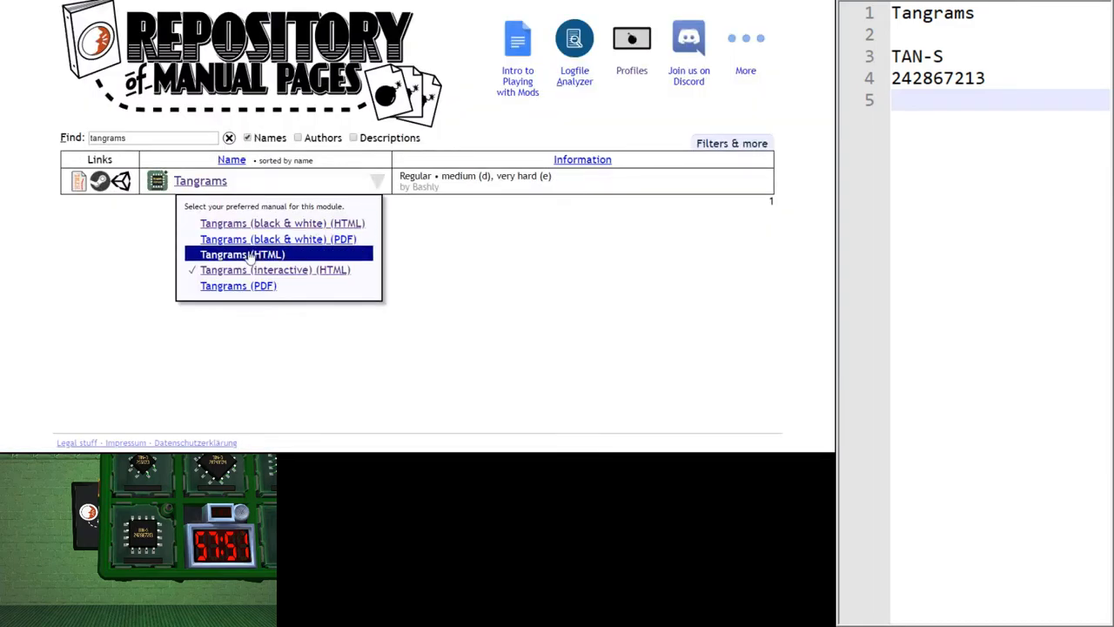
{"action": "mouse_move", "coordinate": [296, 223]}
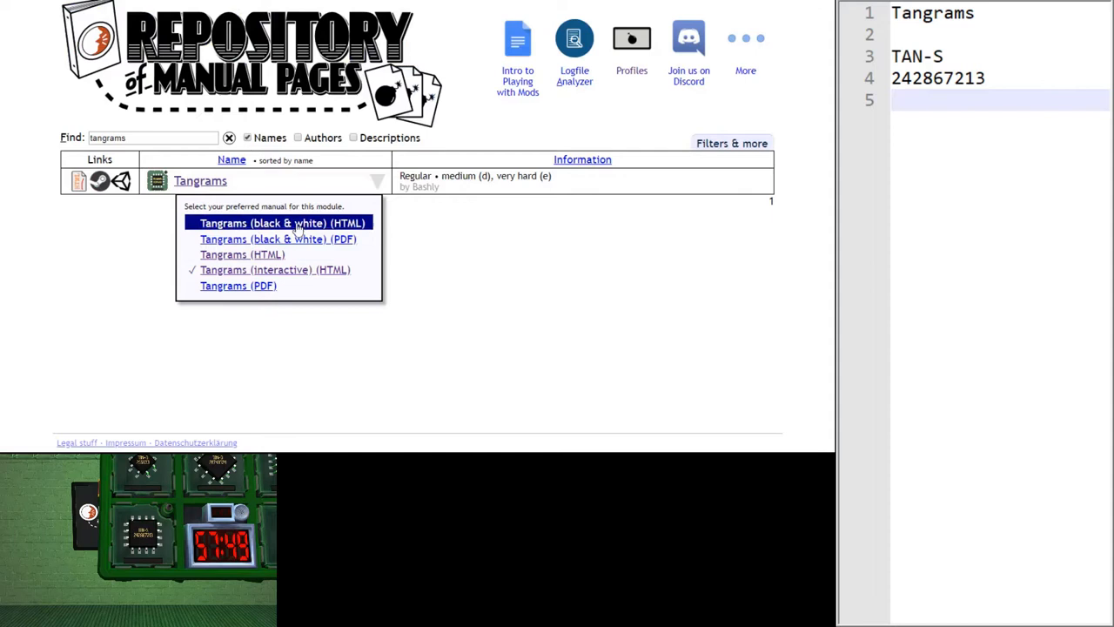
{"action": "mouse_move", "coordinate": [279, 239]}
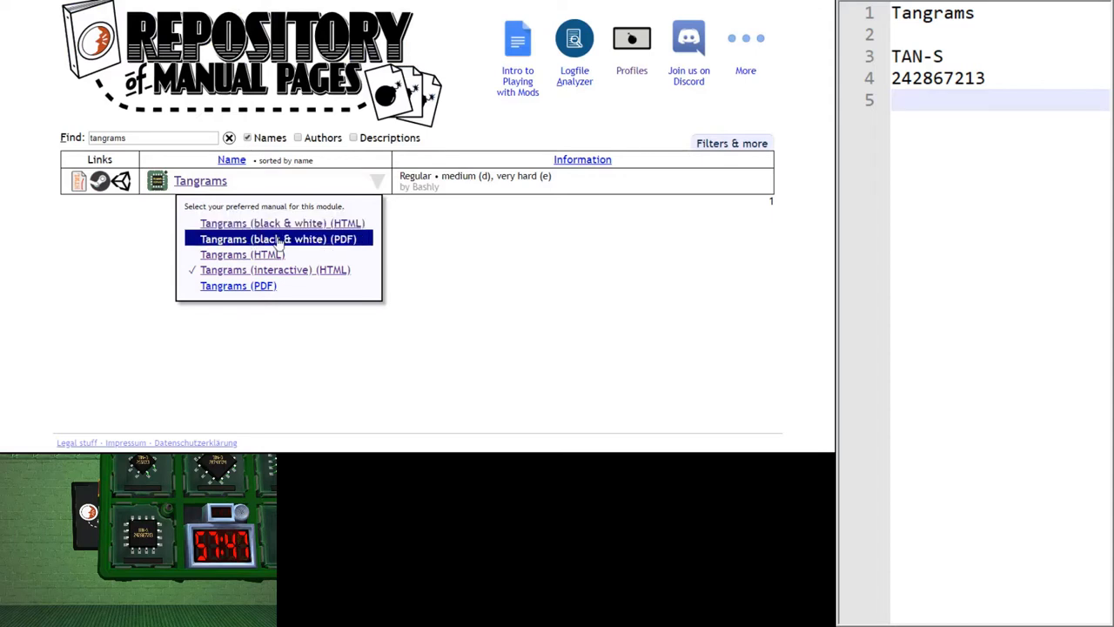
{"action": "mouse_move", "coordinate": [276, 269]}
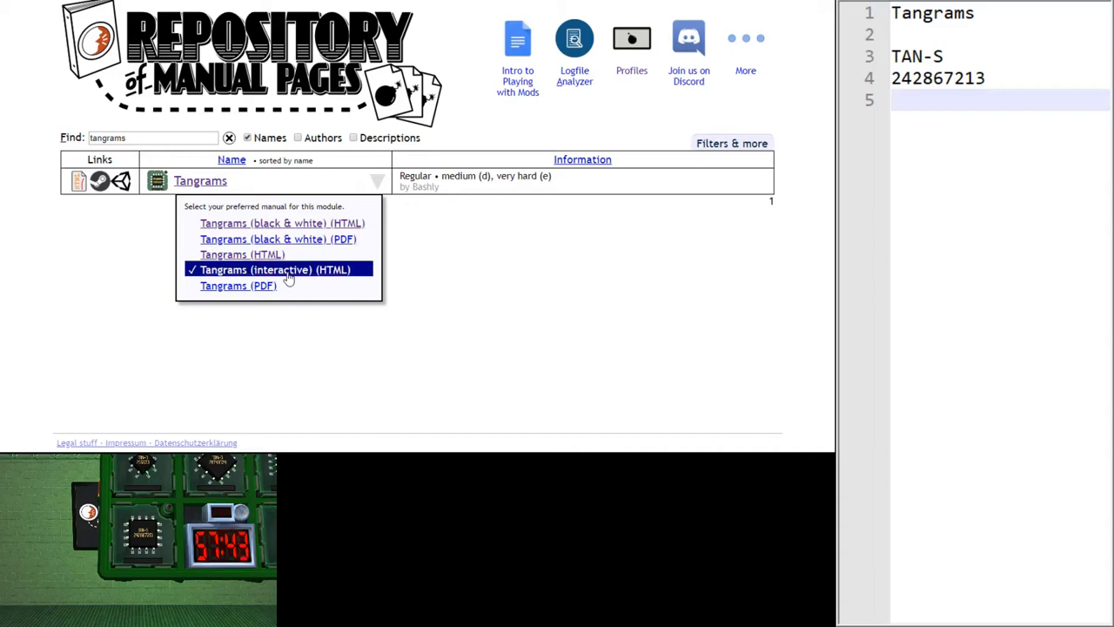
{"action": "left_click", "coordinate": [278, 269]}
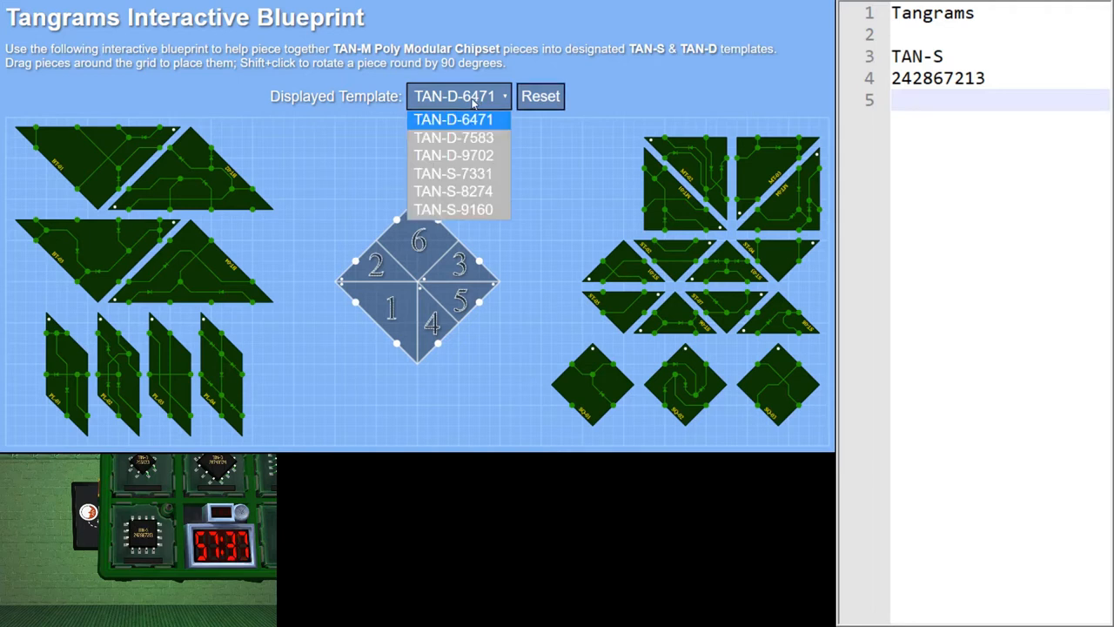
{"action": "mouse_move", "coordinate": [520, 221]}
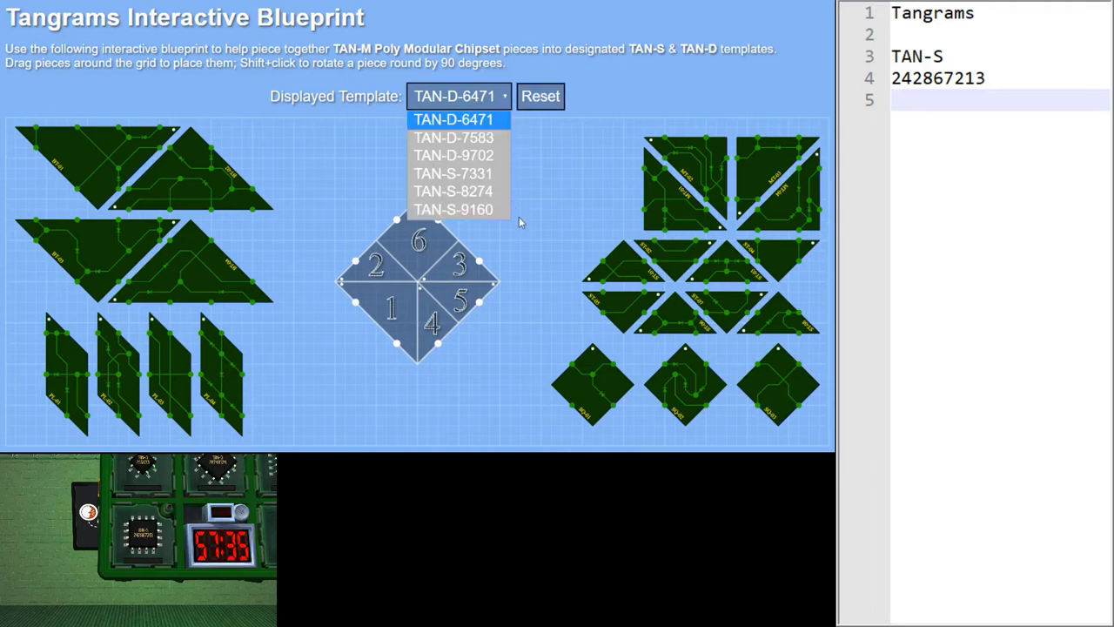
{"action": "mouse_move", "coordinate": [522, 120]}
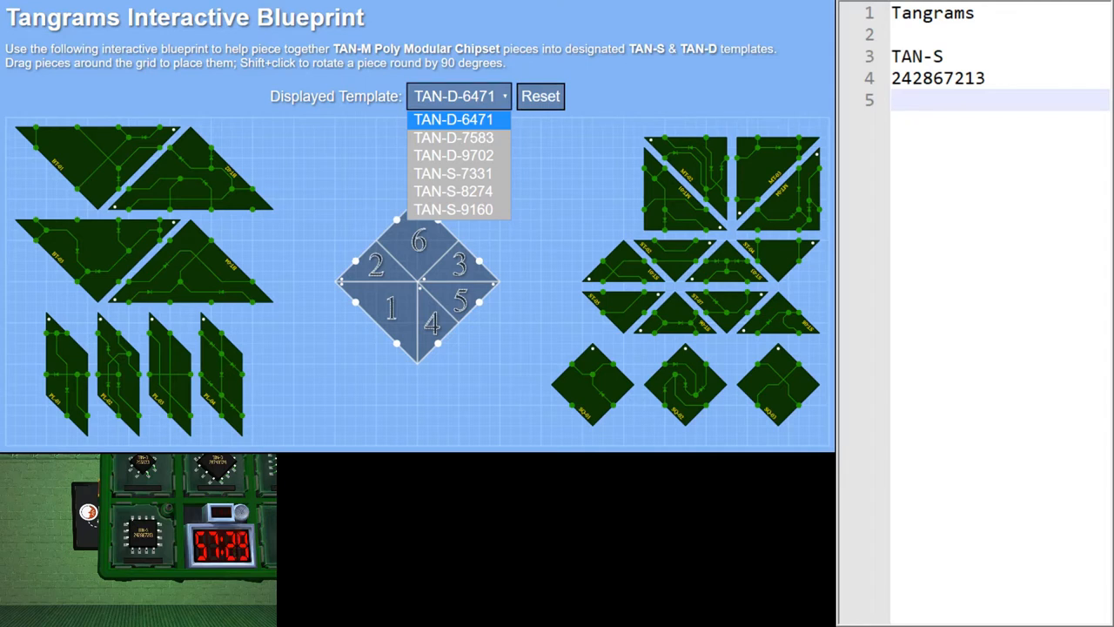
{"action": "mouse_move", "coordinate": [456, 156]}
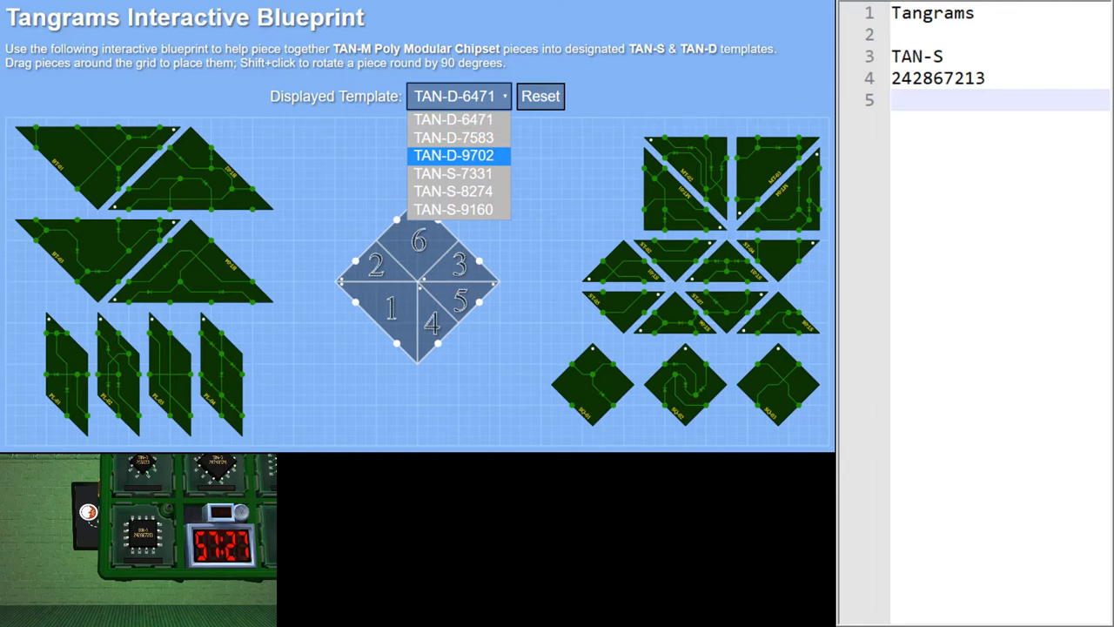
{"action": "mouse_move", "coordinate": [453, 175]}
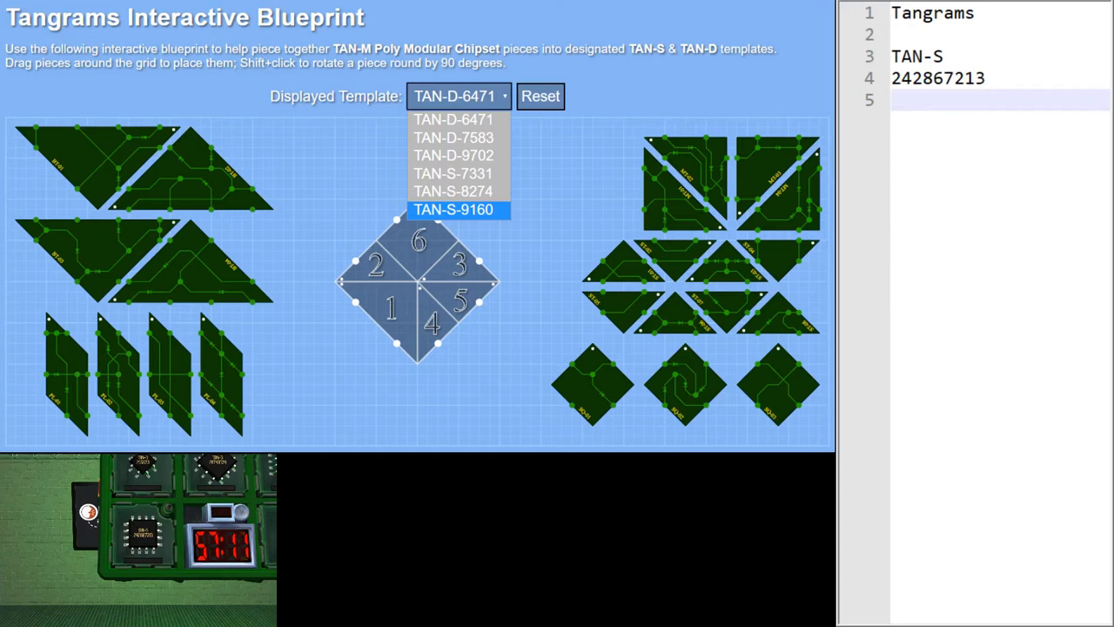
{"action": "mouse_move", "coordinate": [458, 156]}
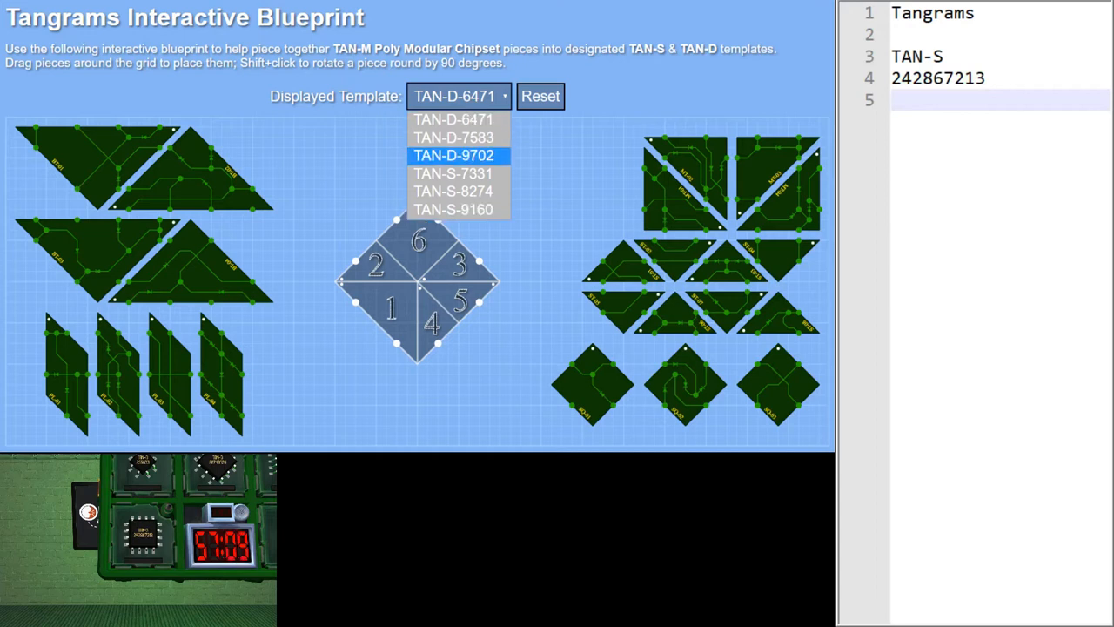
Select TAN-S-9160, the nine-slot square, in the Displayed Template dropdown
{"action": "left_click", "coordinate": [460, 155]}
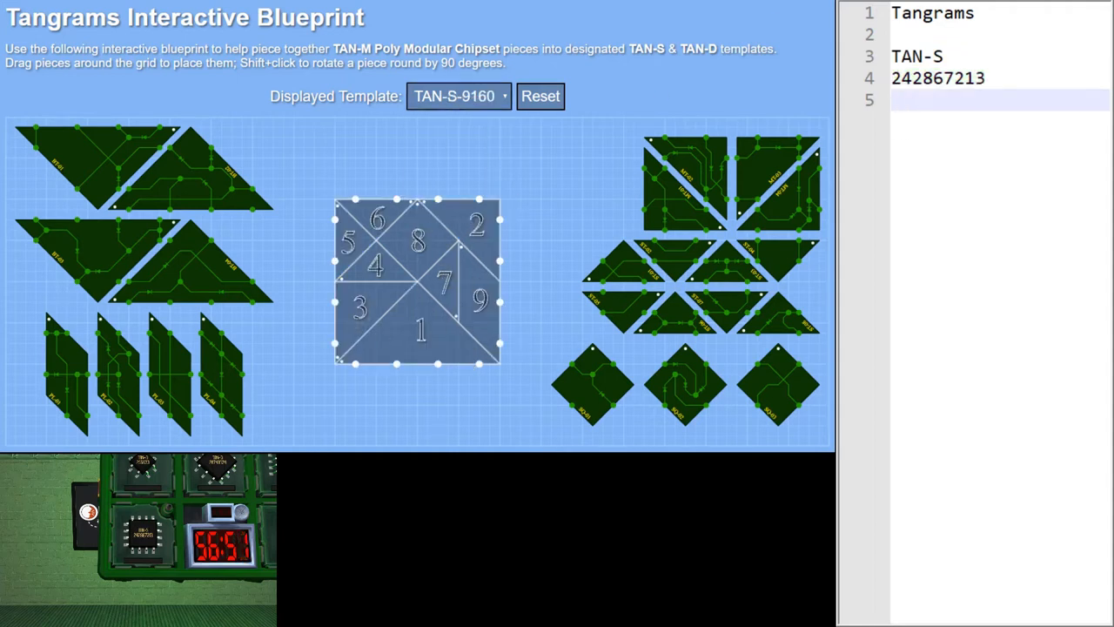
Begin a note on line 5 of the side notes, deleting a mistyped brace
{"action": "double_click", "coordinate": [938, 78]}
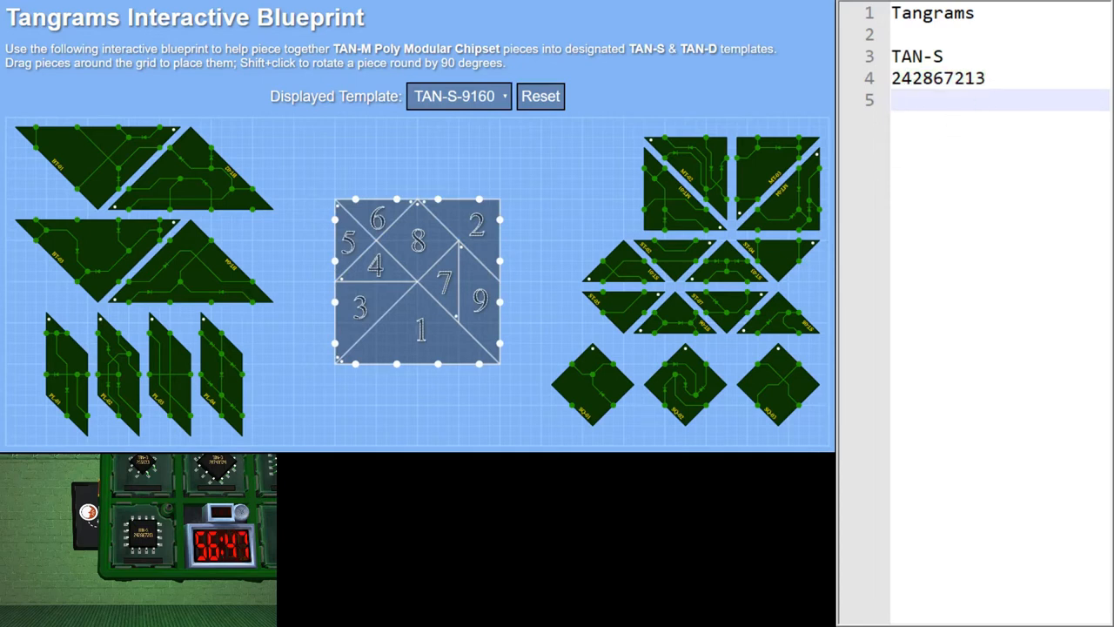
{"action": "type", "text": "{"}
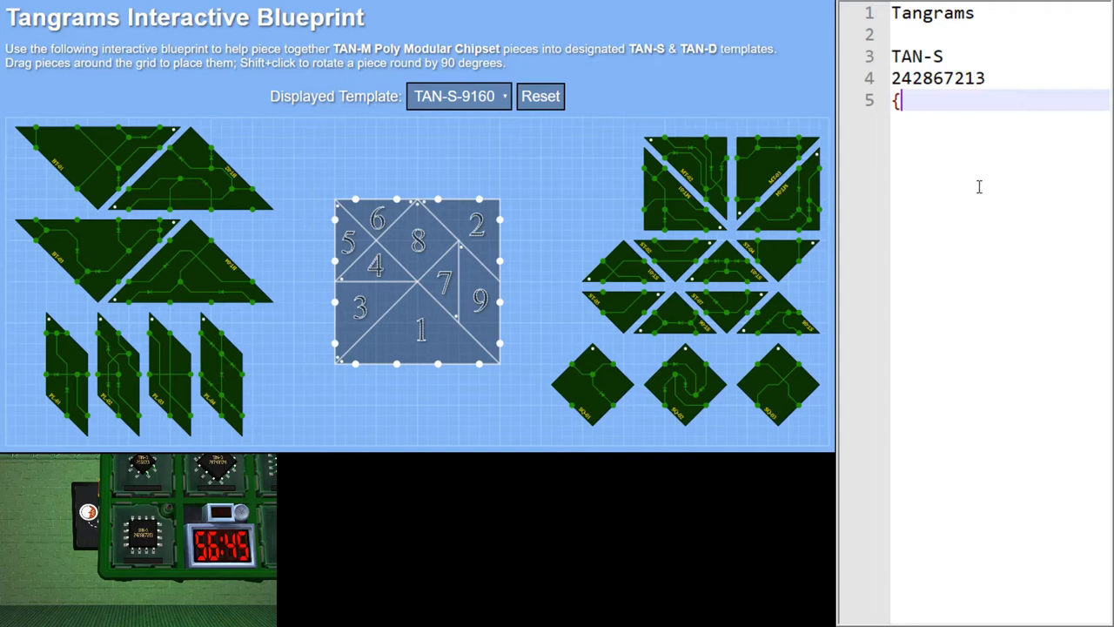
{"action": "key", "text": "Backspace"}
{"action": "type", "text": "↑"}
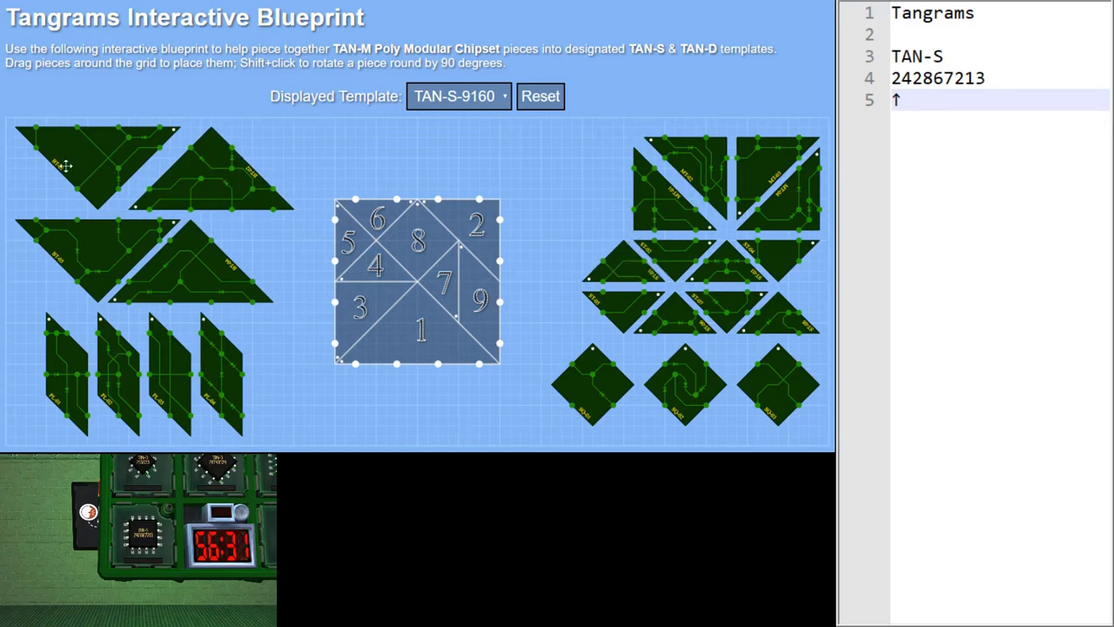
{"action": "mouse_move", "coordinate": [53, 176]}
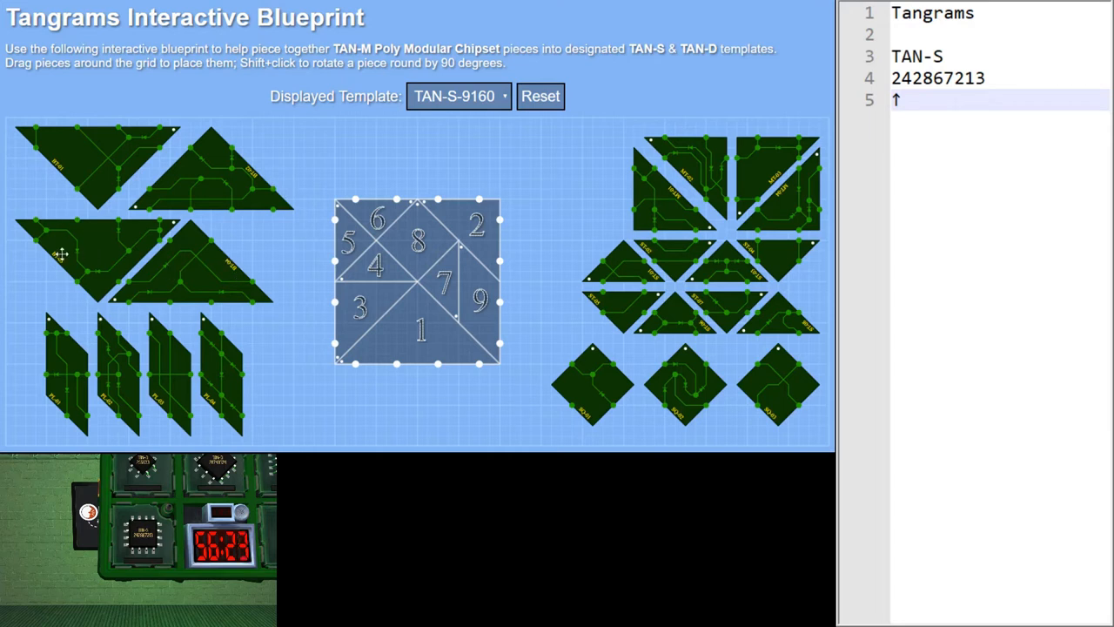
{"action": "mouse_move", "coordinate": [233, 264]}
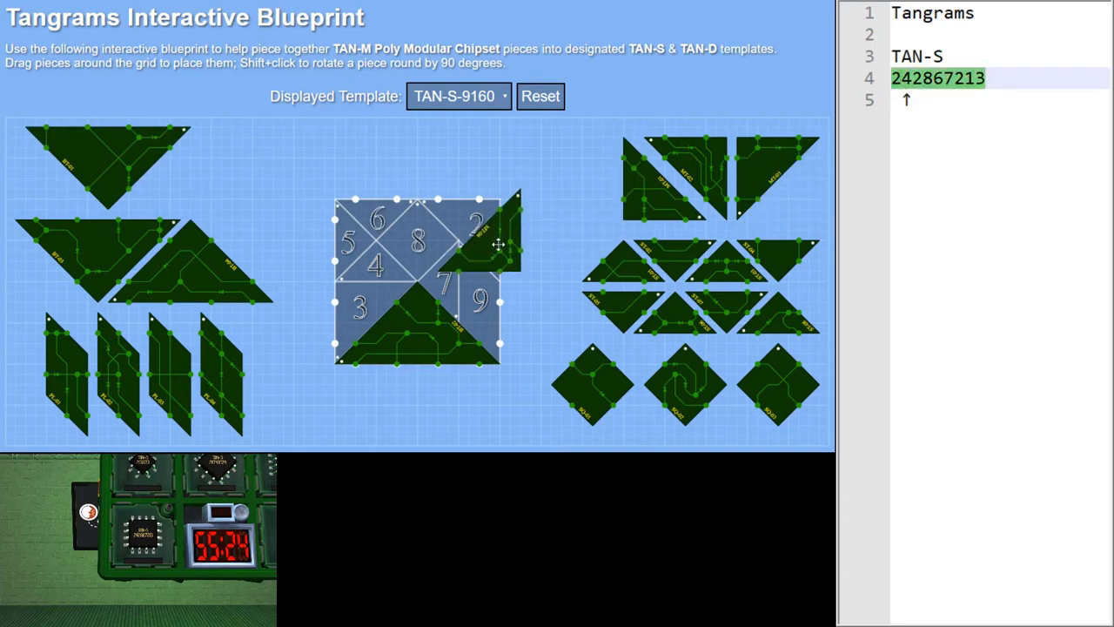
Fit a large triangle piece into slot 2 of the TAN-S-9160 template
{"action": "left_click", "coordinate": [479, 243]}
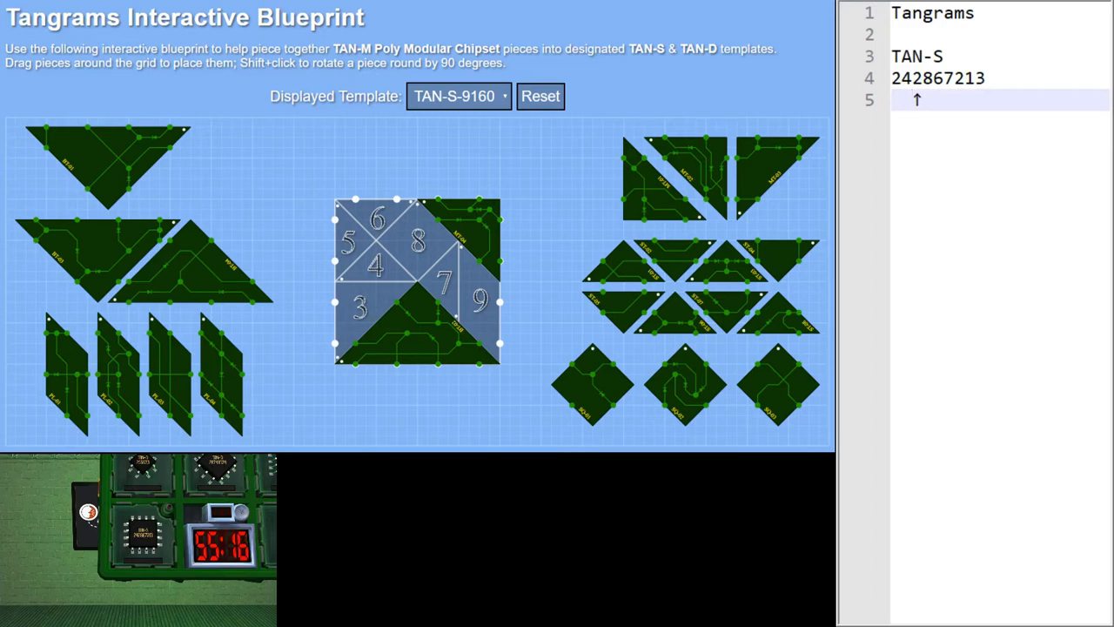
{"action": "mouse_move", "coordinate": [625, 198]}
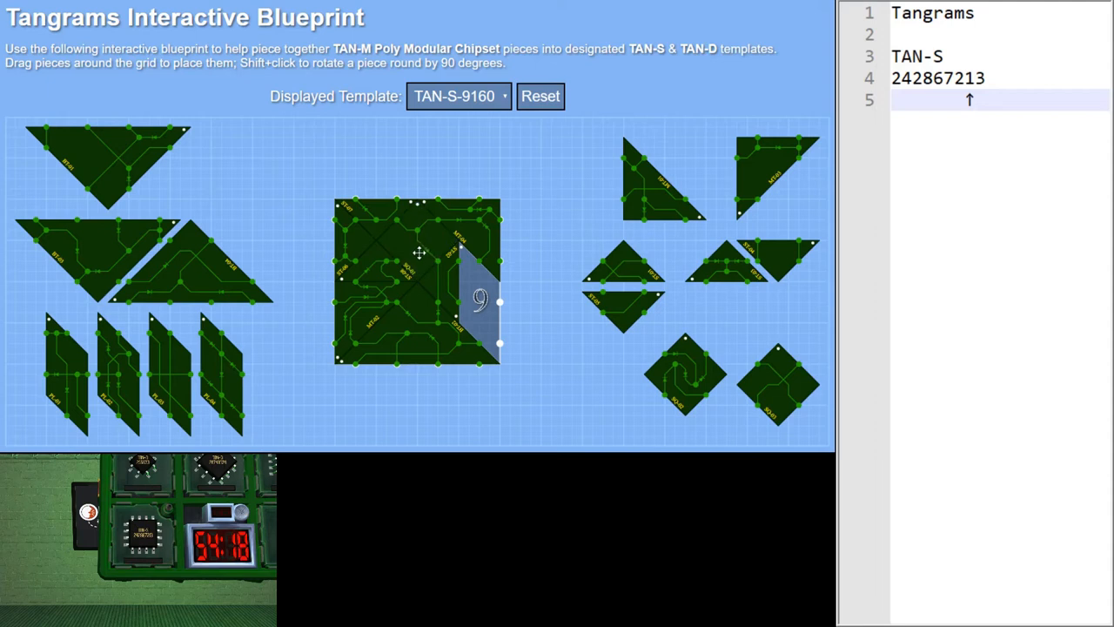
{"action": "mouse_move", "coordinate": [416, 233]}
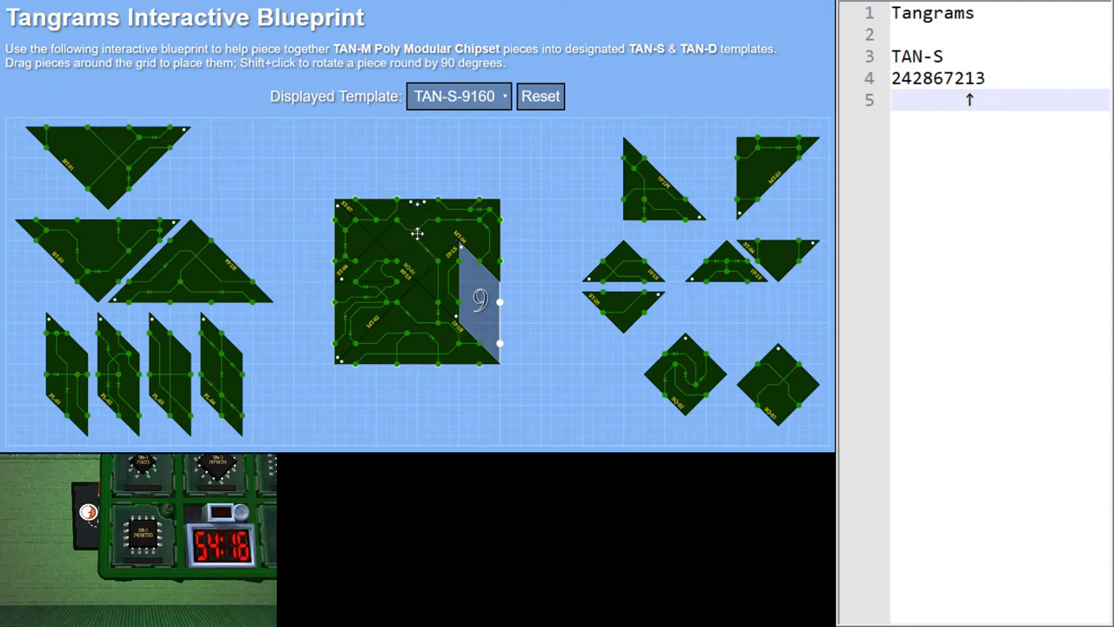
{"action": "mouse_move", "coordinate": [426, 248]}
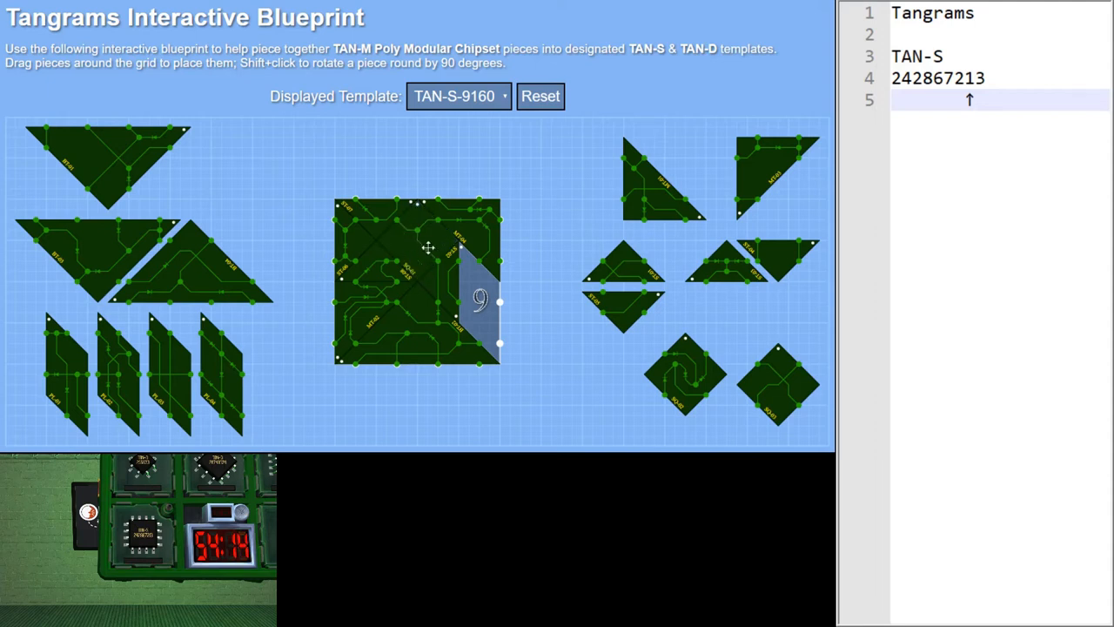
{"action": "mouse_move", "coordinate": [808, 42]}
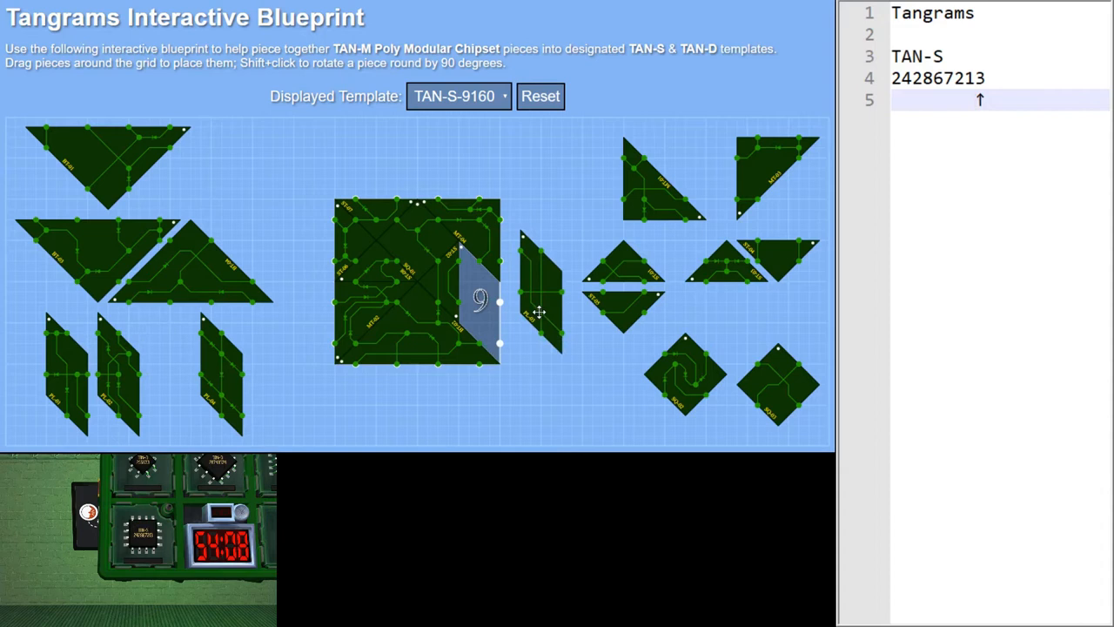
{"action": "mouse_move", "coordinate": [539, 290]}
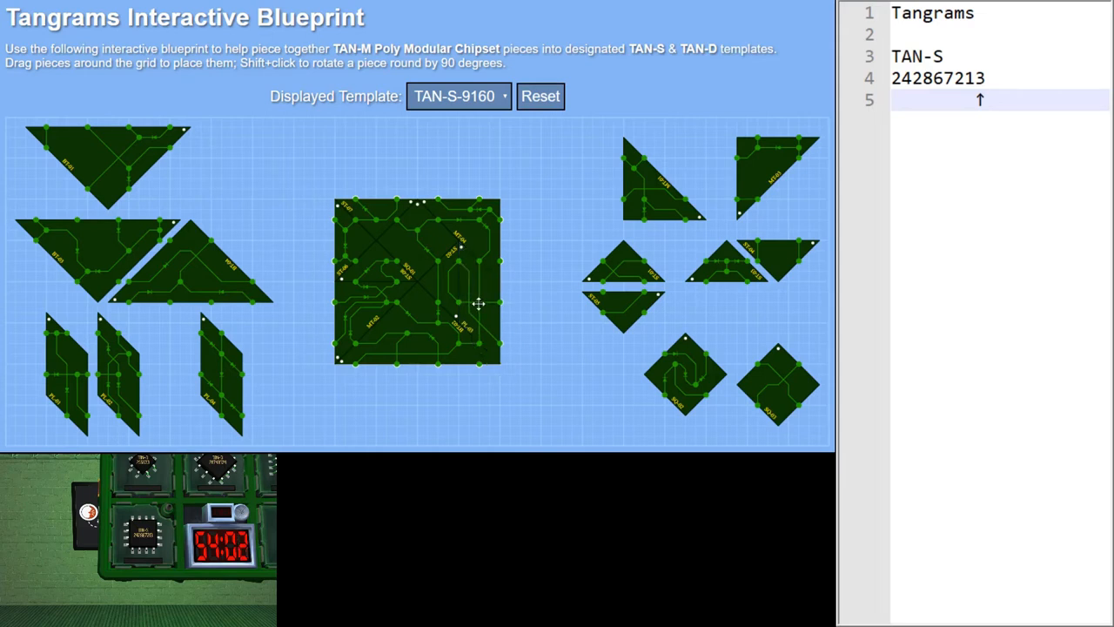
{"action": "mouse_move", "coordinate": [481, 307]}
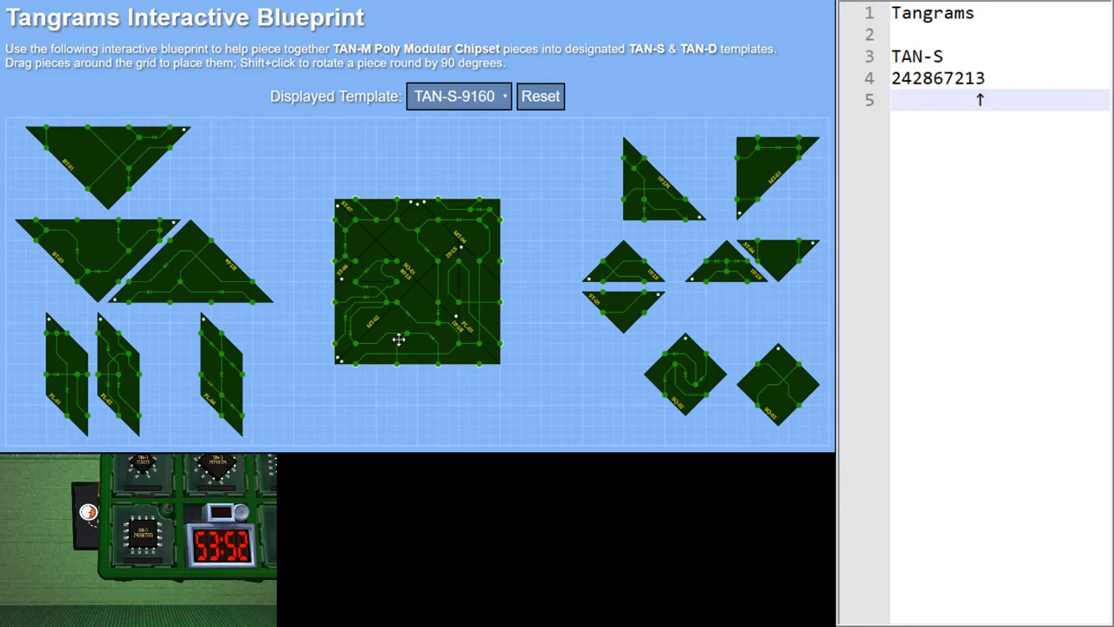
{"action": "mouse_move", "coordinate": [508, 305]}
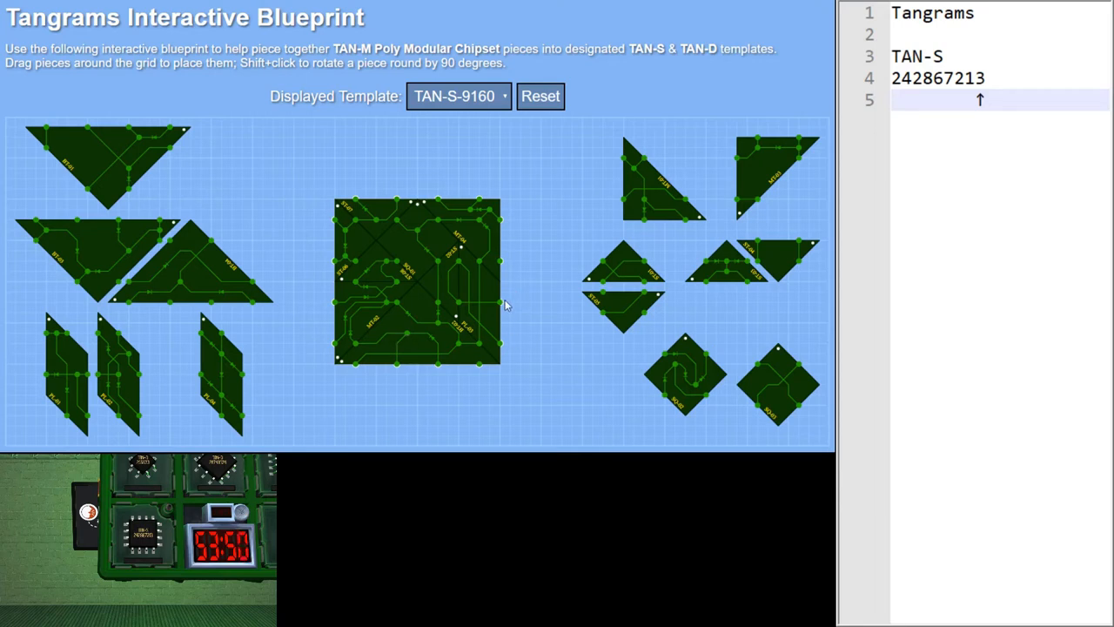
{"action": "mouse_move", "coordinate": [411, 189]}
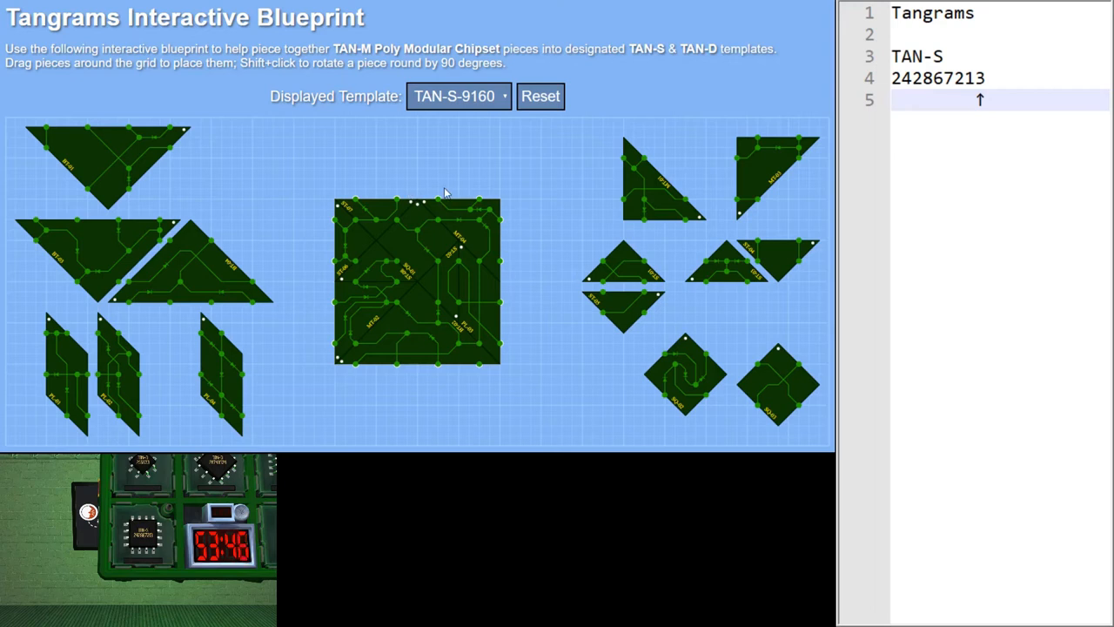
{"action": "mouse_move", "coordinate": [435, 199]}
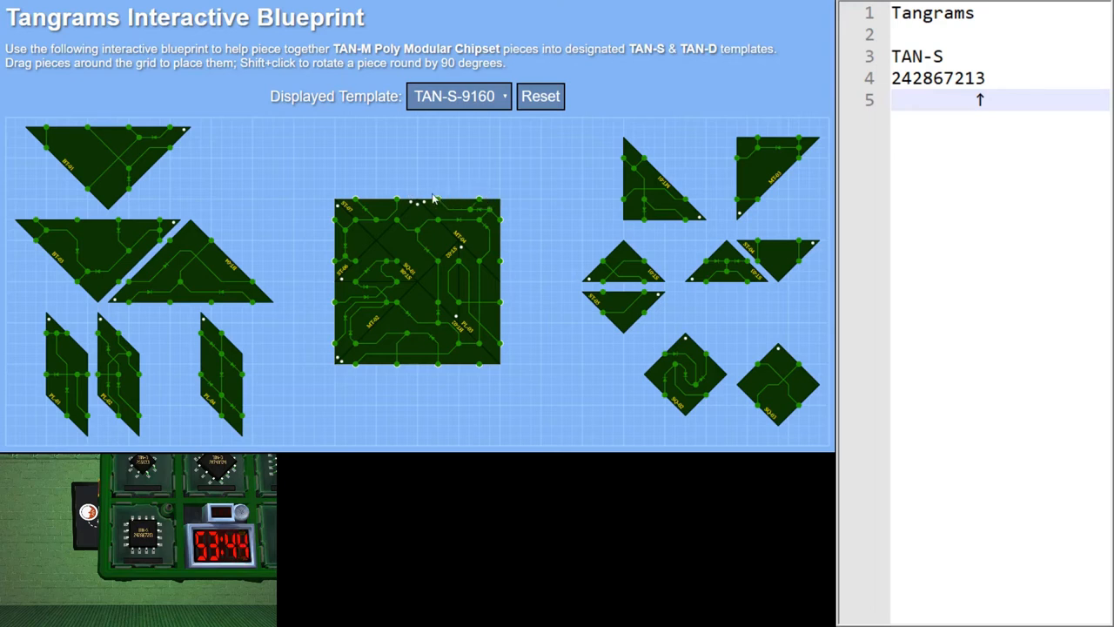
{"action": "mouse_move", "coordinate": [472, 209]}
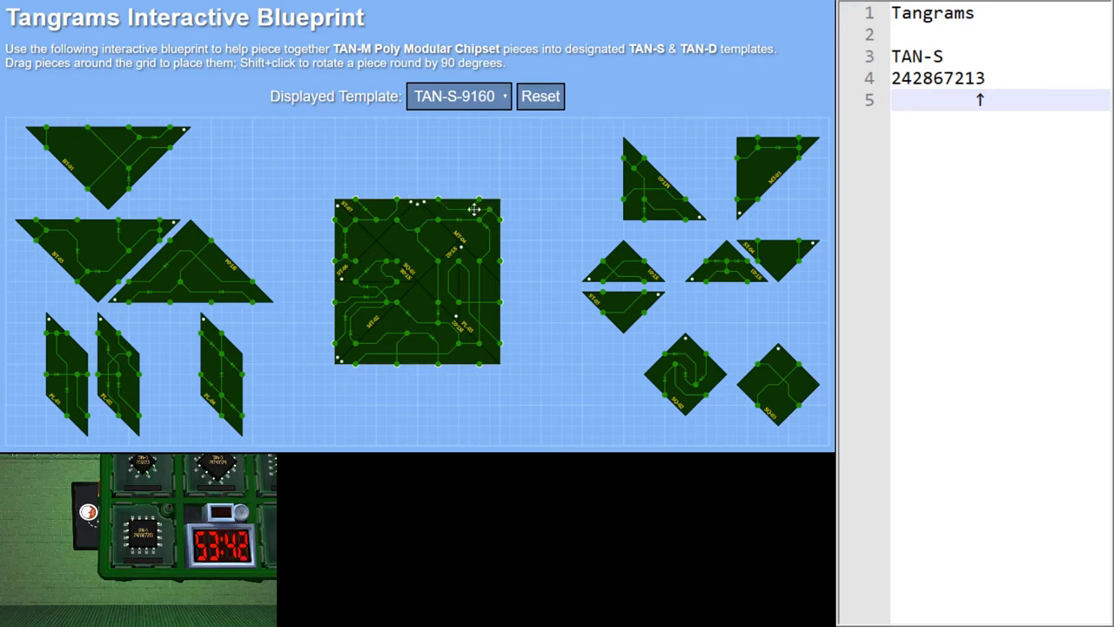
{"action": "mouse_move", "coordinate": [483, 199]}
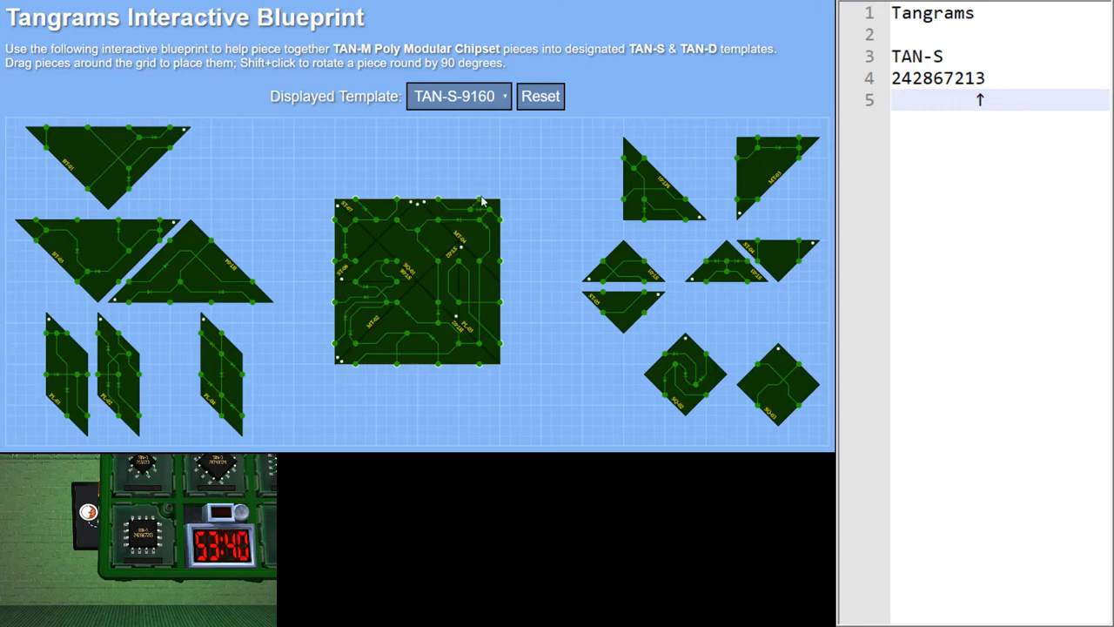
{"action": "mouse_move", "coordinate": [438, 194]}
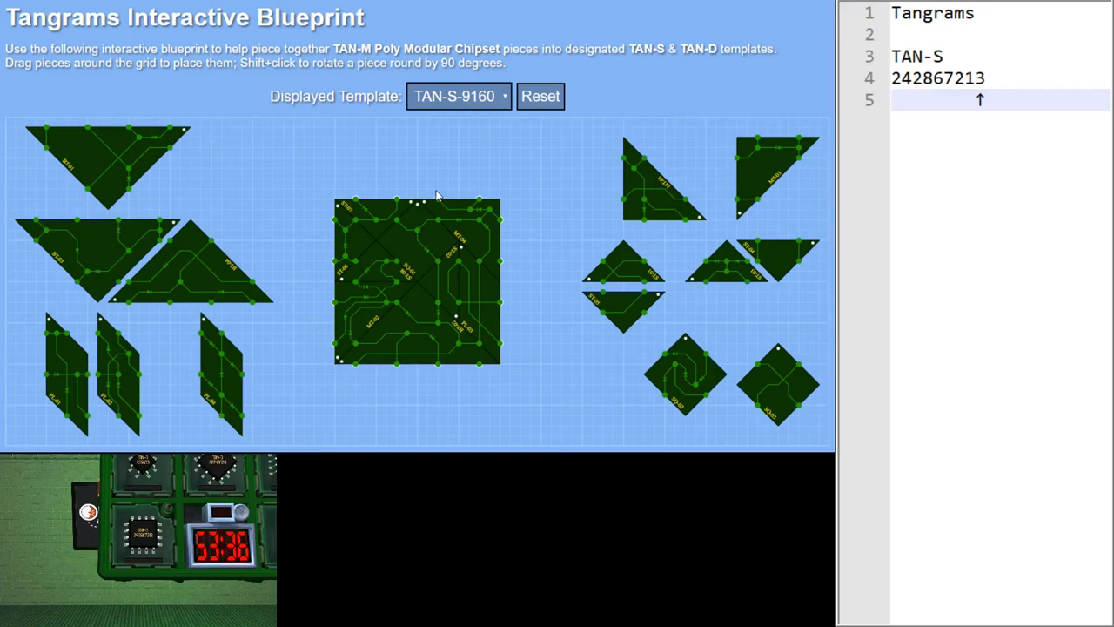
{"action": "mouse_move", "coordinate": [471, 186]}
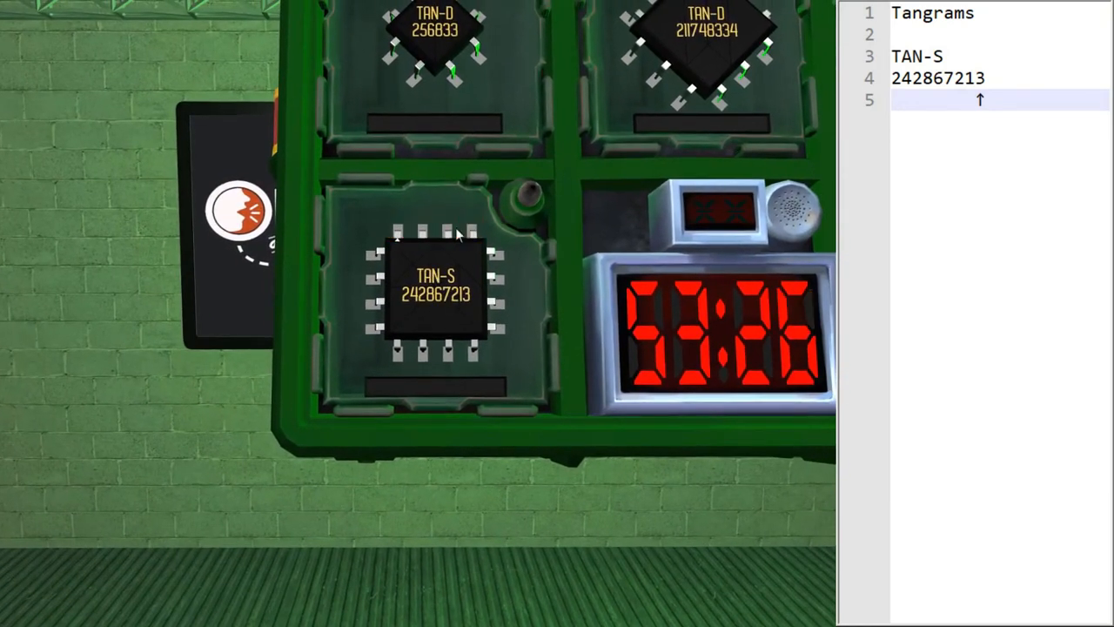
Overload a top contact pin on the TAN-S 242867213 chip
{"action": "left_click", "coordinate": [466, 228]}
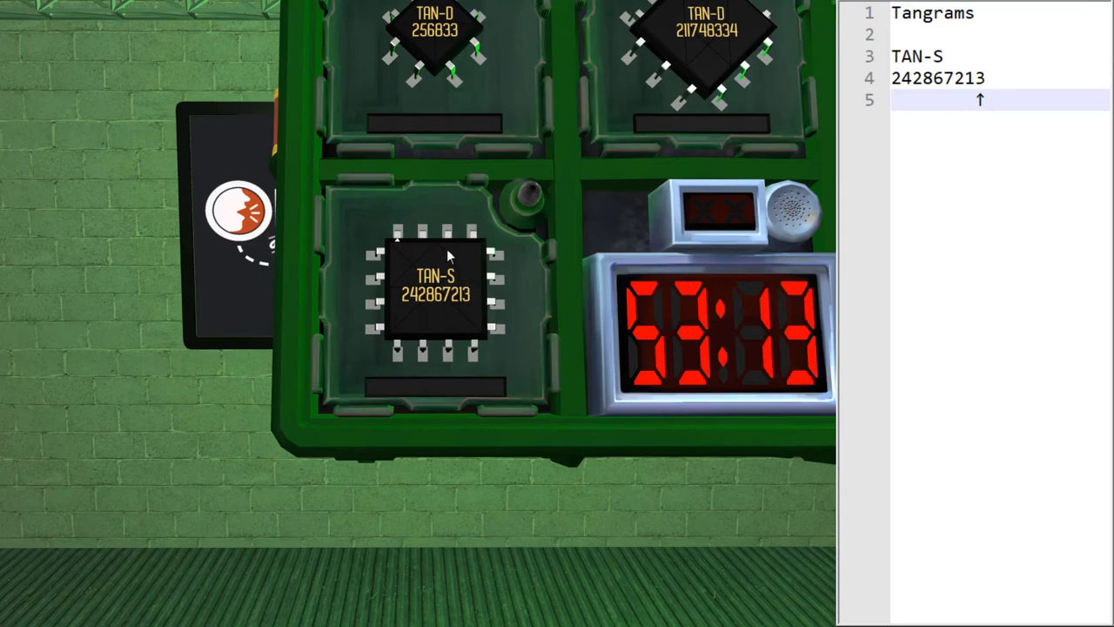
{"action": "mouse_move", "coordinate": [366, 436]}
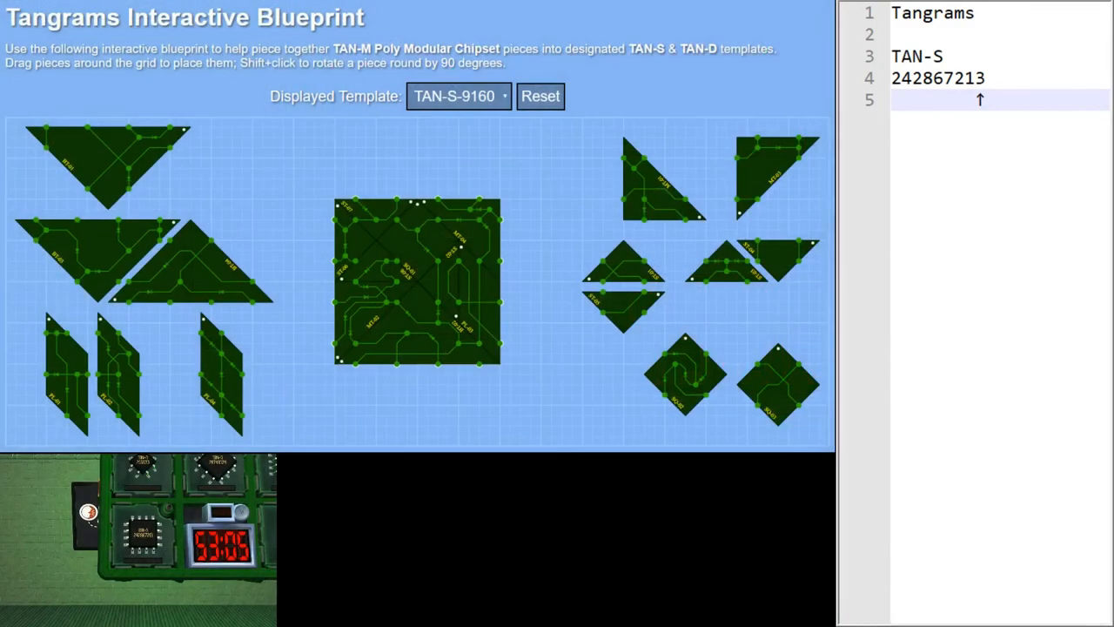
{"action": "mouse_move", "coordinate": [314, 217]}
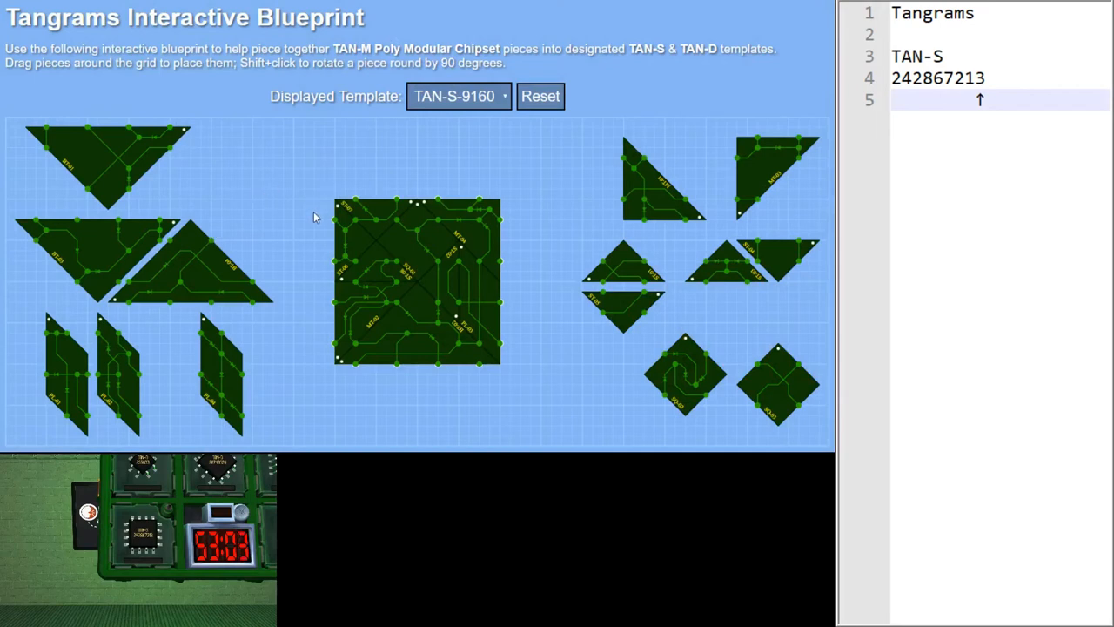
{"action": "mouse_move", "coordinate": [322, 223]}
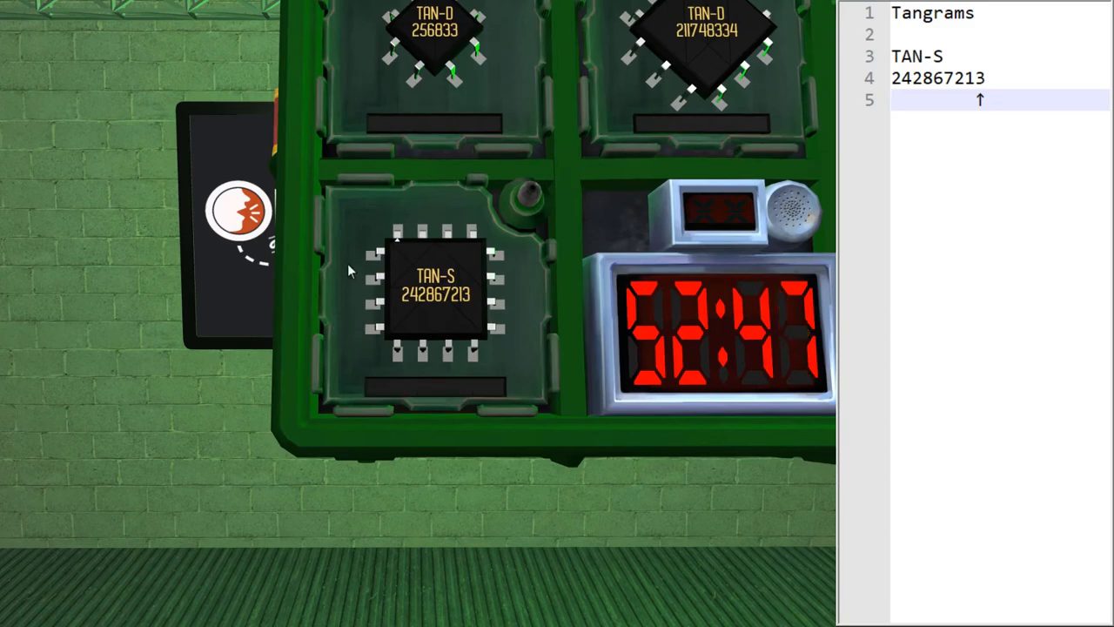
{"action": "mouse_move", "coordinate": [351, 298]}
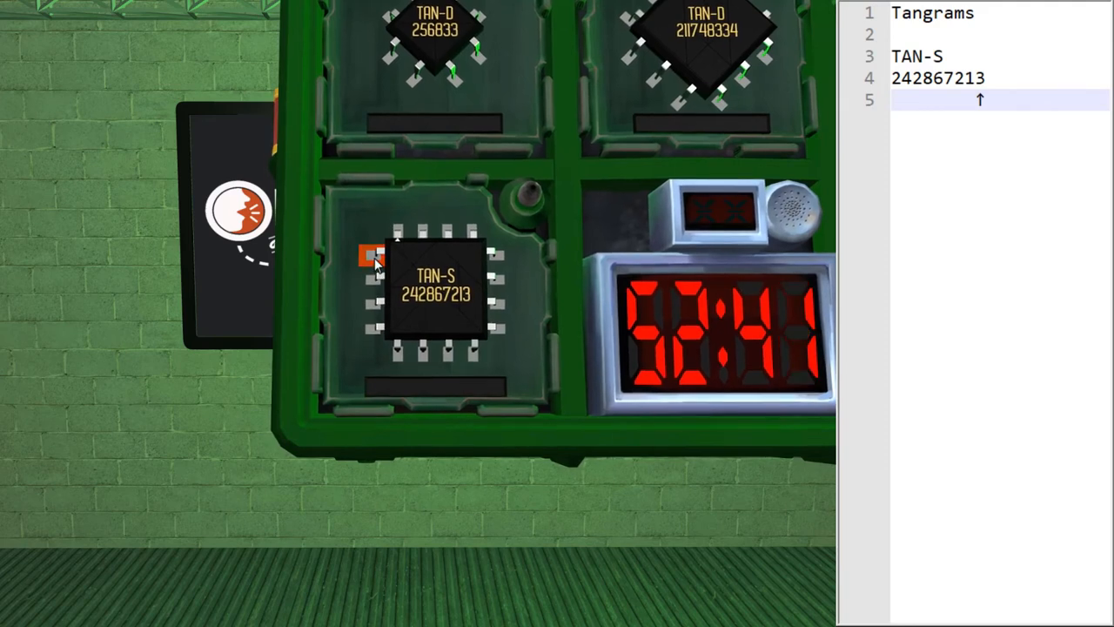
Overload the upper-left contact pin on the TAN-S chip
{"action": "left_click", "coordinate": [367, 255]}
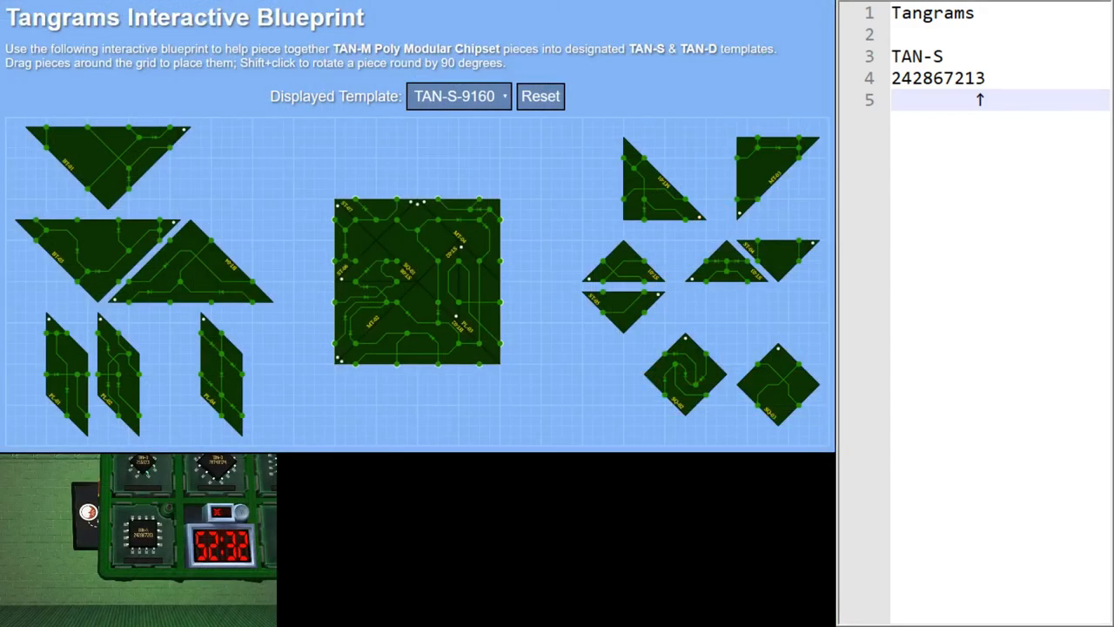
{"action": "mouse_move", "coordinate": [331, 162]}
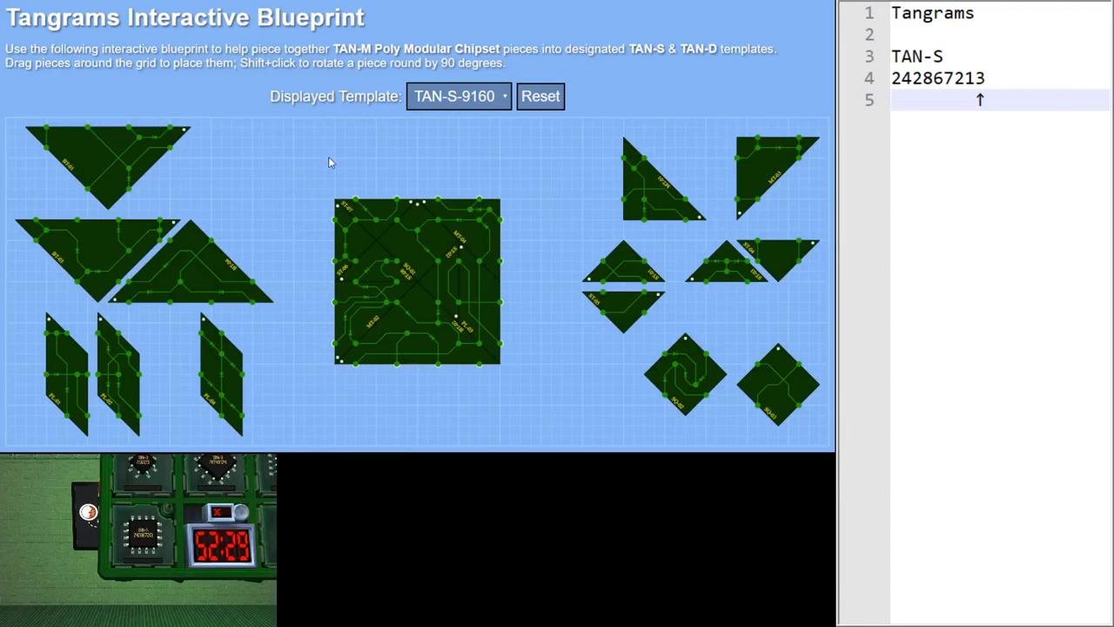
{"action": "mouse_move", "coordinate": [343, 255]}
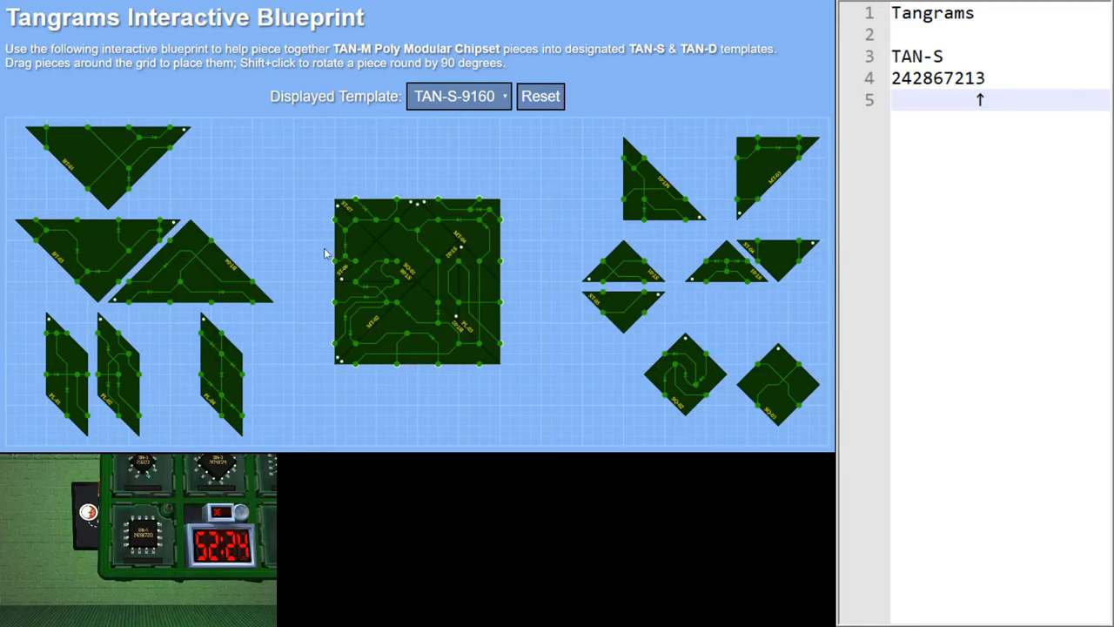
{"action": "mouse_move", "coordinate": [321, 245]}
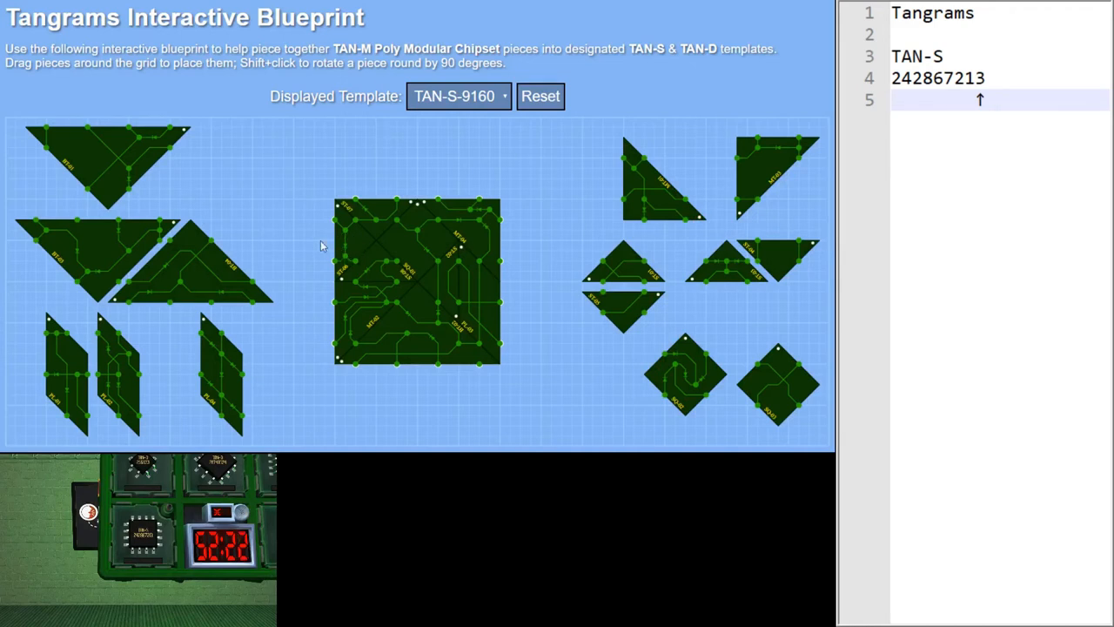
{"action": "mouse_move", "coordinate": [336, 268]}
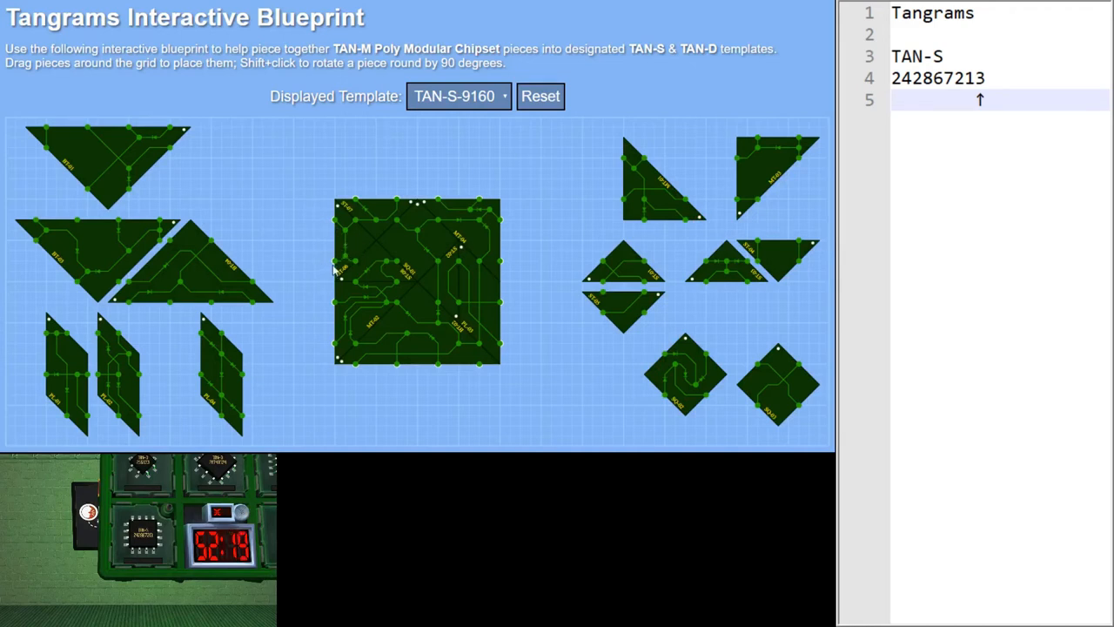
{"action": "mouse_move", "coordinate": [342, 228]}
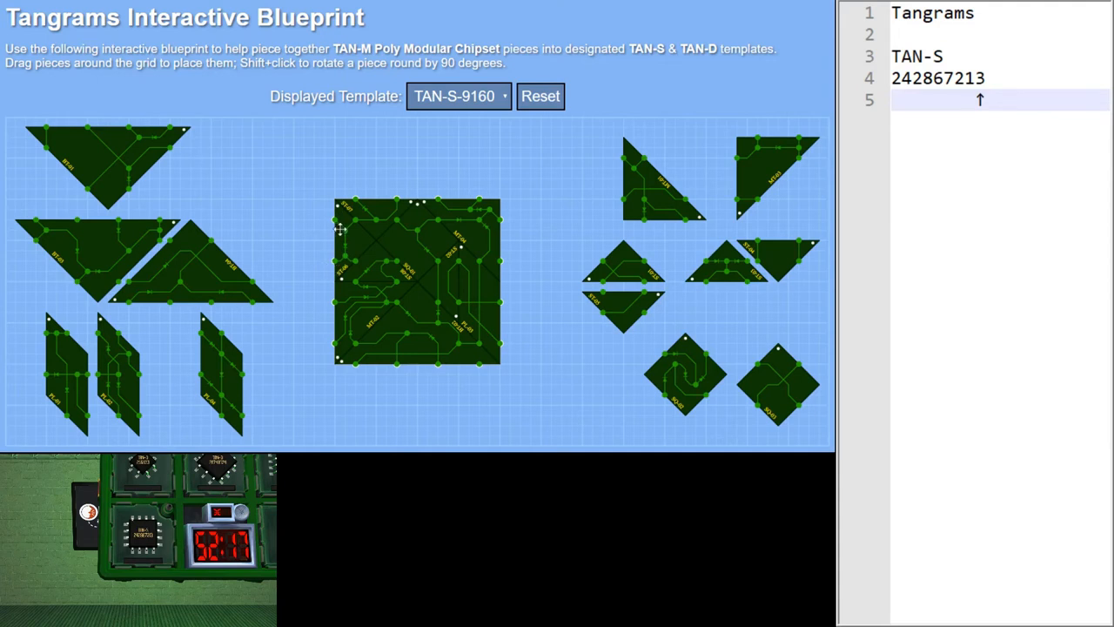
{"action": "mouse_move", "coordinate": [322, 272]}
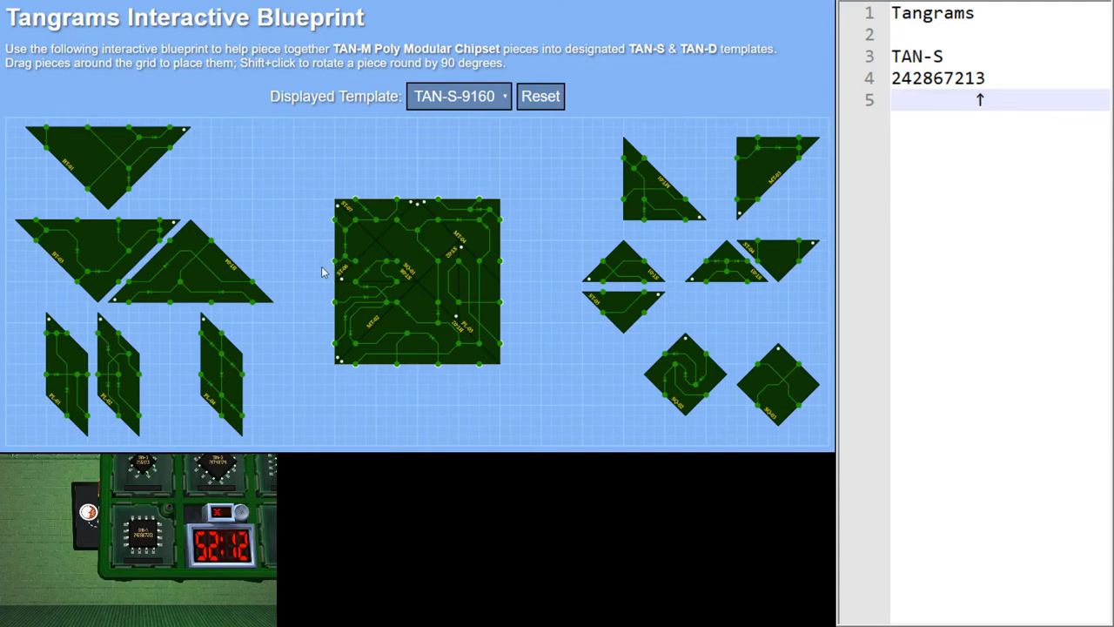
{"action": "mouse_move", "coordinate": [400, 384]}
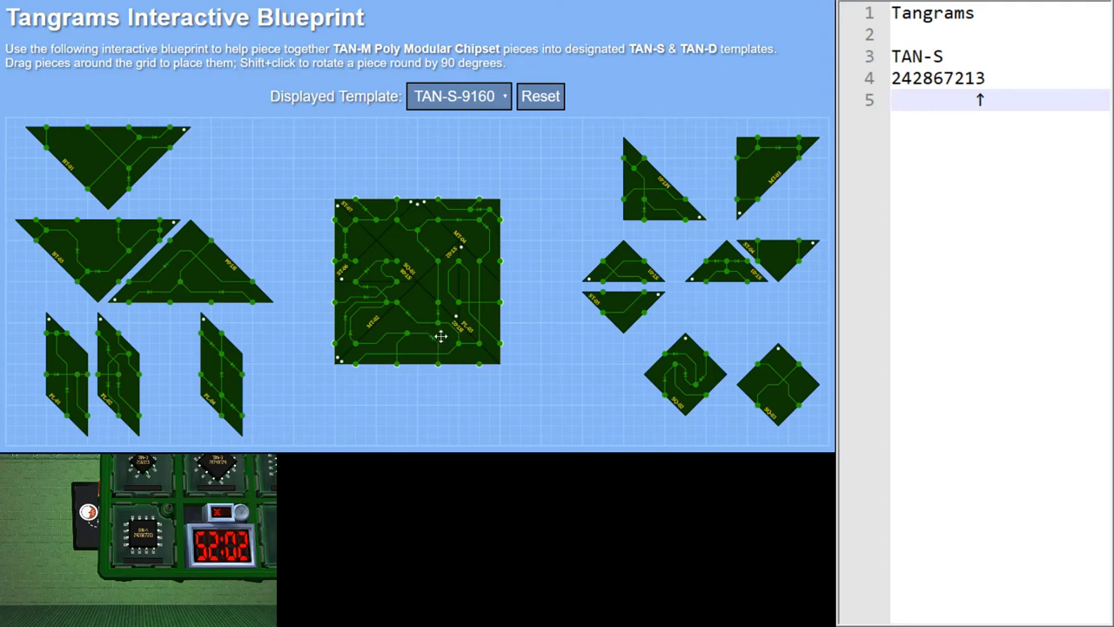
{"action": "mouse_move", "coordinate": [400, 396]}
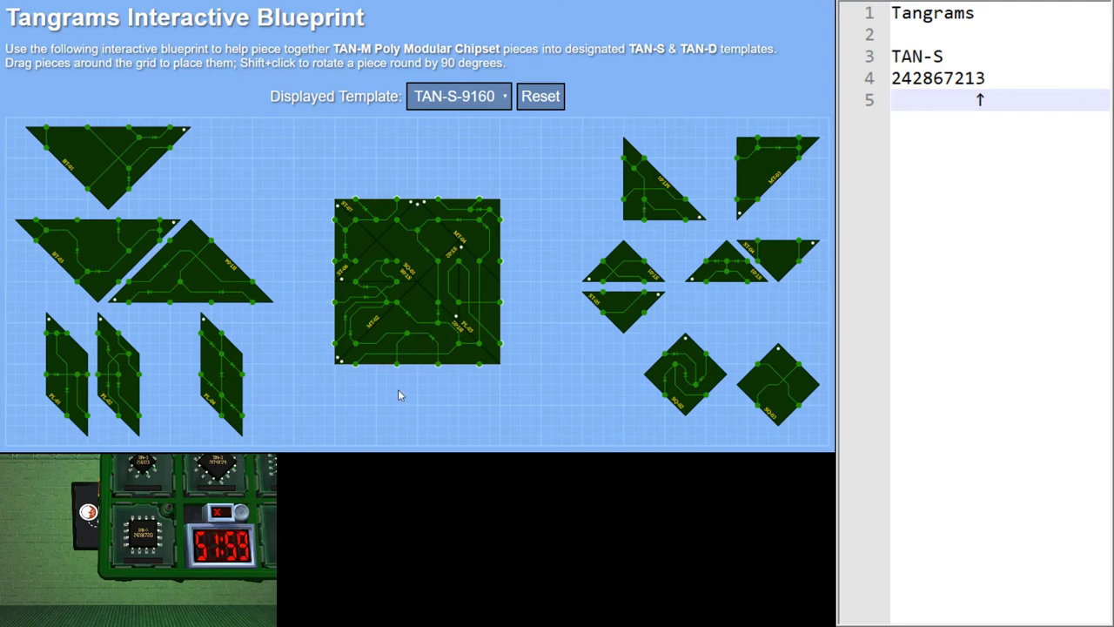
{"action": "mouse_move", "coordinate": [438, 377]}
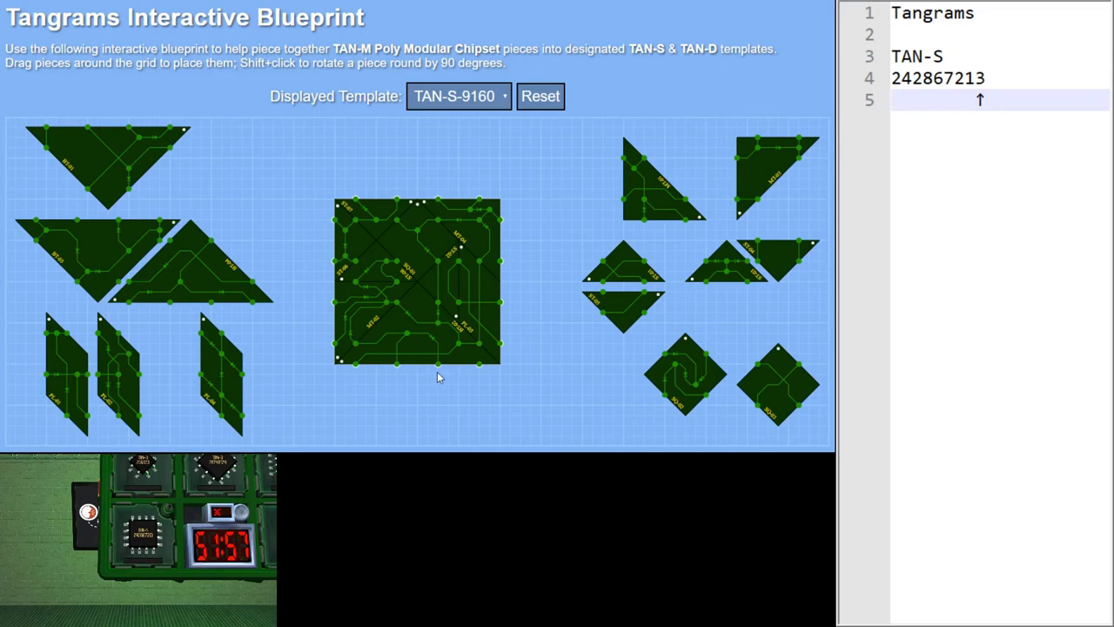
{"action": "mouse_move", "coordinate": [400, 376]}
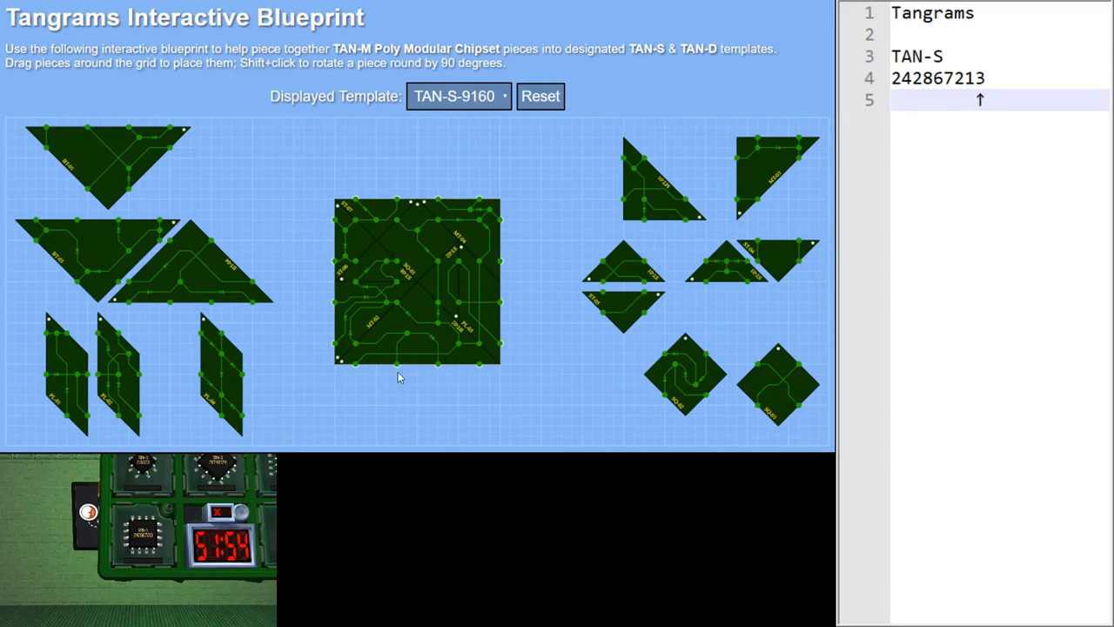
{"action": "mouse_move", "coordinate": [447, 376]}
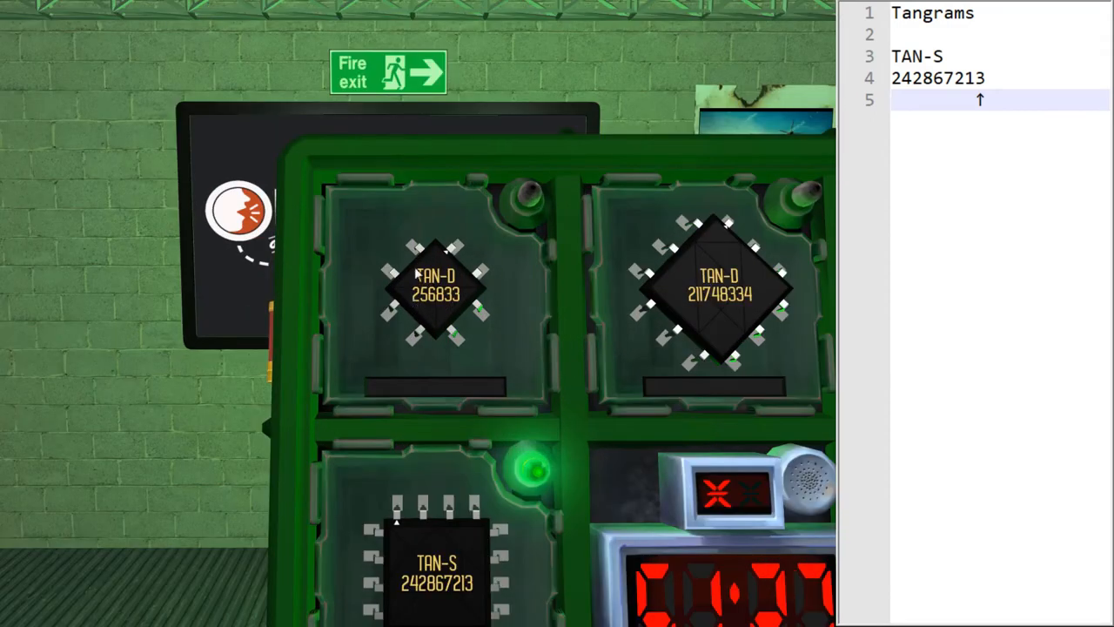
{"action": "mouse_move", "coordinate": [442, 311]}
{"action": "type", "text": "D"}
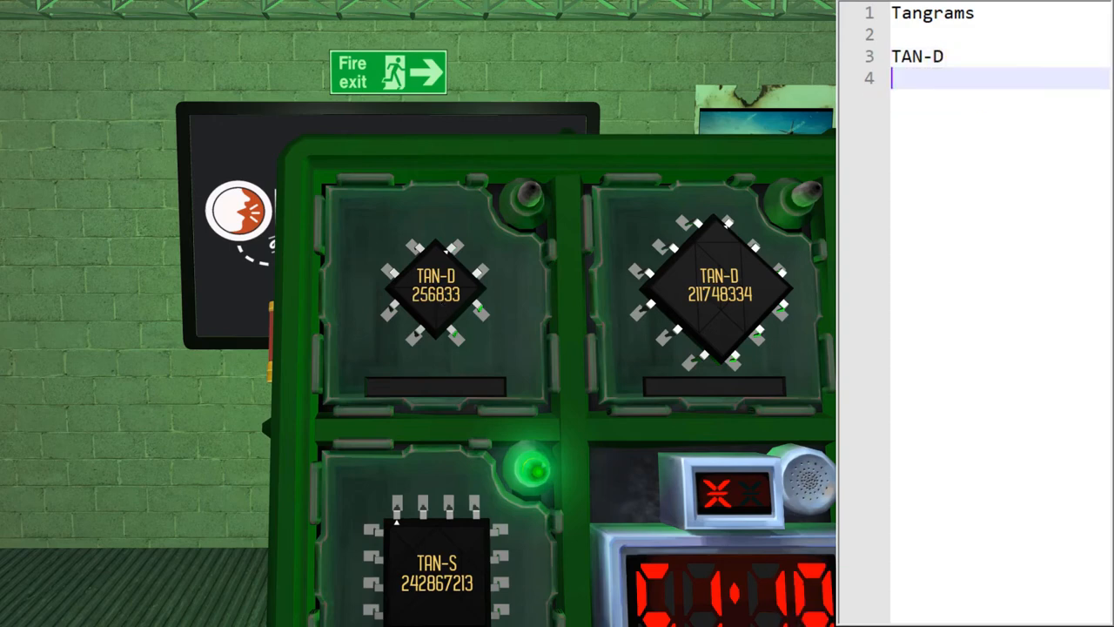
Enter the TAN-D chip code 256833 in the notes and start a new line
{"action": "type", "text": "256"}
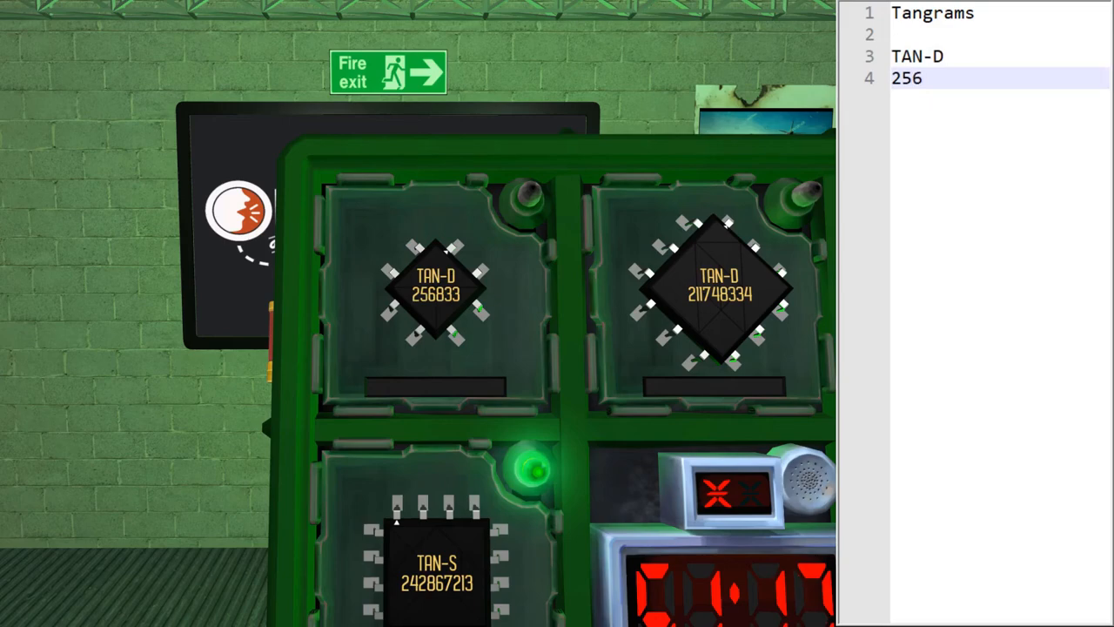
{"action": "type", "text": "833"}
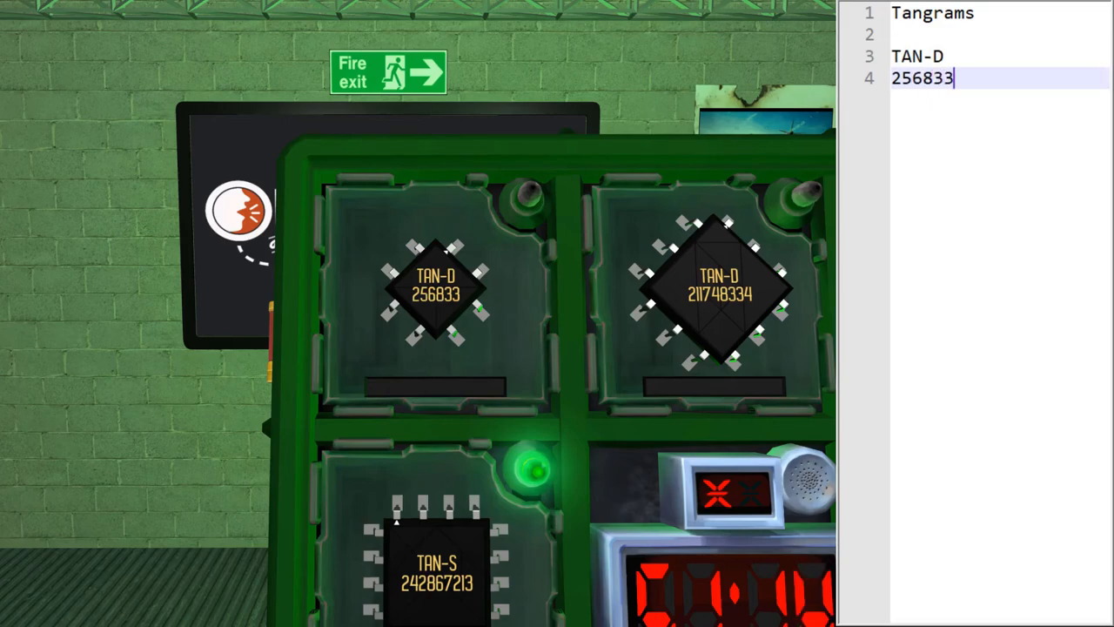
{"action": "key", "text": "Enter"}
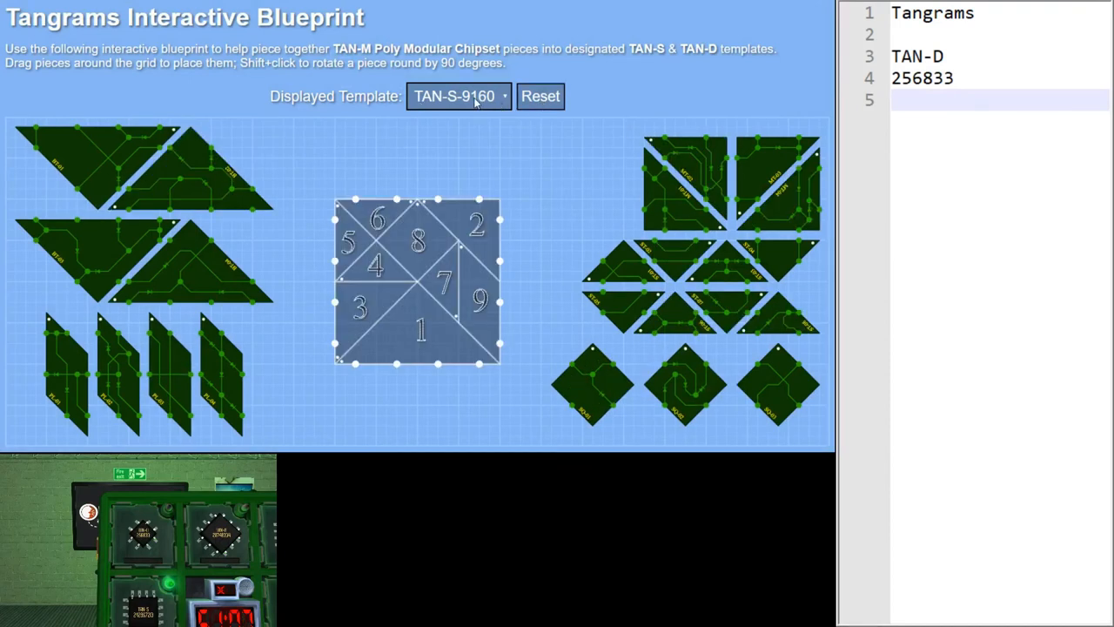
Select the TAN-D-6471 template and drag a piece into the diamond's last gap
{"action": "left_click", "coordinate": [459, 97]}
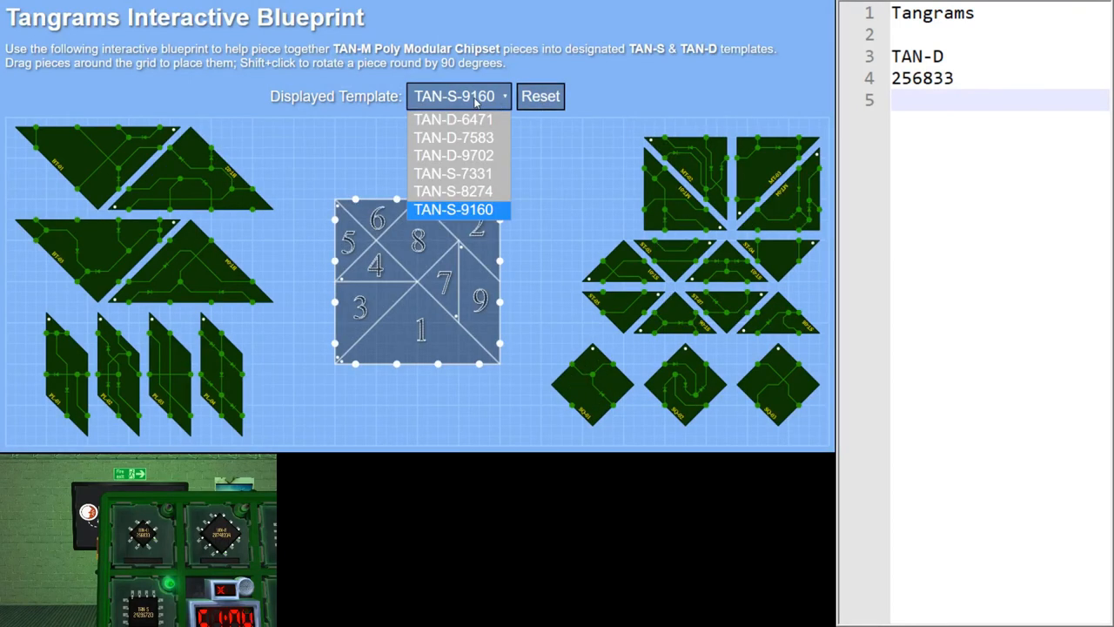
{"action": "left_click", "coordinate": [452, 119]}
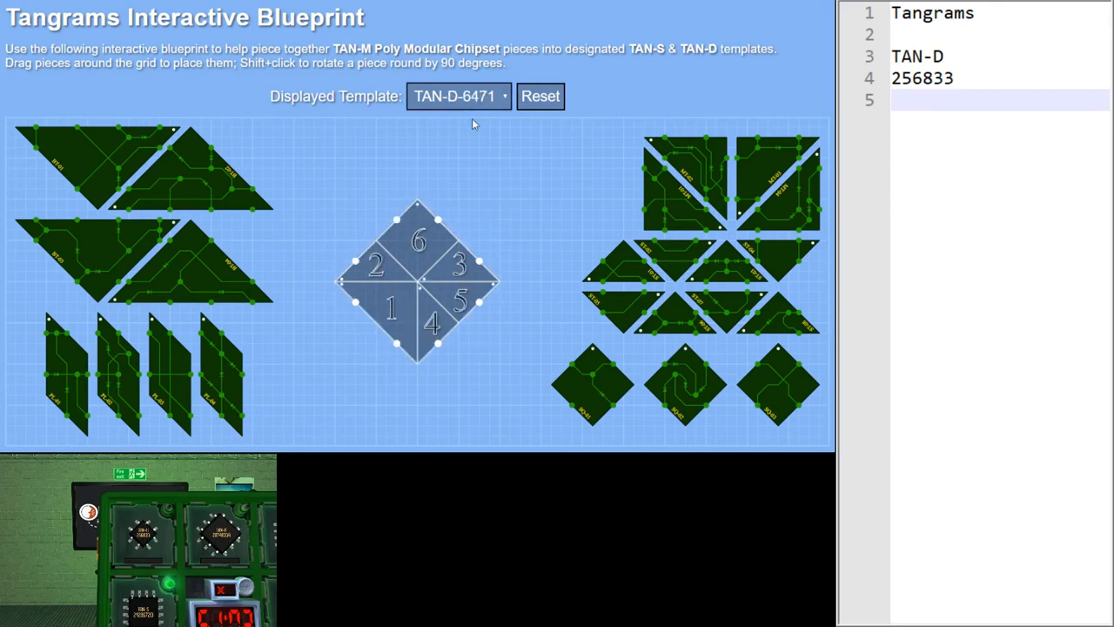
{"action": "mouse_move", "coordinate": [440, 163]}
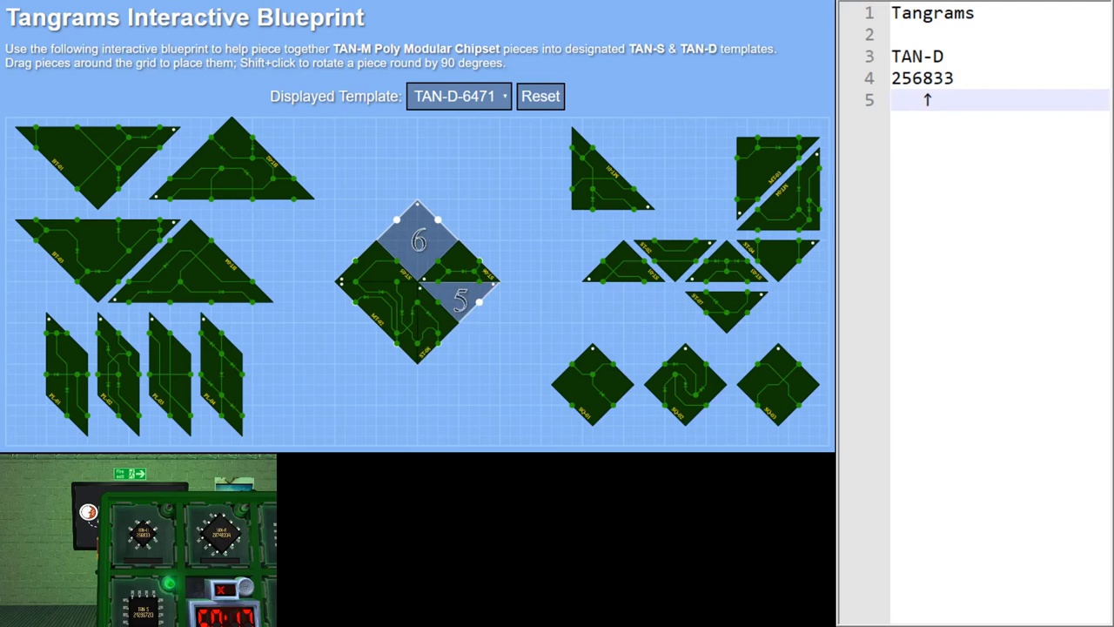
{"action": "mouse_move", "coordinate": [743, 294]}
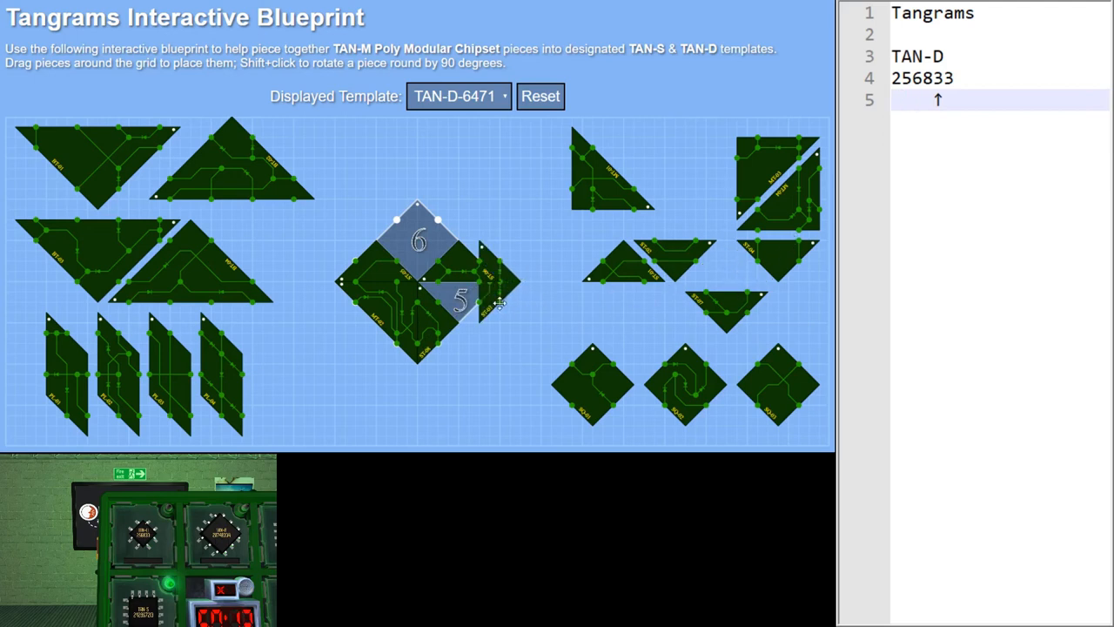
{"action": "left_click_drag", "start_coordinate": [457, 300], "coordinate": [453, 257]}
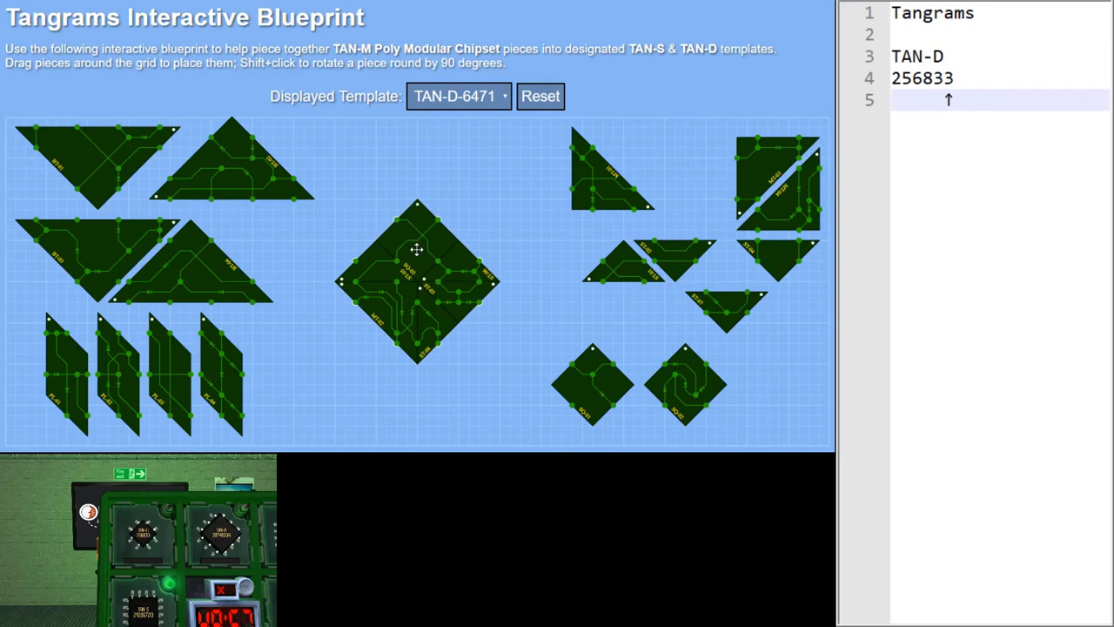
{"action": "mouse_move", "coordinate": [395, 222]}
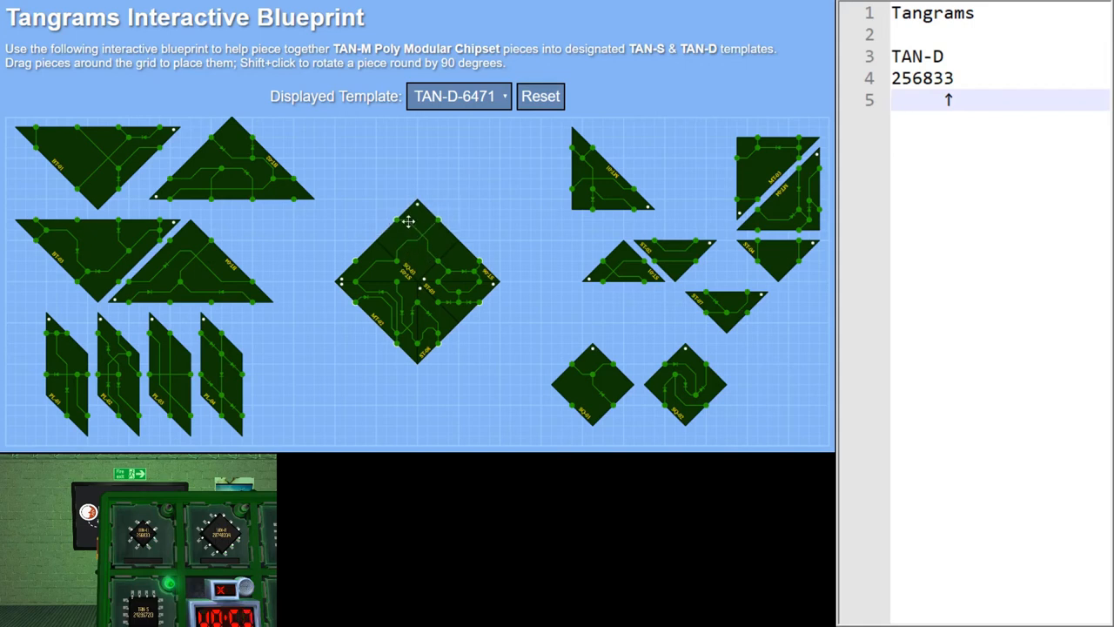
{"action": "mouse_move", "coordinate": [435, 223]}
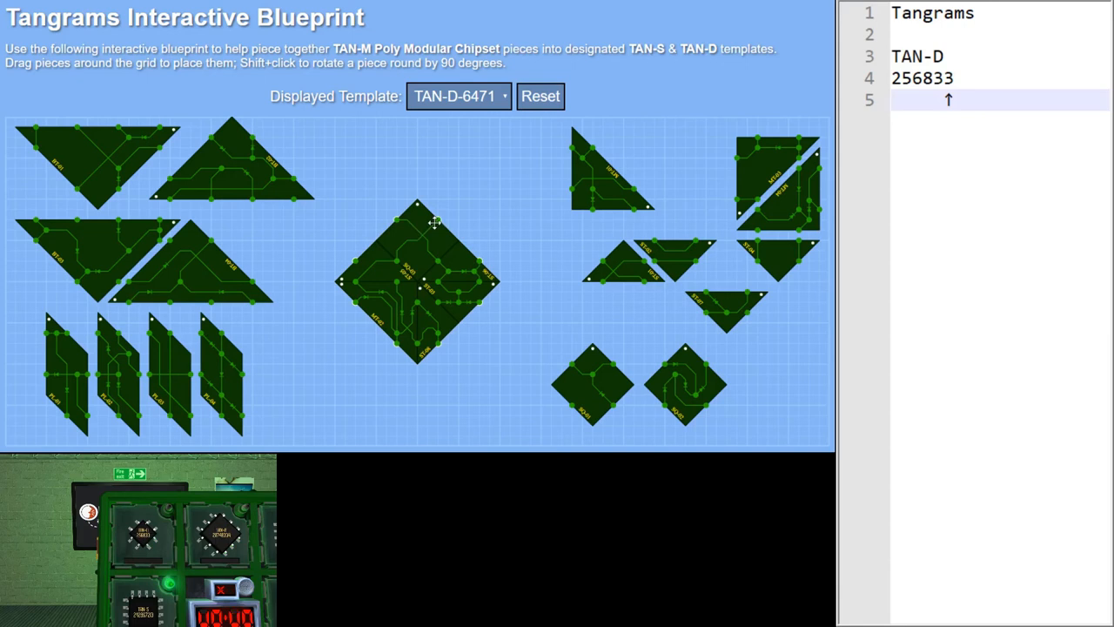
{"action": "mouse_move", "coordinate": [399, 228]}
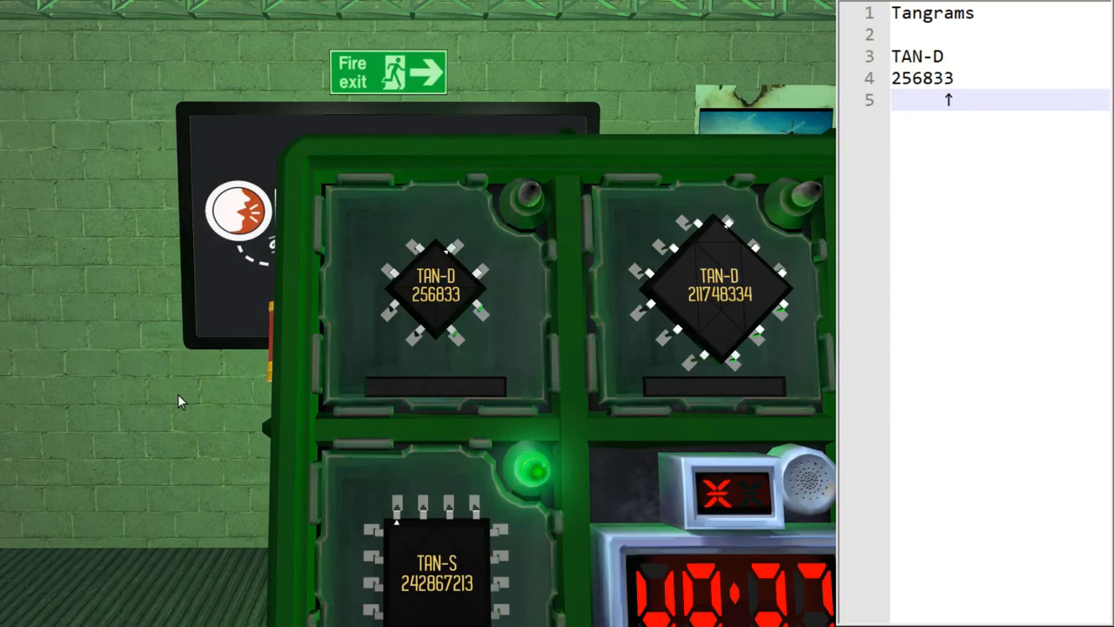
Check the bomb's TAN-D 256833 chip before returning to the blueprint
{"action": "left_click", "coordinate": [465, 252]}
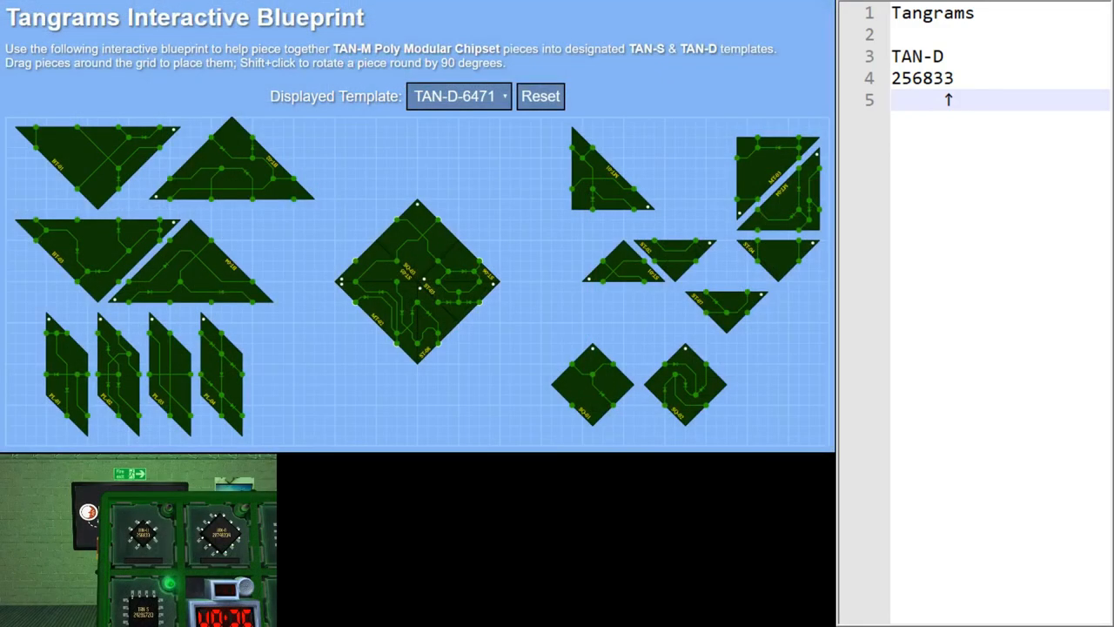
{"action": "mouse_move", "coordinate": [399, 222]}
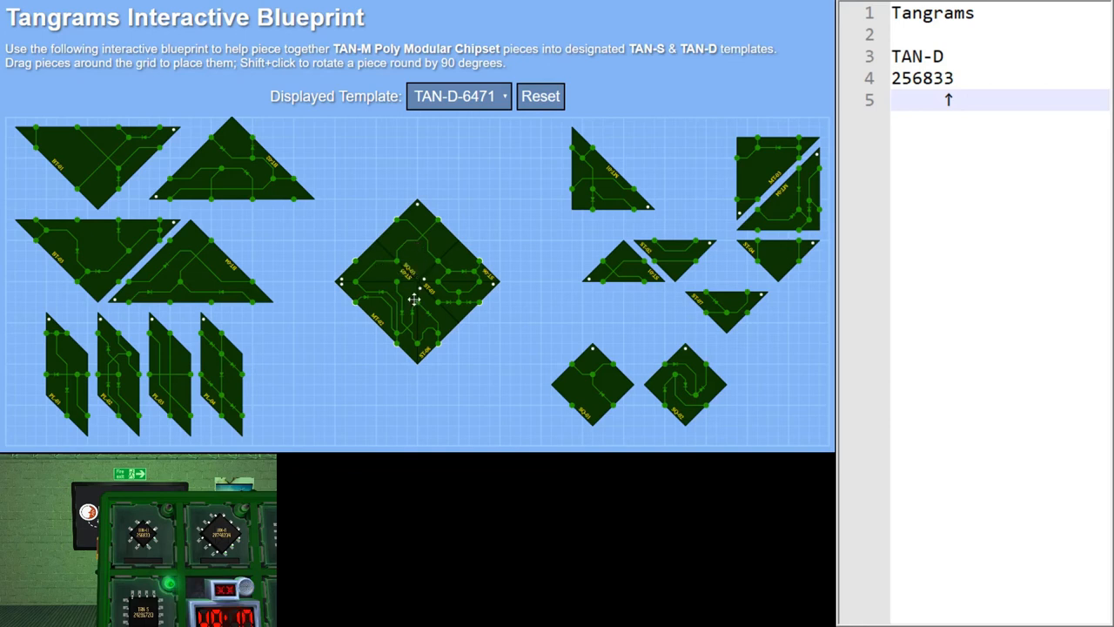
{"action": "mouse_move", "coordinate": [460, 292]}
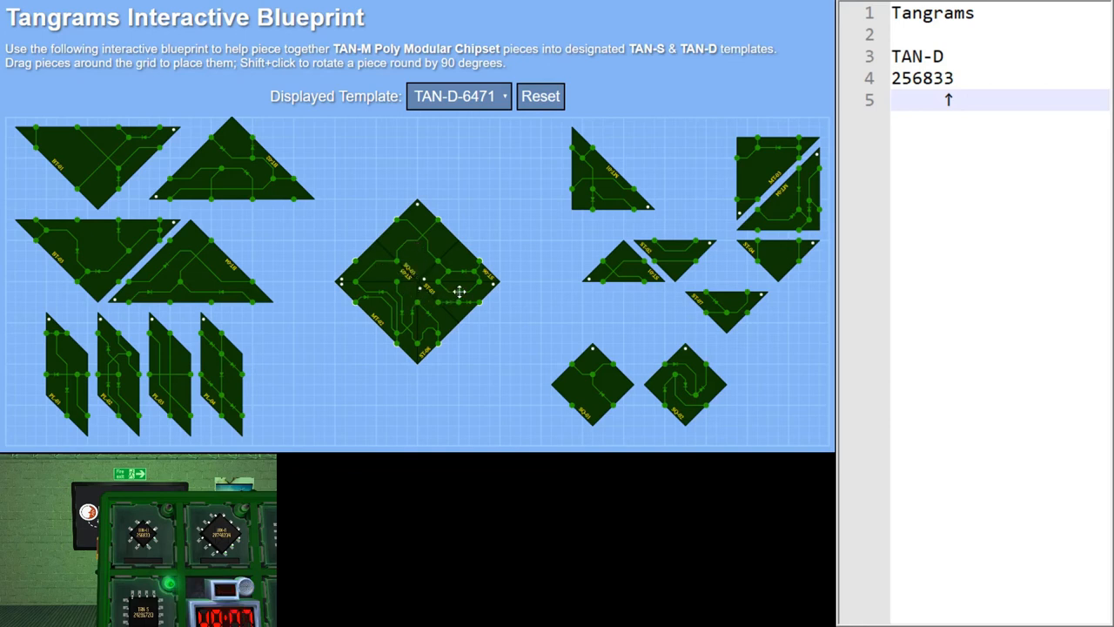
{"action": "mouse_move", "coordinate": [453, 269]}
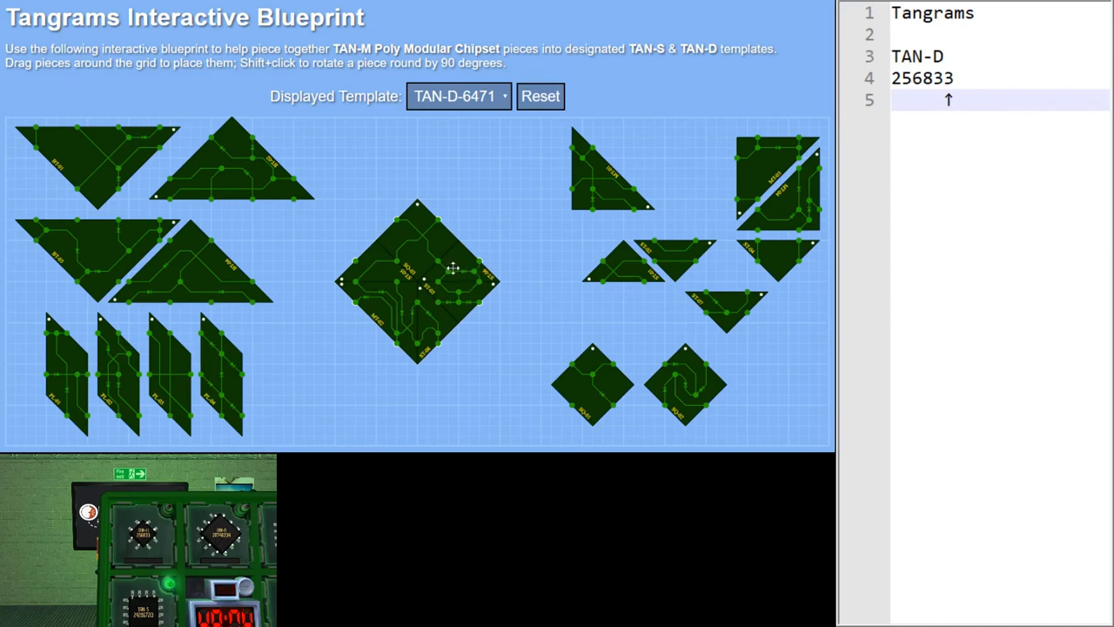
{"action": "mouse_move", "coordinate": [493, 223]}
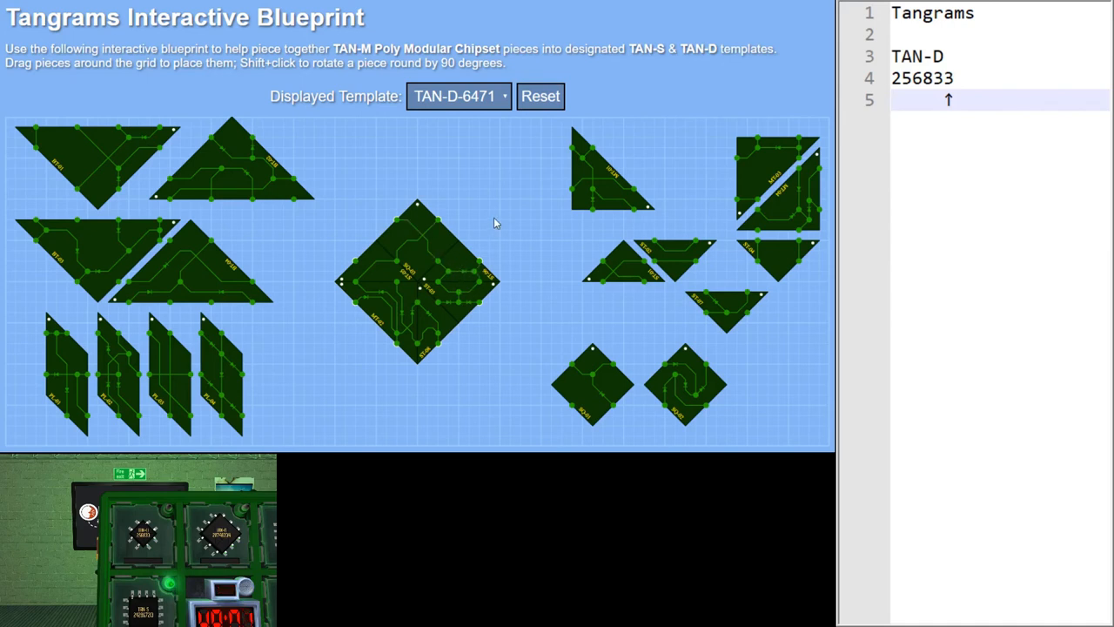
{"action": "mouse_move", "coordinate": [399, 222]}
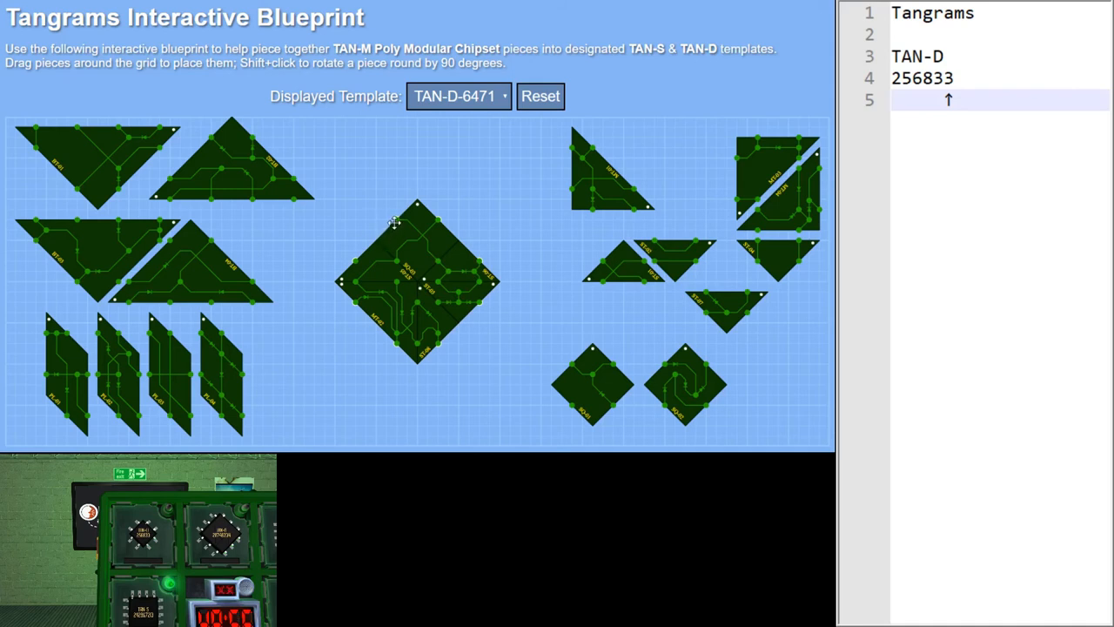
{"action": "mouse_move", "coordinate": [459, 230]}
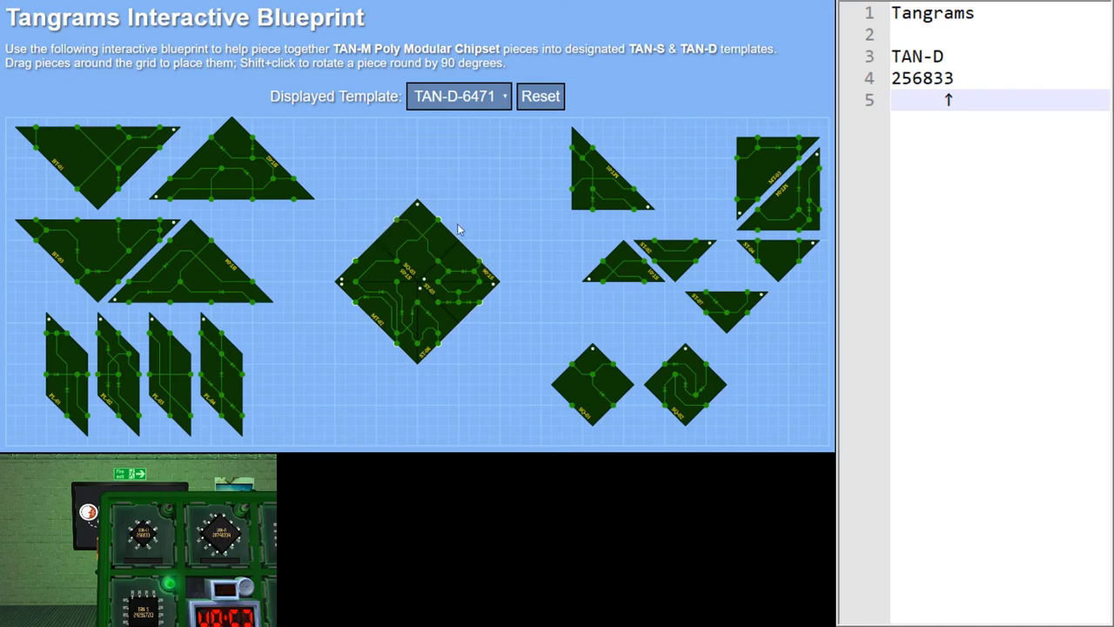
{"action": "mouse_move", "coordinate": [485, 262]}
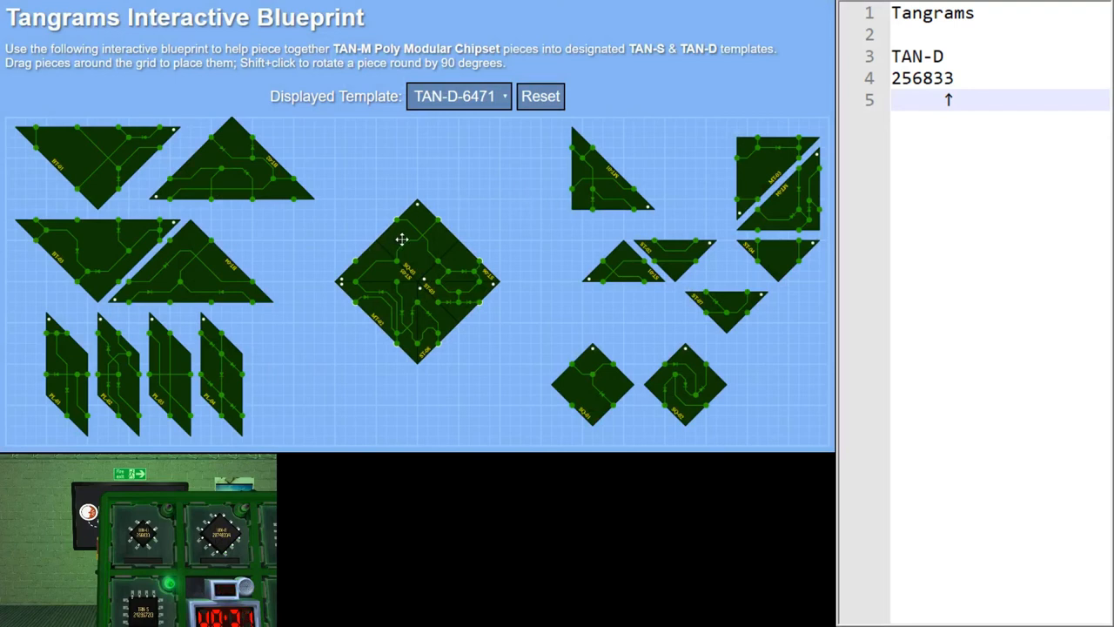
{"action": "mouse_move", "coordinate": [467, 277]}
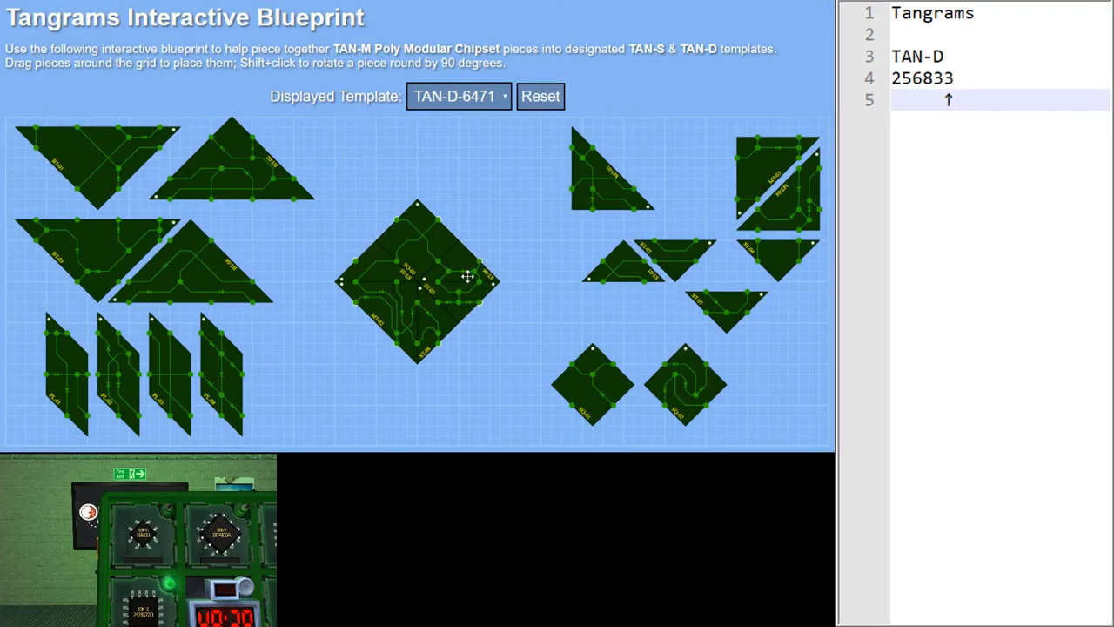
{"action": "mouse_move", "coordinate": [486, 273]}
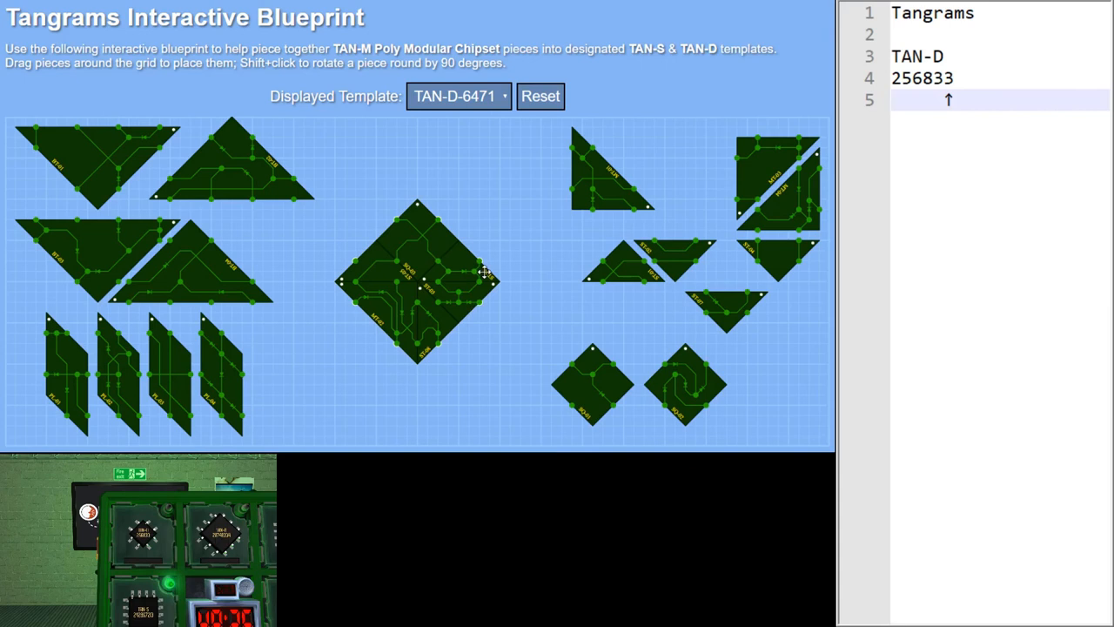
{"action": "mouse_move", "coordinate": [487, 313]}
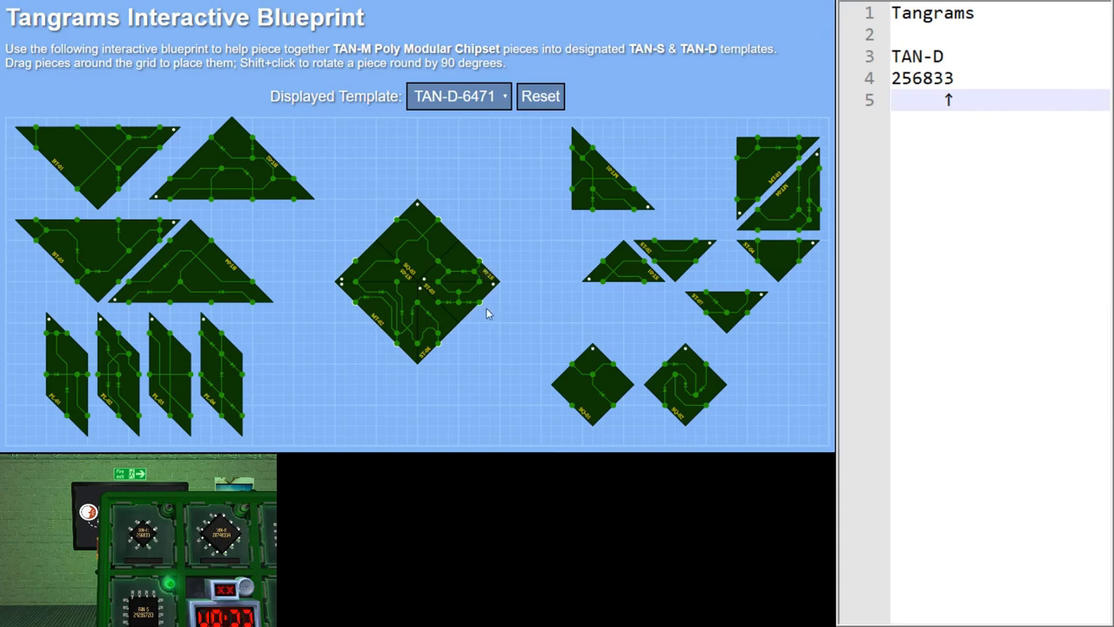
{"action": "mouse_move", "coordinate": [483, 313]}
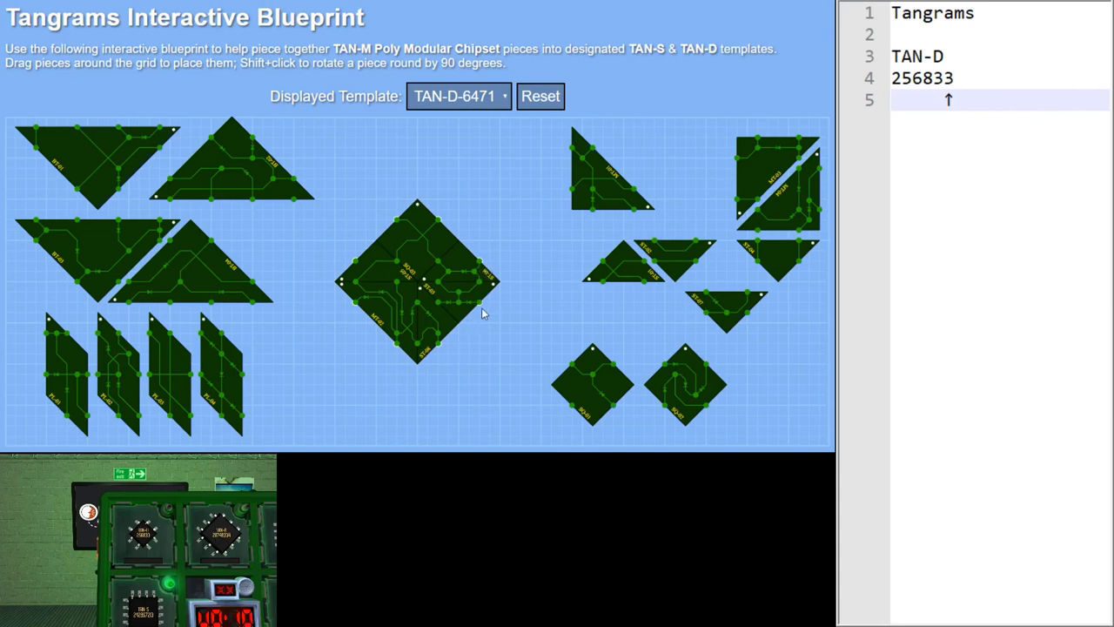
{"action": "mouse_move", "coordinate": [490, 263]}
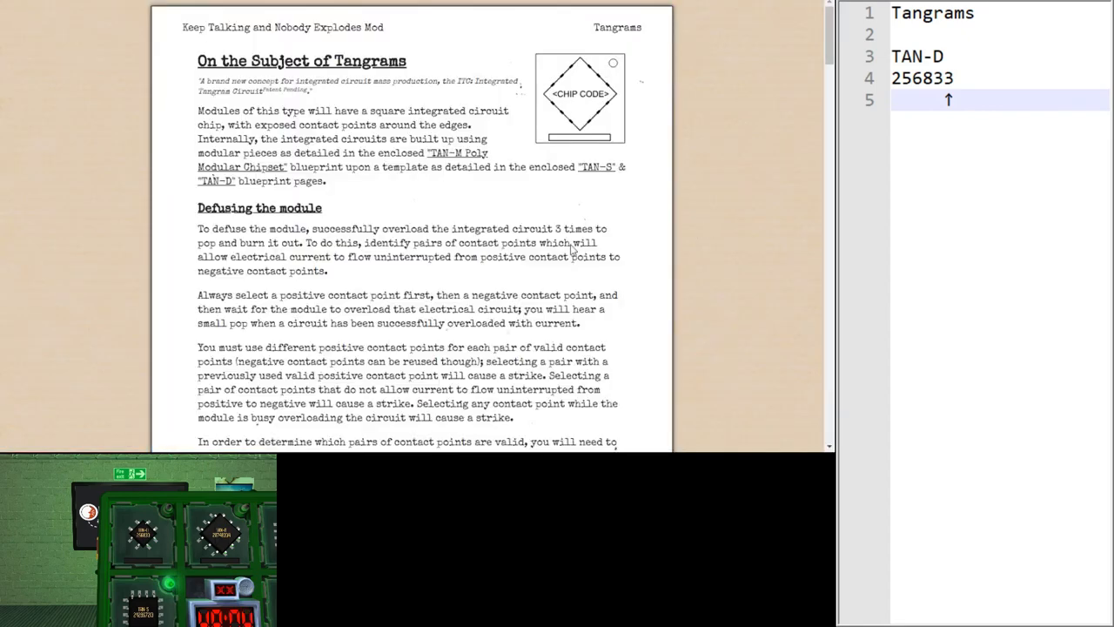
Highlight the manual's rules on picking a positive contact point and using different positive points
{"action": "scroll", "scroll_direction": "down", "scroll_amount": 3}
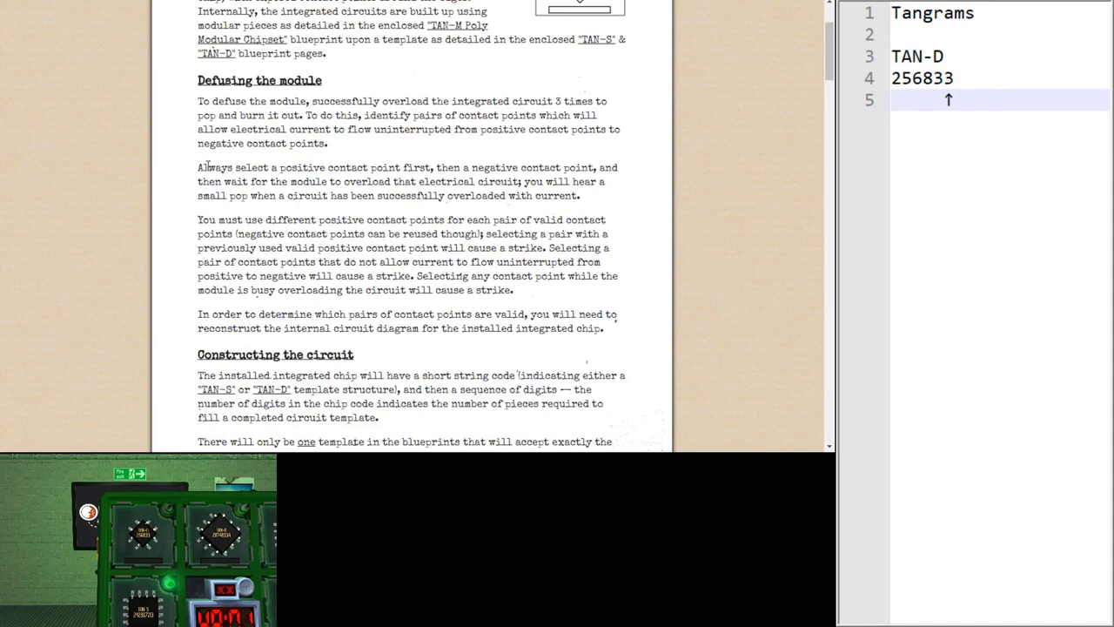
{"action": "left_click_drag", "start_coordinate": [198, 167], "coordinate": [433, 167]}
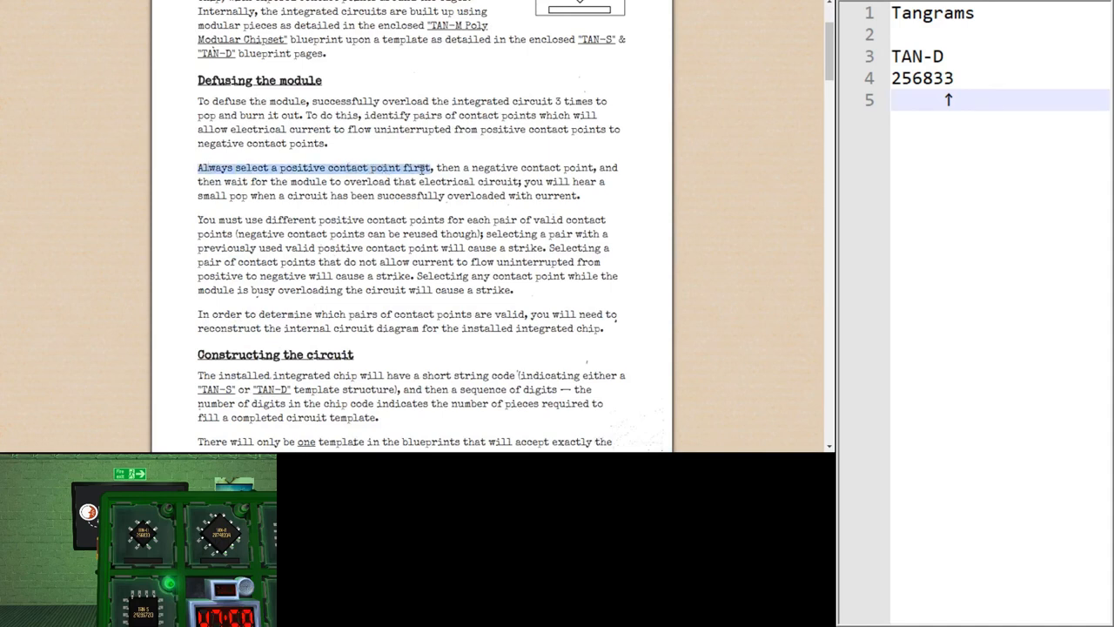
{"action": "left_click", "coordinate": [418, 167]}
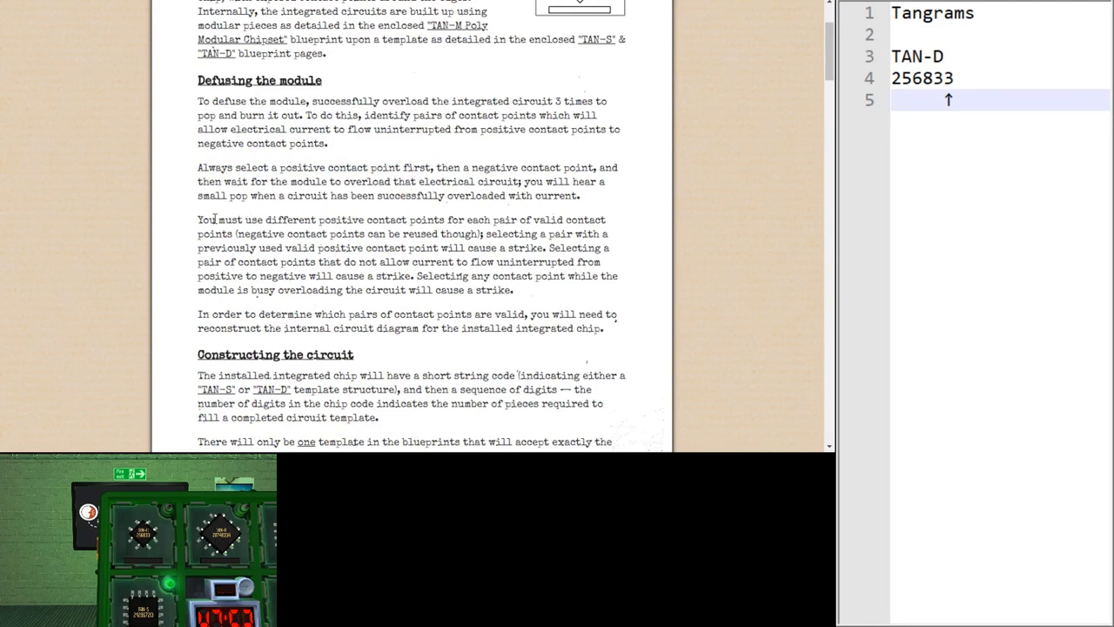
{"action": "left_click_drag", "start_coordinate": [198, 219], "coordinate": [406, 220]}
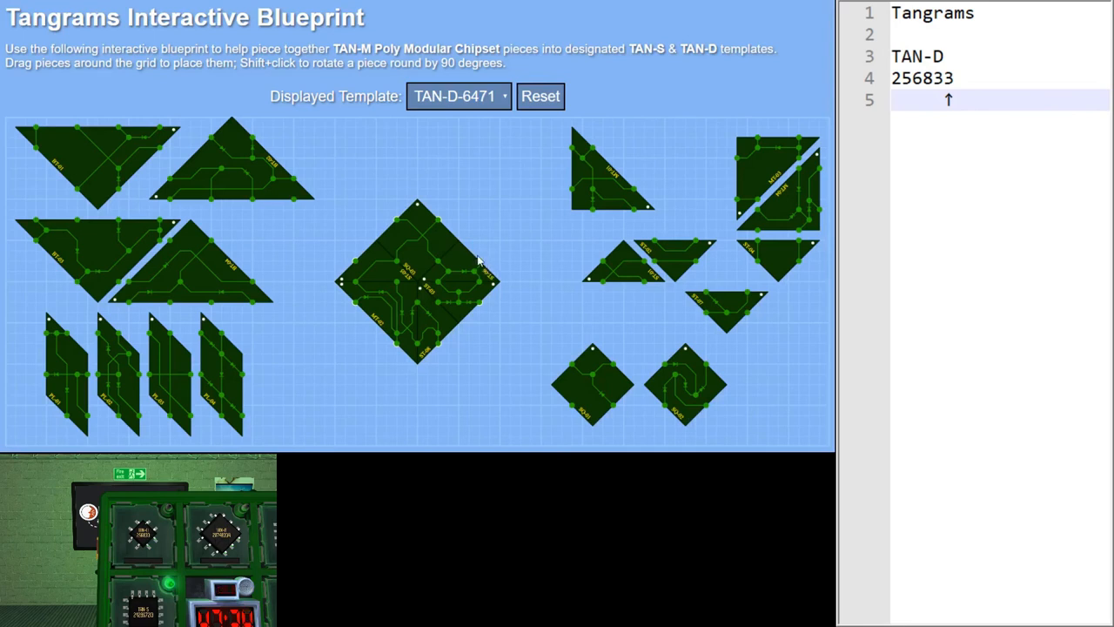
{"action": "mouse_move", "coordinate": [479, 333]}
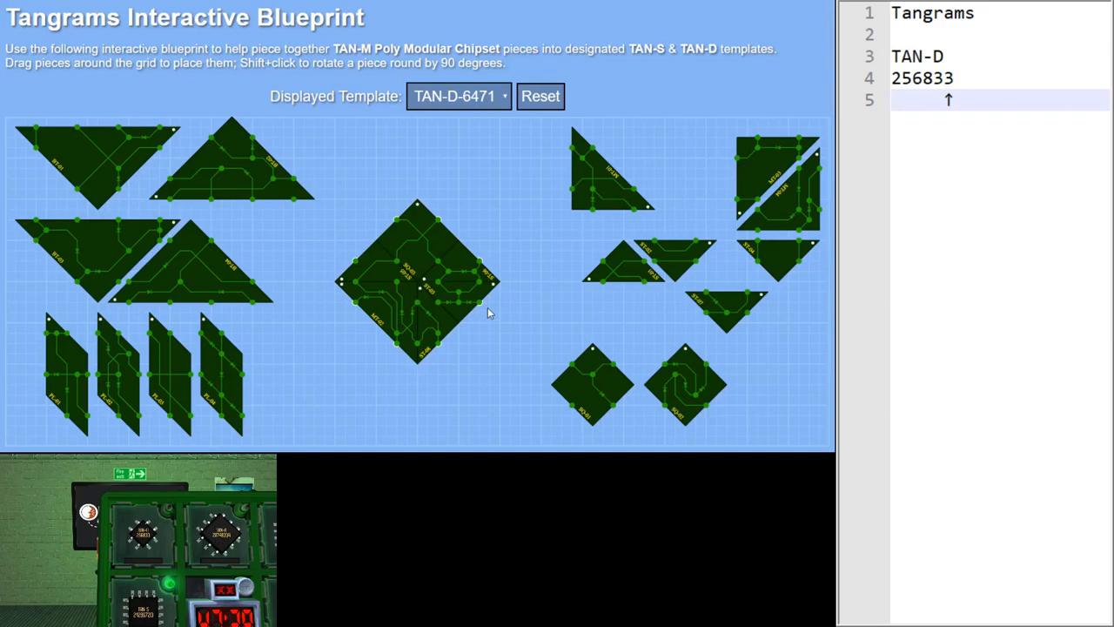
{"action": "mouse_move", "coordinate": [484, 248]}
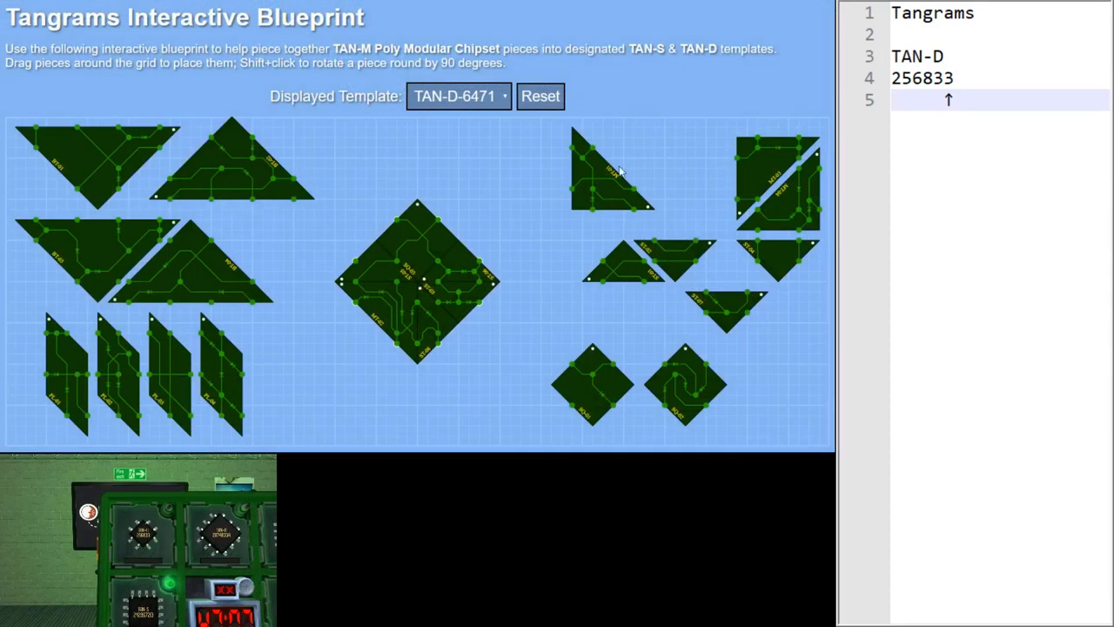
{"action": "mouse_move", "coordinate": [385, 360]}
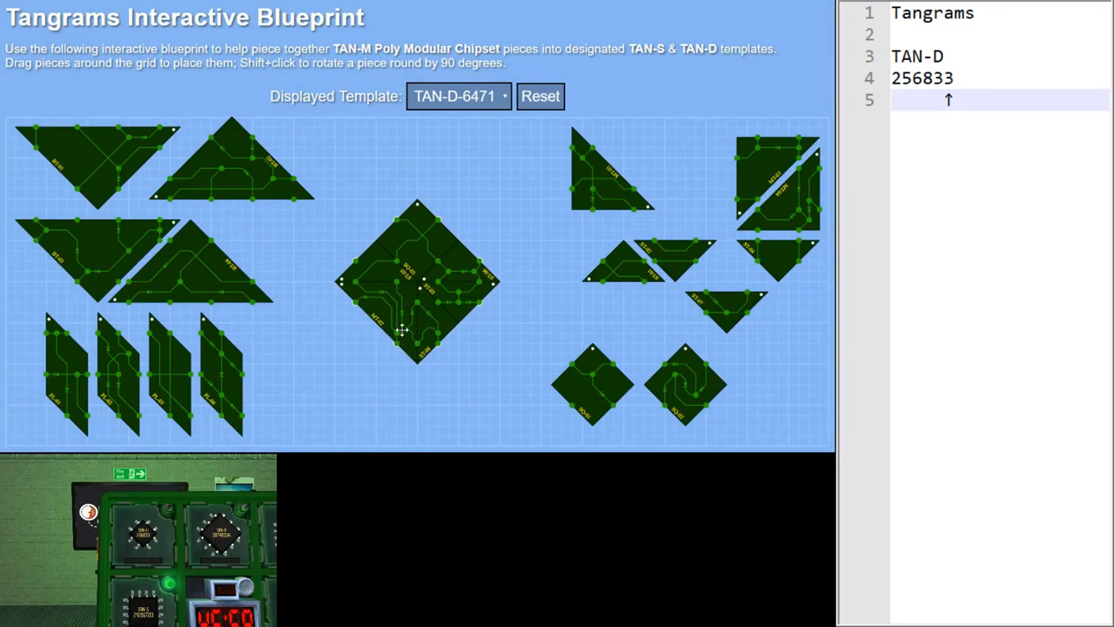
{"action": "mouse_move", "coordinate": [396, 355]}
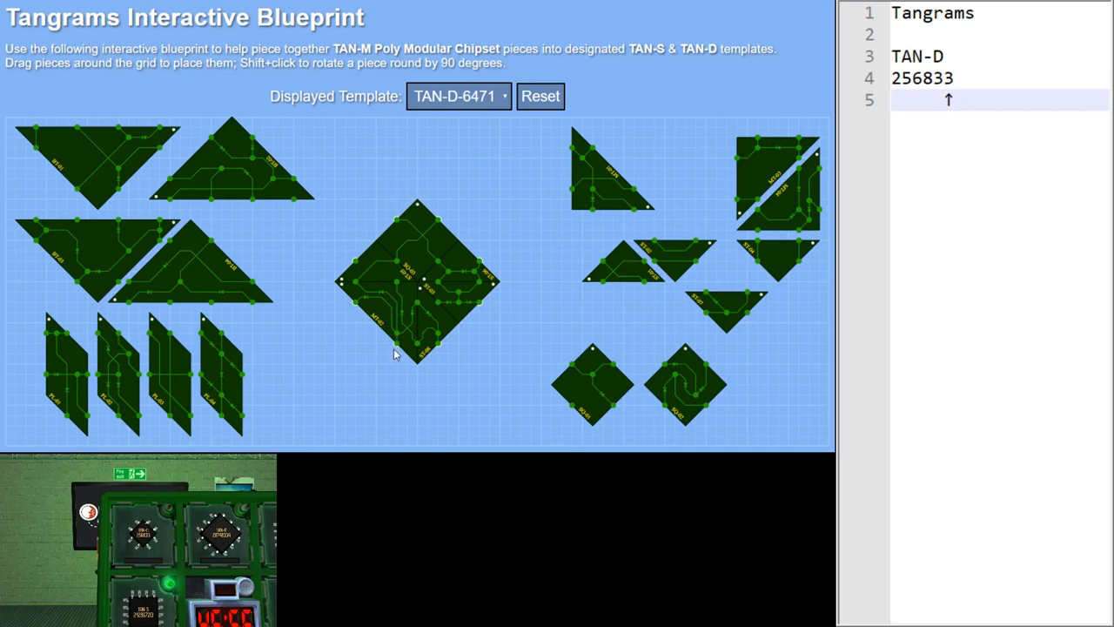
{"action": "mouse_move", "coordinate": [346, 310]}
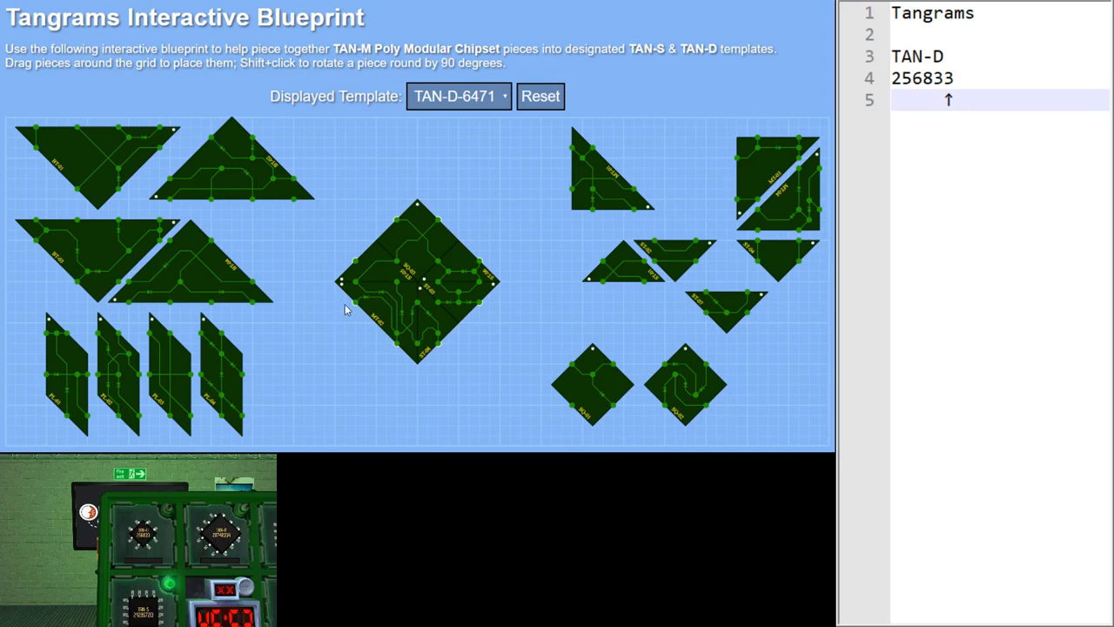